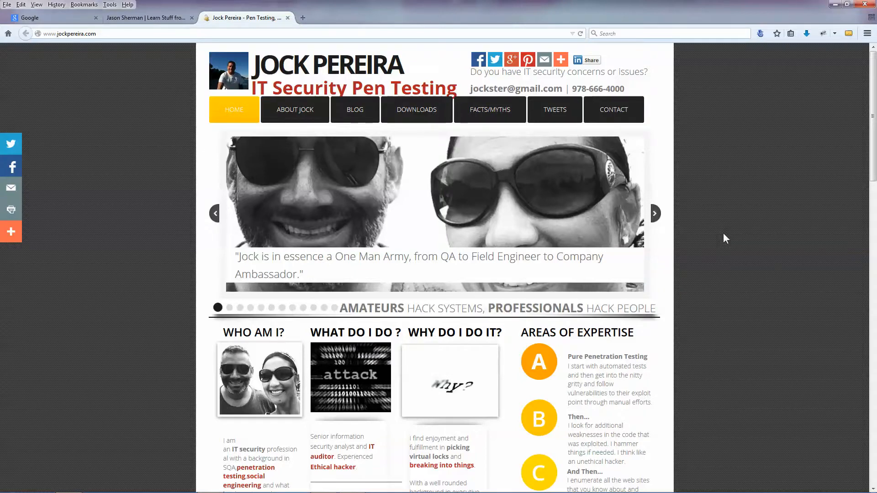
- Show the mirrored iPhone screen in AirServer over the Jock Pereira site
scroll("down", 3)
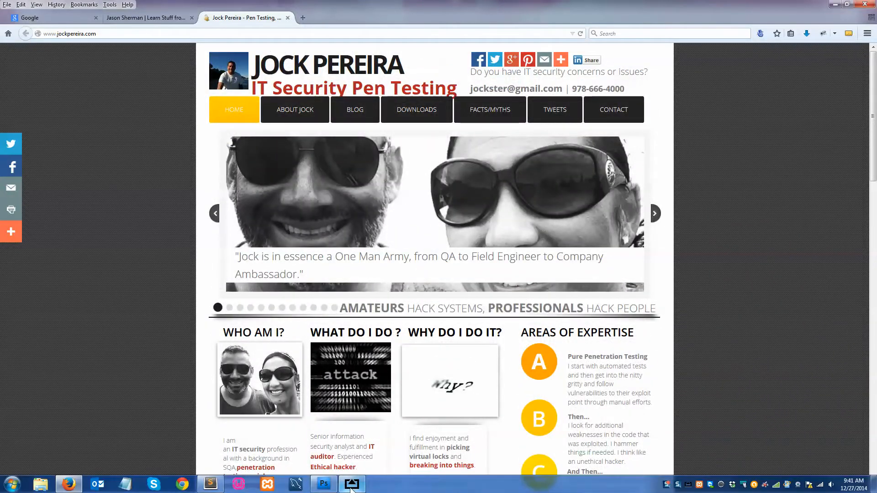
left_click(349, 484)
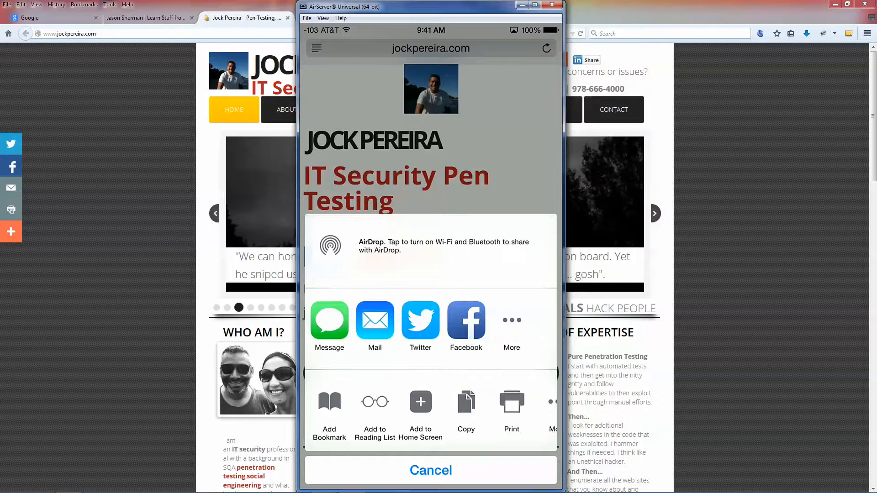
- Reopen the iPhone share sheet for jockpereira.com and choose Add to Home Screen
left_click(431, 471)
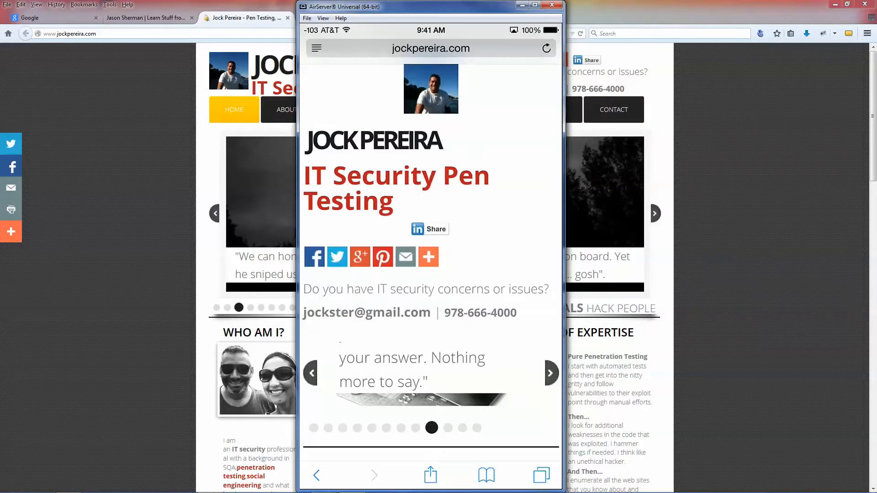
left_click(430, 475)
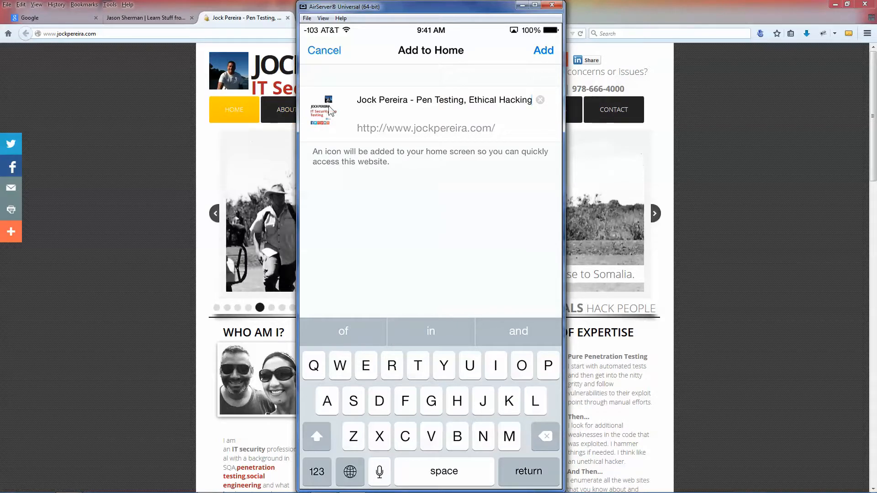
left_click(324, 51)
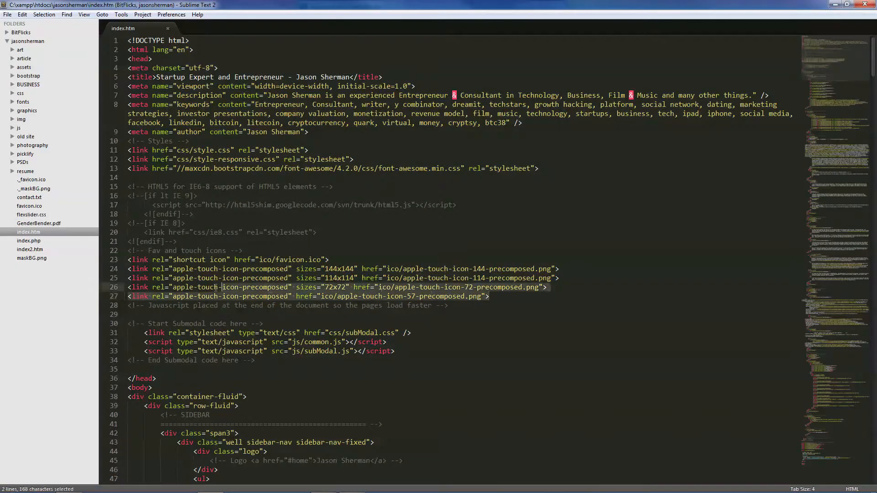
left_click(229, 268)
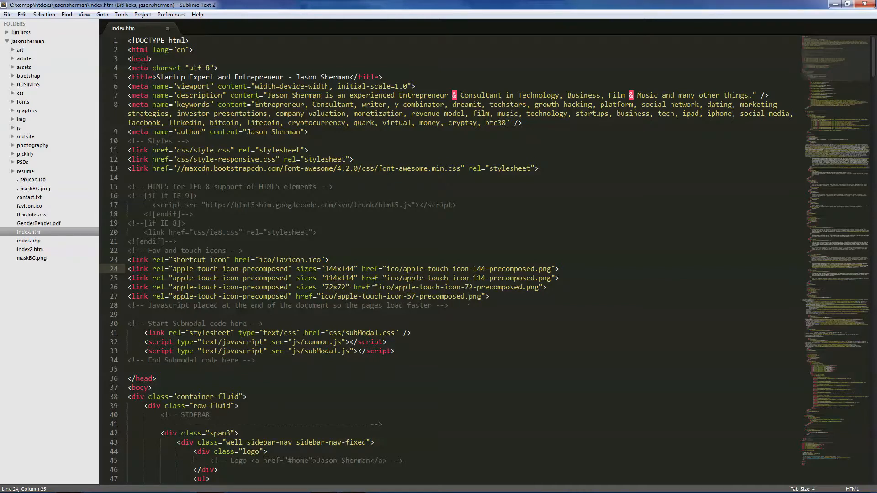
left_click_drag(385, 269, 557, 277)
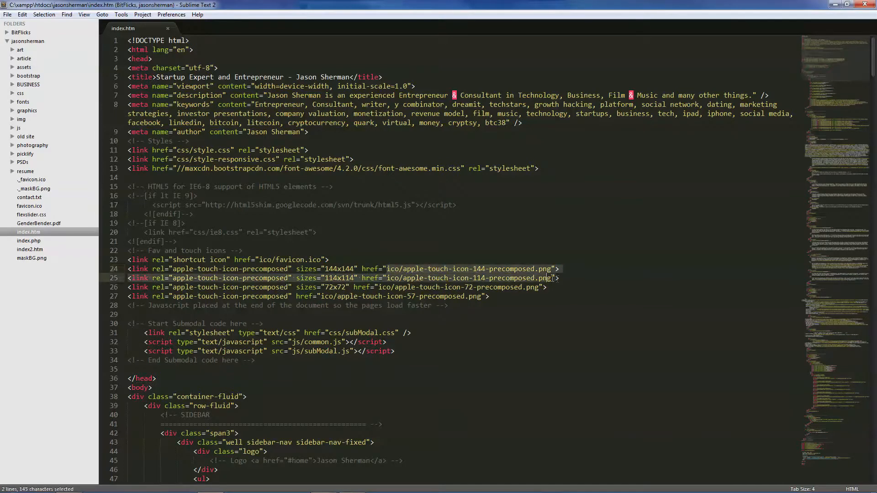
left_click(555, 269)
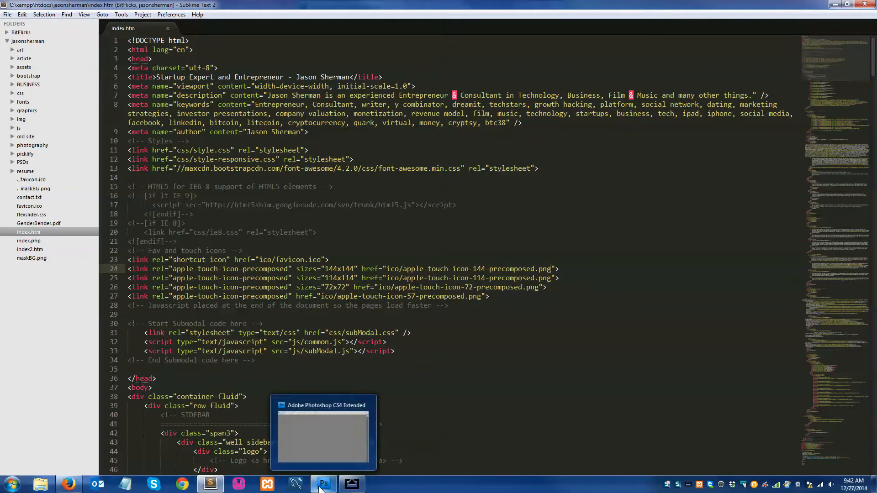
- Load the Instamour iOS 7 App Icon PSD and edit the contents of its 'Edit me and save' smart object
left_click(323, 484)
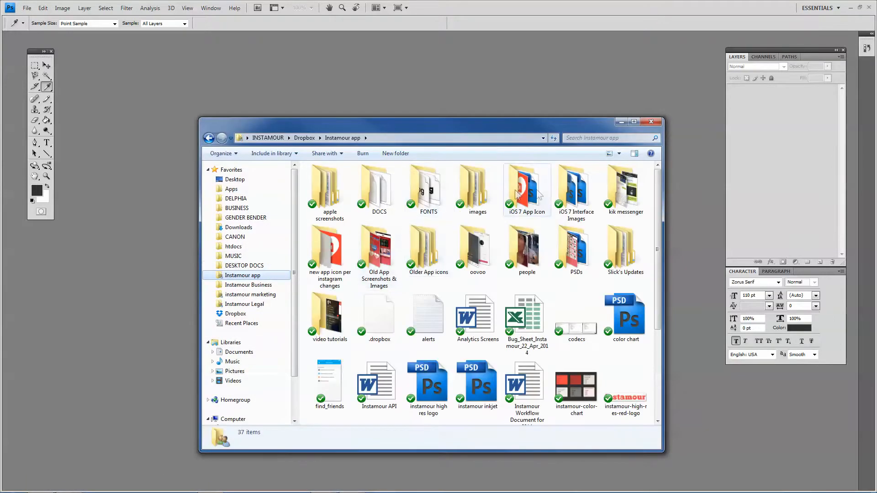
double_click(526, 187)
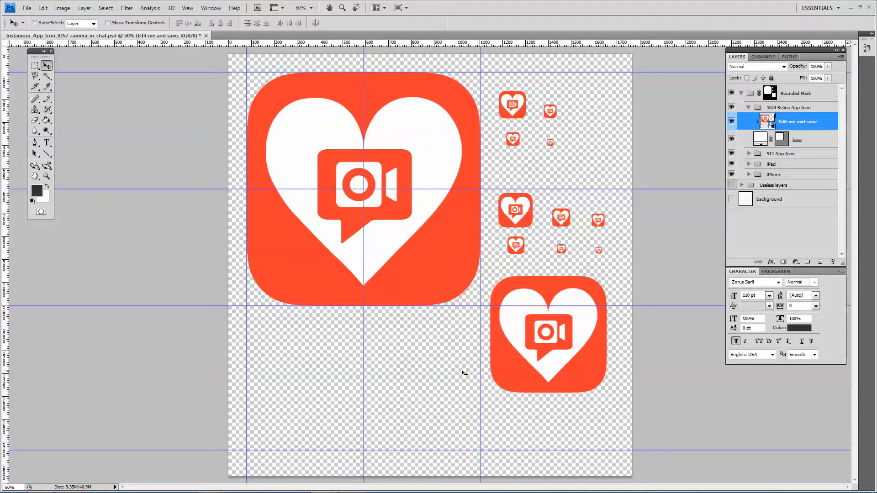
mouse_move(632, 152)
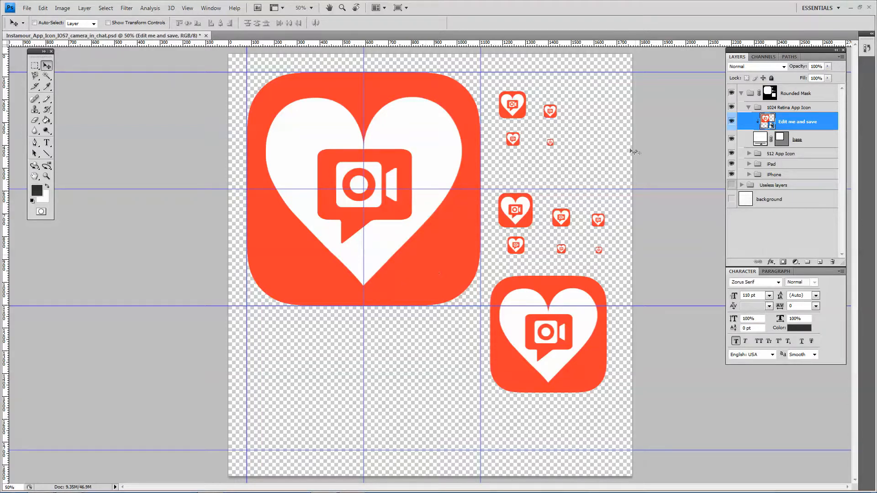
mouse_move(537, 174)
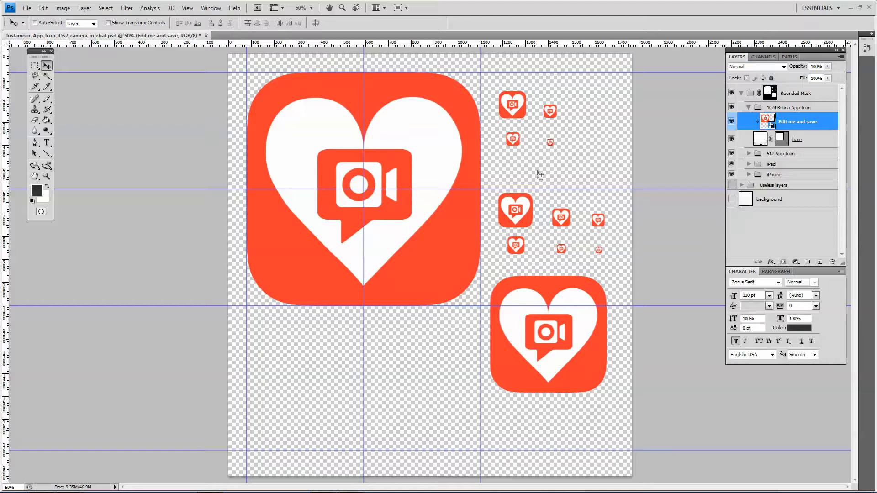
mouse_move(799, 123)
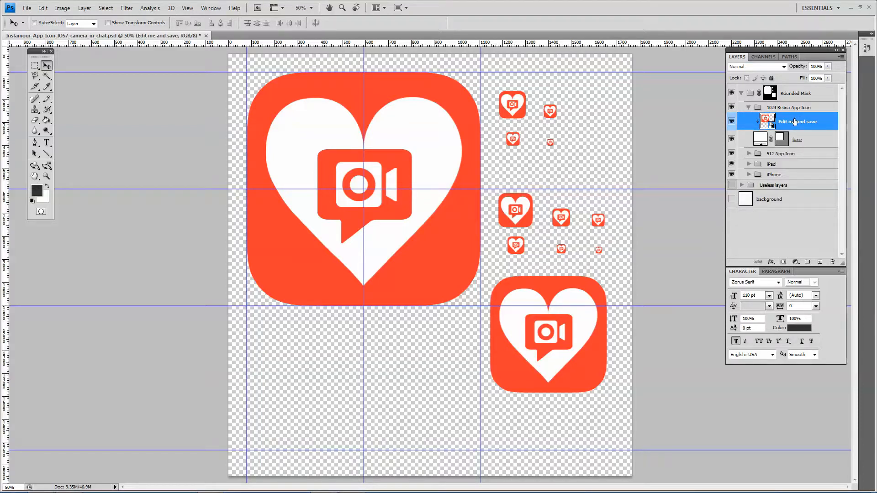
right_click(795, 121)
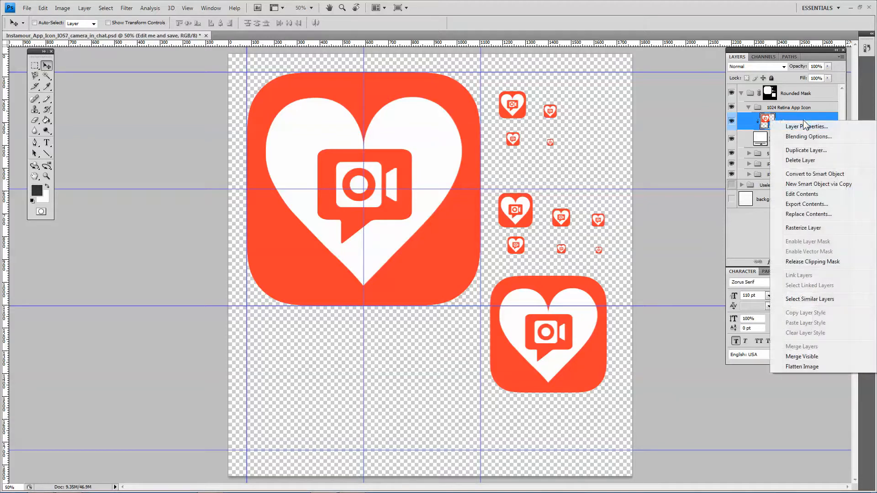
mouse_move(811, 197)
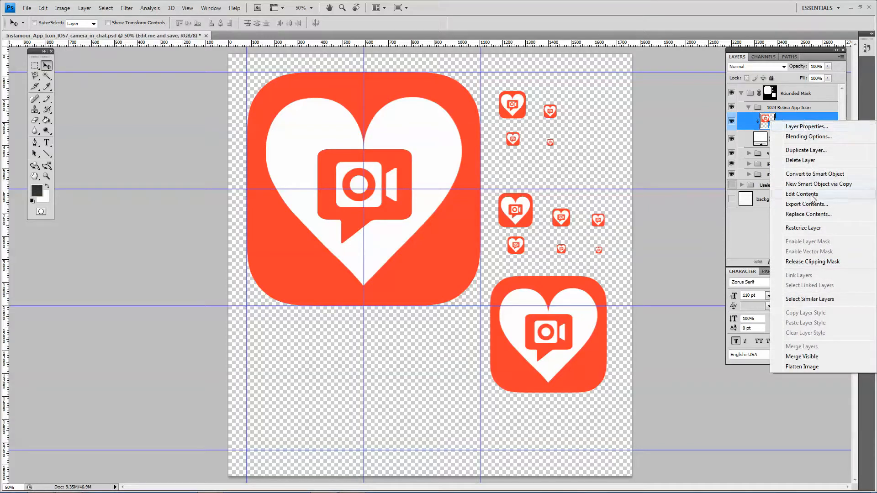
left_click(802, 193)
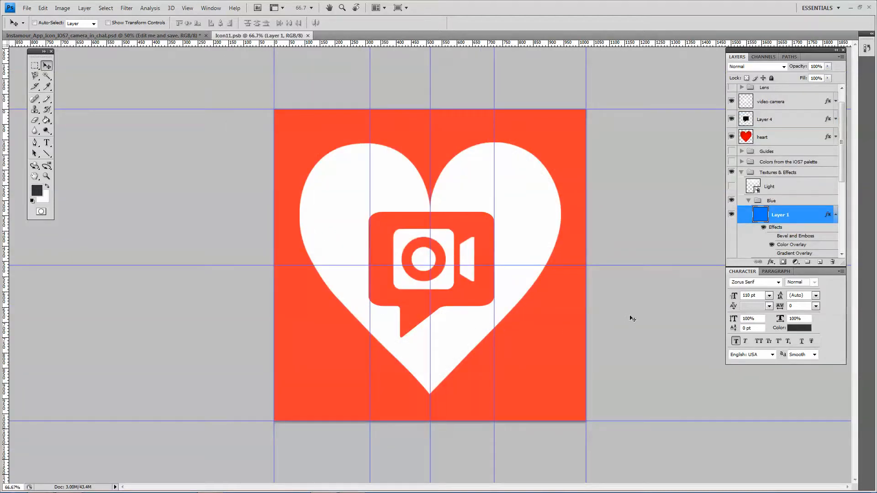
mouse_move(376, 299)
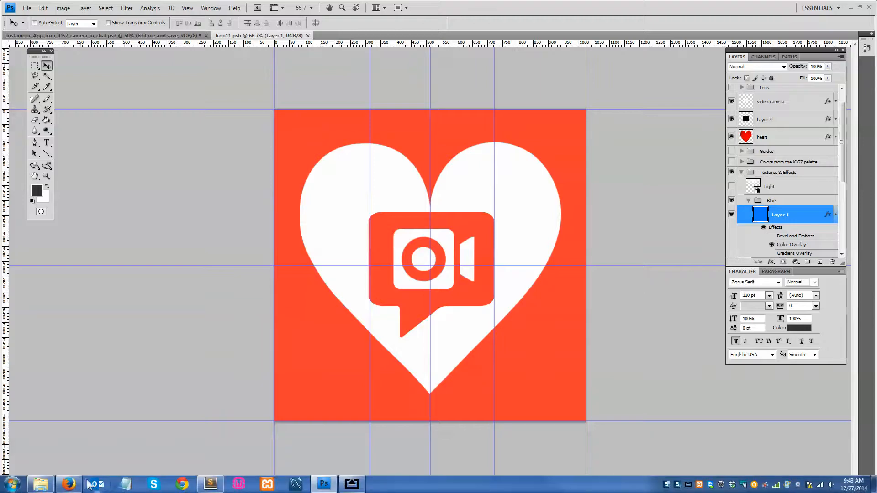
- Check the icon on the iPhone home screen, then hide the heart and video camera layers leaving the orange background
left_click(69, 484)
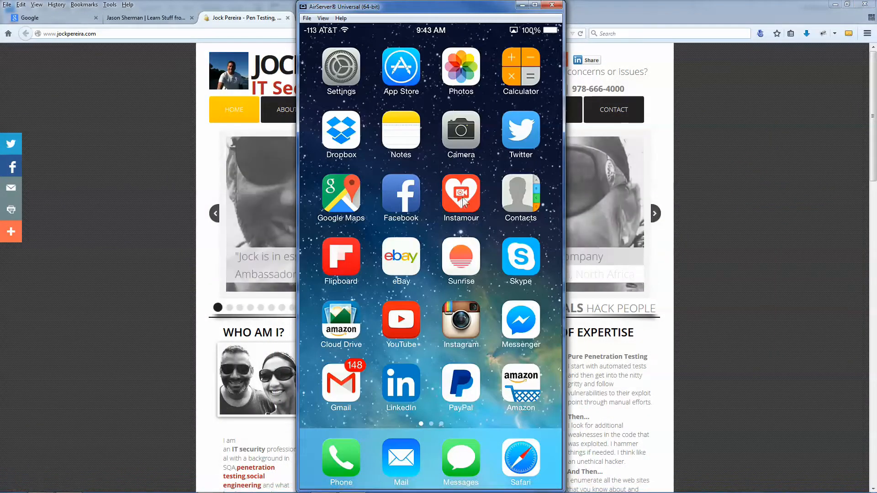
left_click(554, 8)
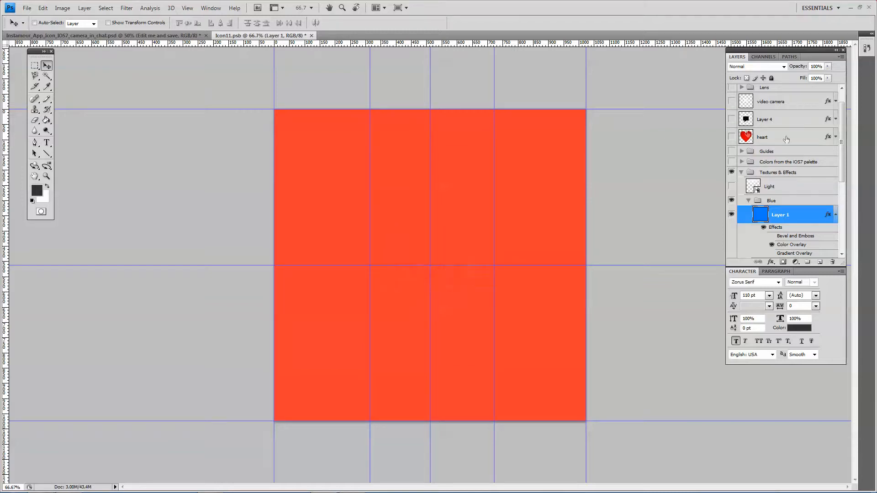
scroll("down", 3)
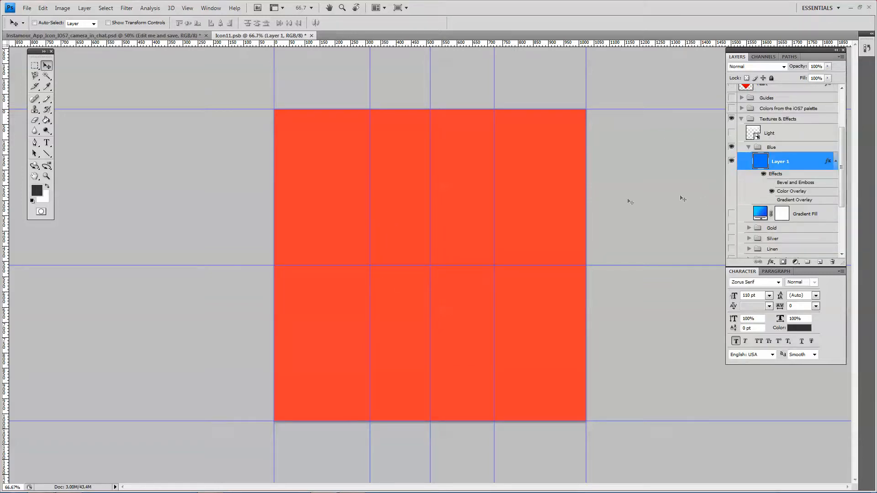
mouse_move(703, 203)
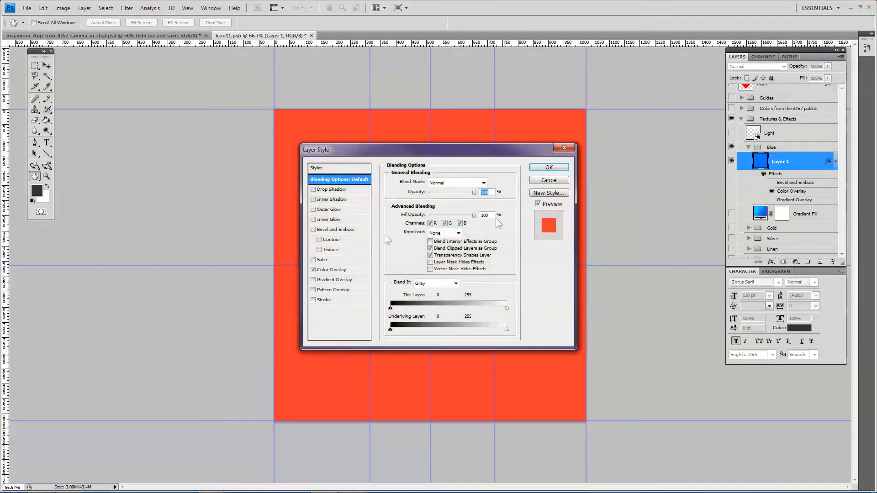
- Give Layer 1 a dark grey gradient overlay with a roughly vertical angle in the Layer Style dialog
left_click(333, 270)
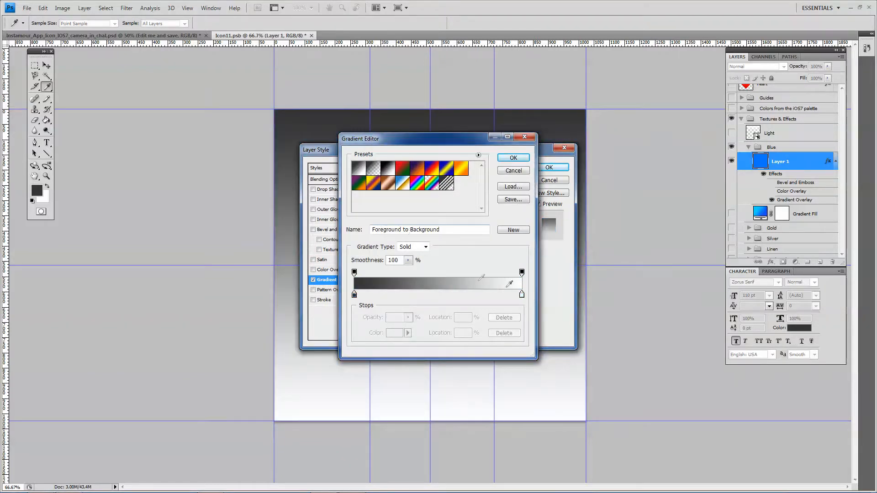
left_click(395, 332)
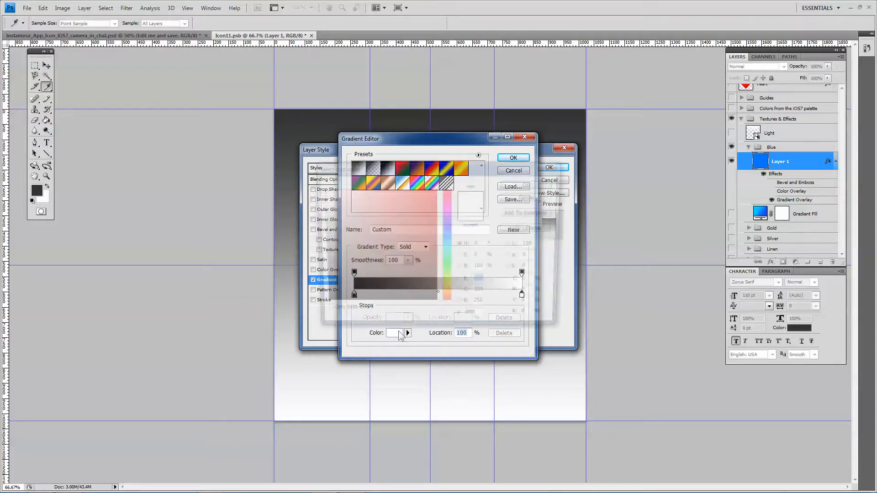
left_click(395, 332)
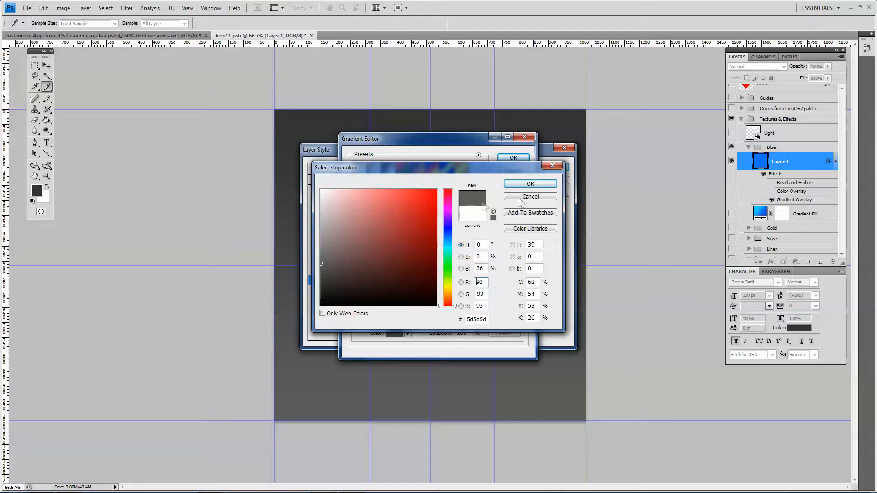
left_click(530, 184)
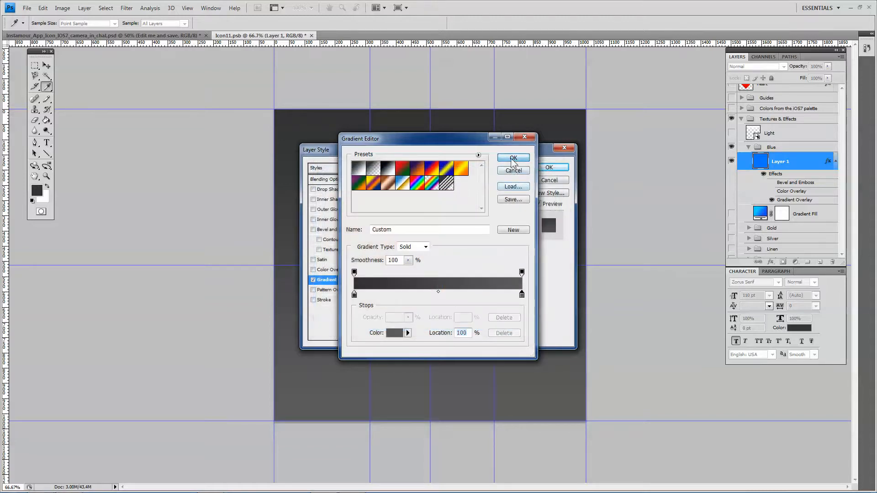
left_click(514, 158)
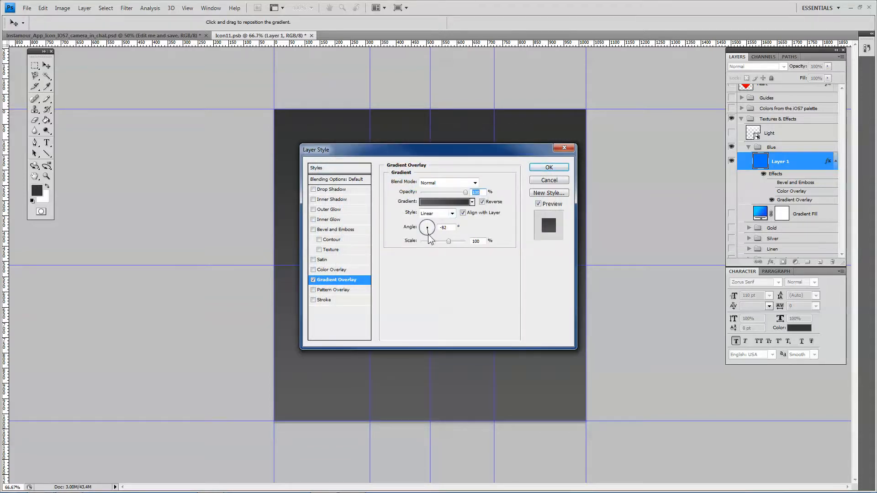
left_click_drag(429, 230, 426, 227)
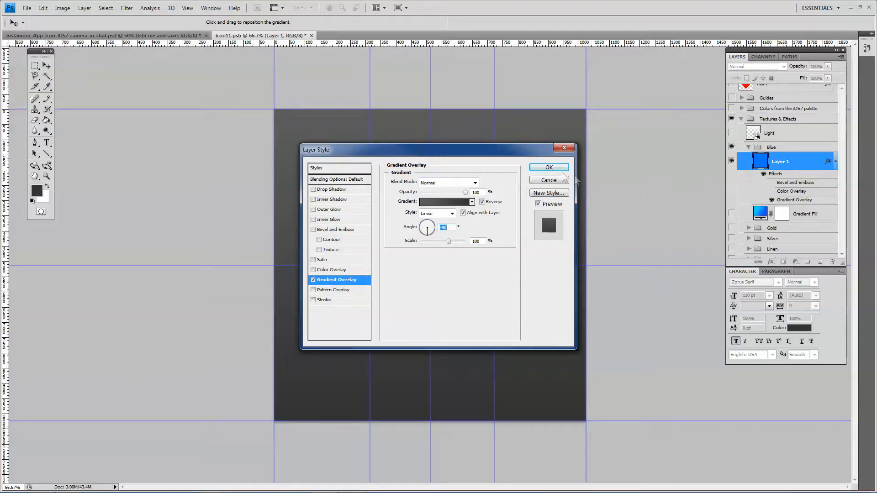
left_click(340, 179)
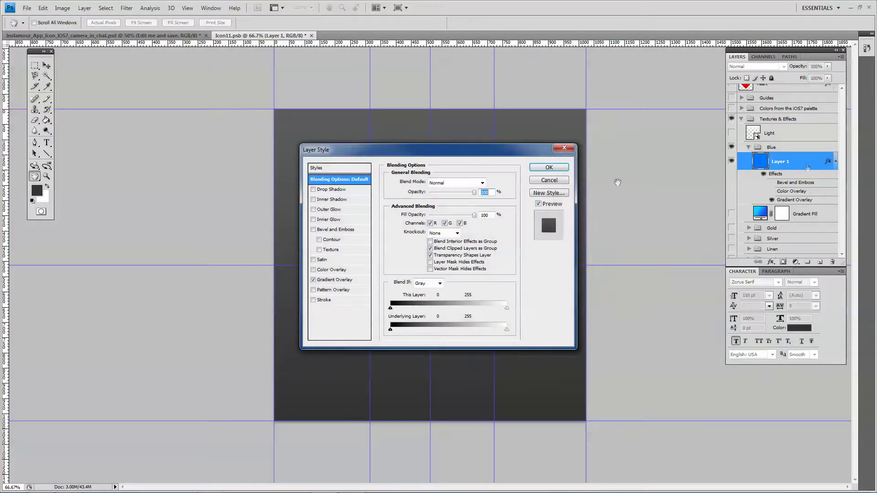
- Edit the overlay gradient, try an orange middle stop, then discard it back to dark grey
left_click(335, 280)
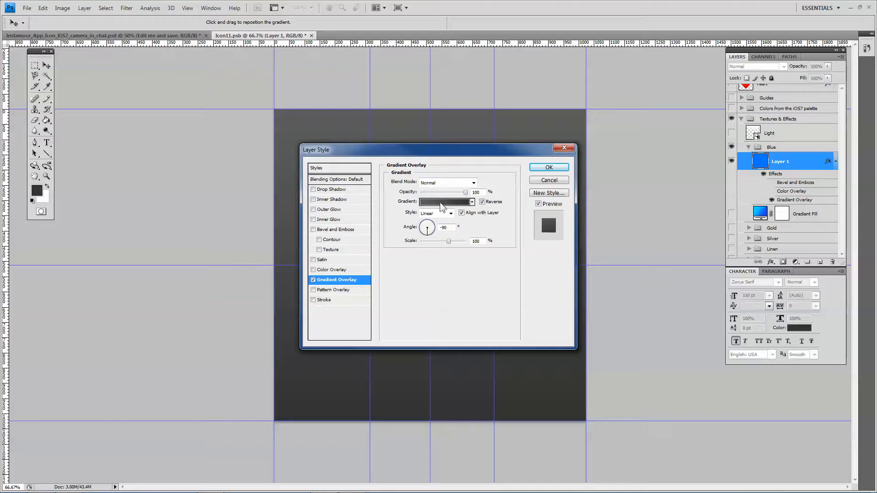
left_click(444, 201)
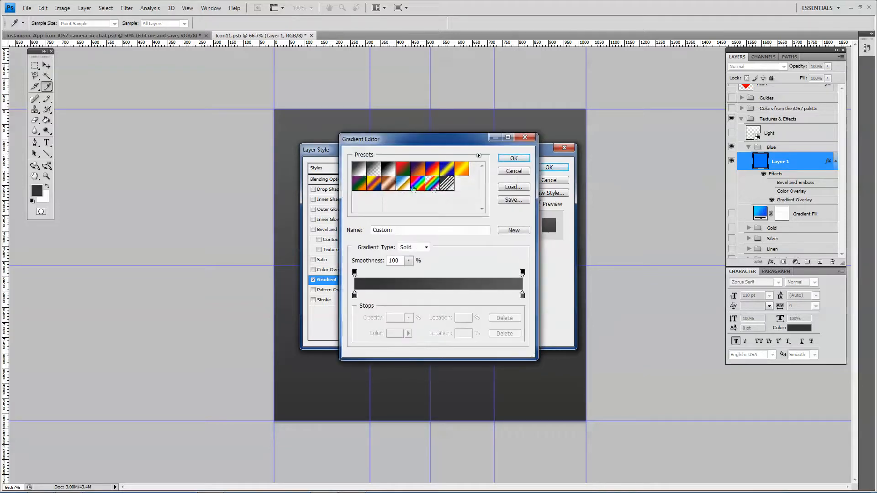
mouse_move(467, 299)
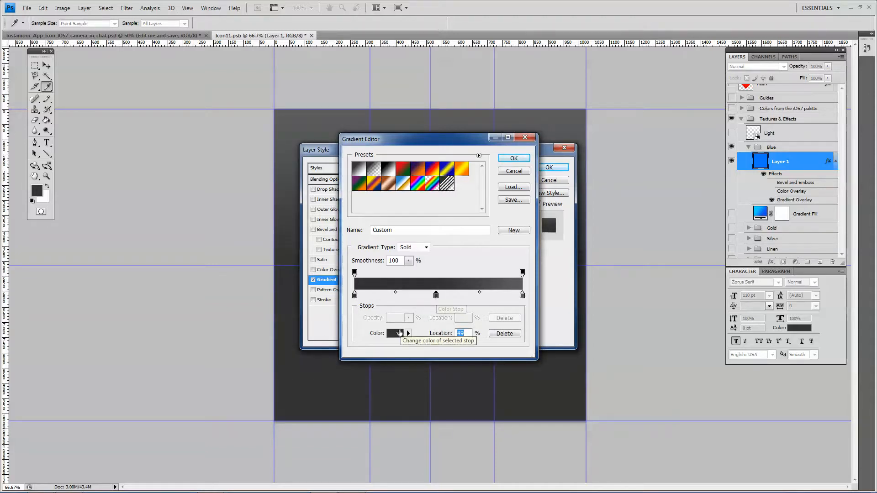
left_click(394, 334)
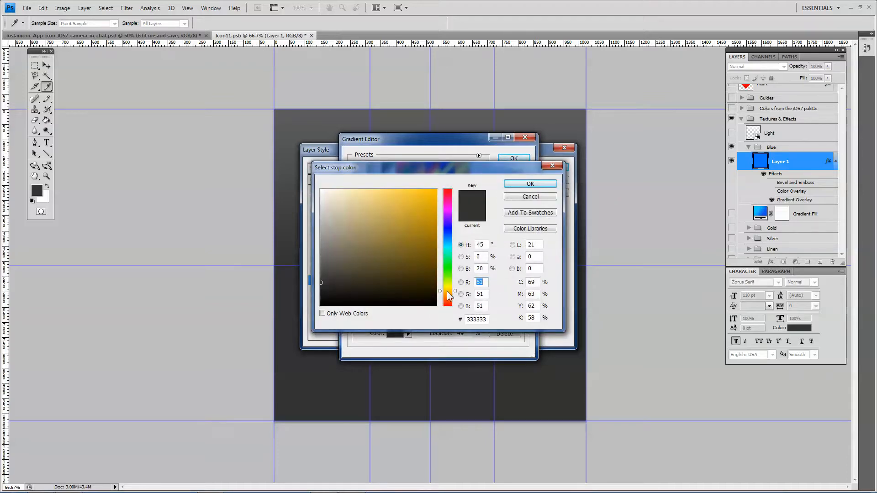
left_click(529, 184)
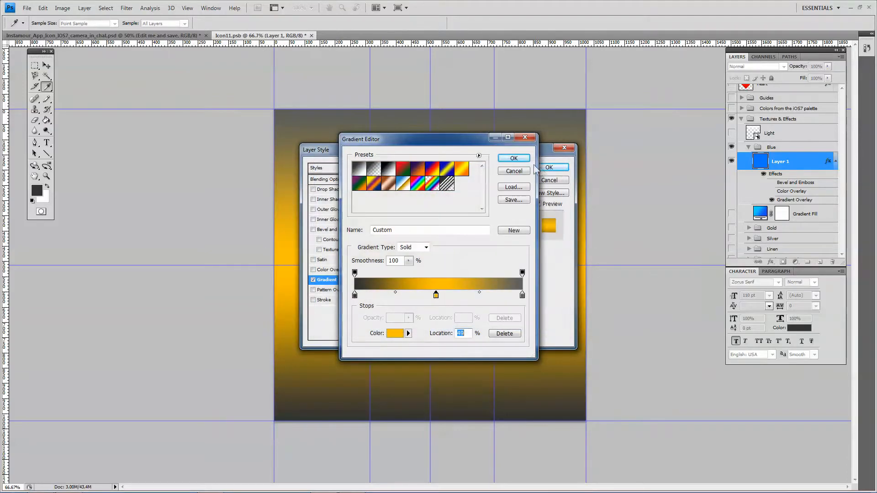
left_click(513, 157)
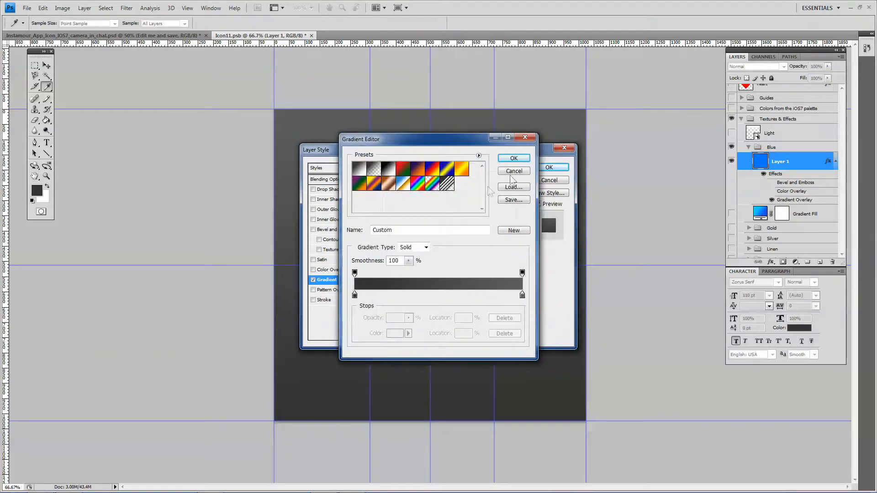
- Search Google Images for 'security' filtered by usage rights Labeled for reuse with modification
left_click(514, 158)
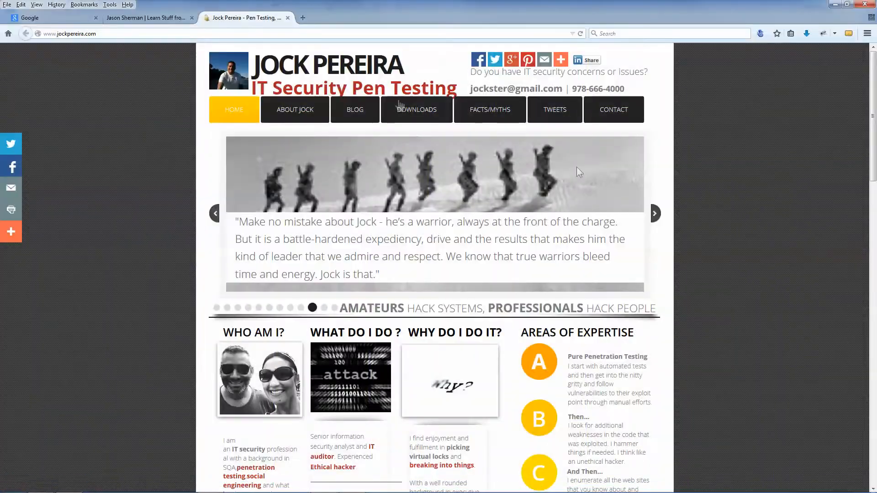
scroll("down", 3)
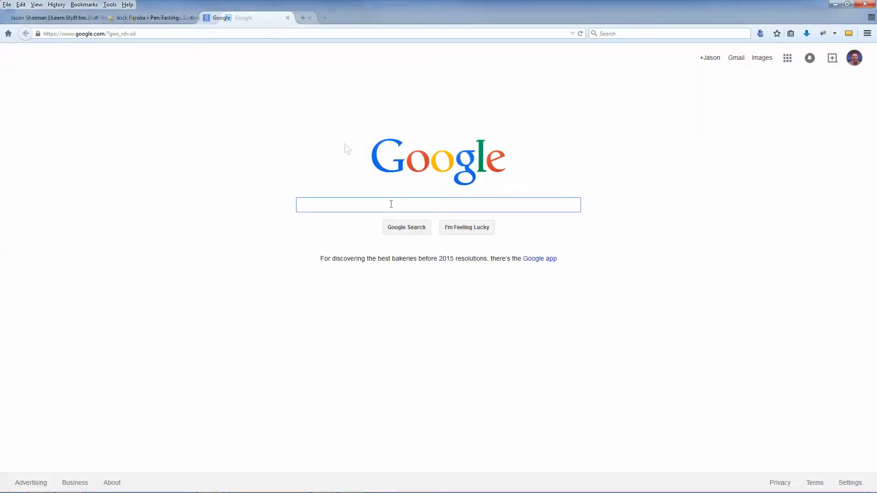
type("security")
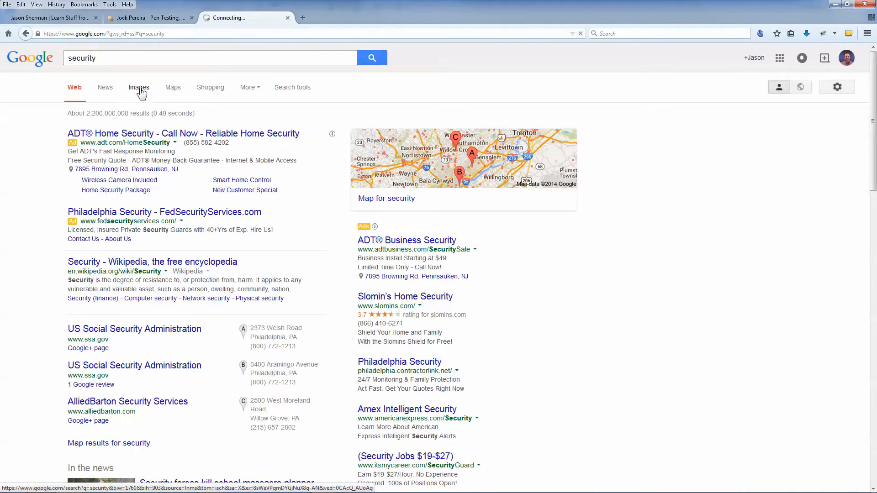
left_click(139, 88)
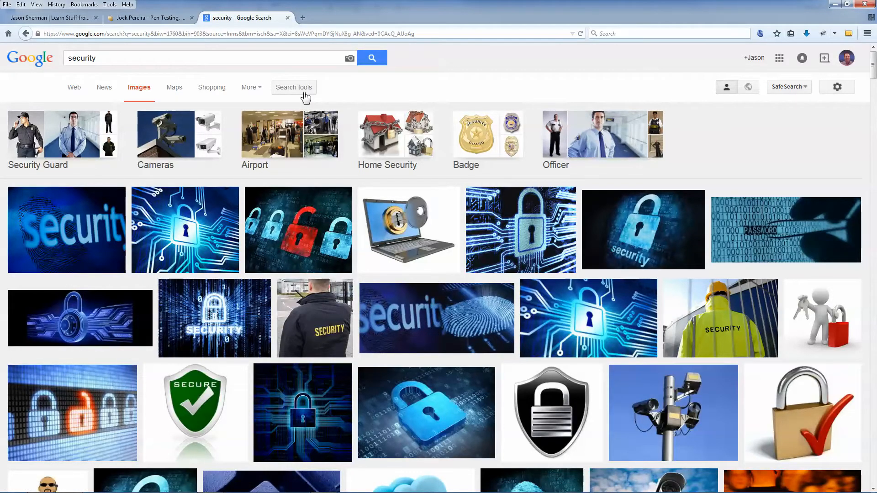
left_click(295, 88)
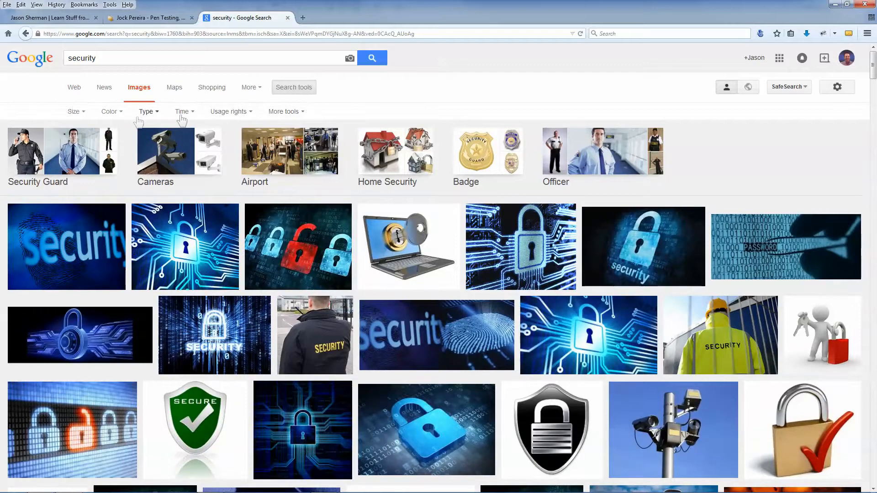
left_click(229, 111)
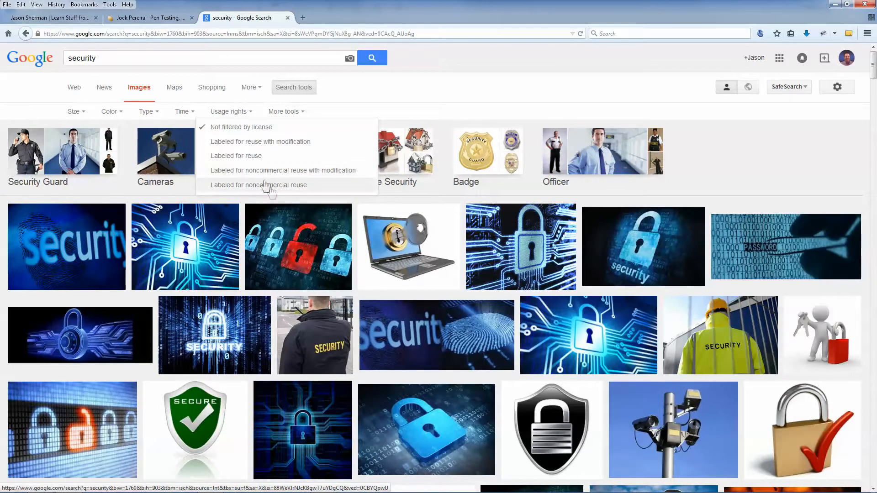
mouse_move(272, 145)
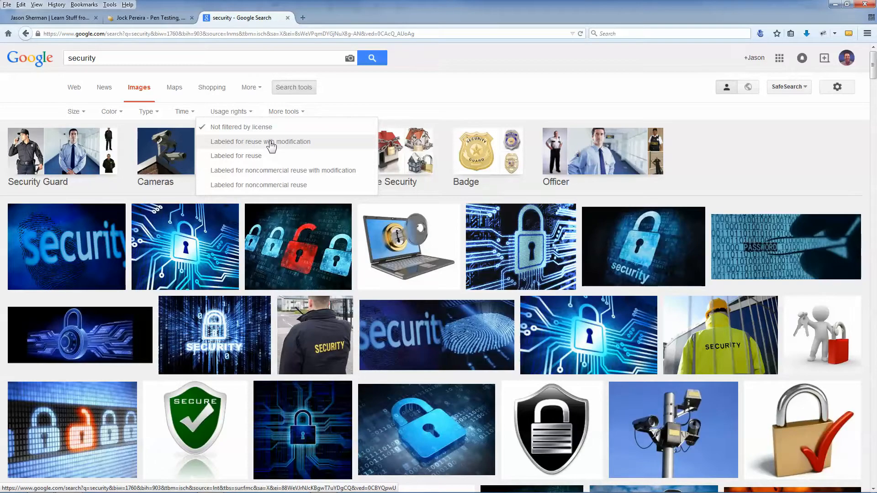
left_click(260, 142)
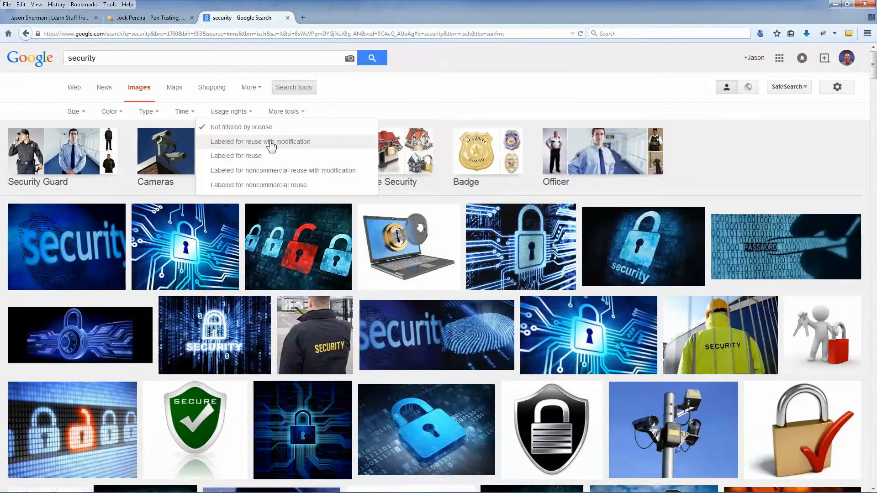
left_click(260, 141)
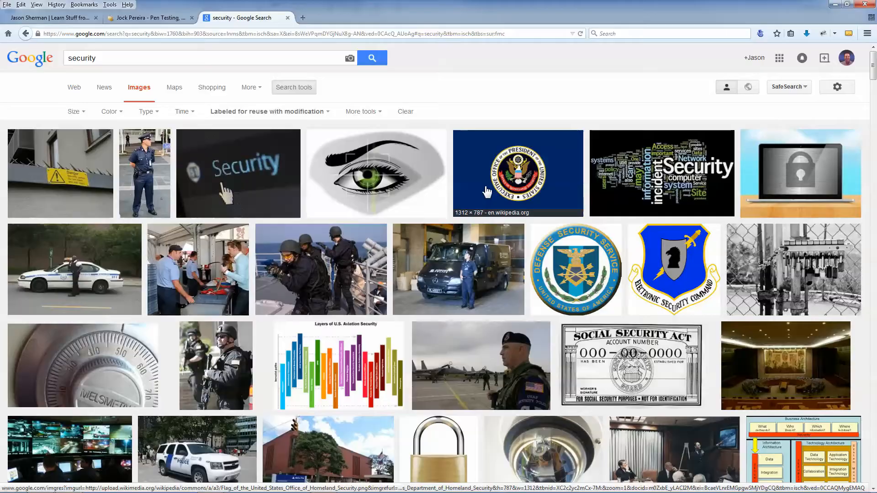
- Browse the filtered results and preview the green eye illustration from Pixabay
scroll("down", 3)
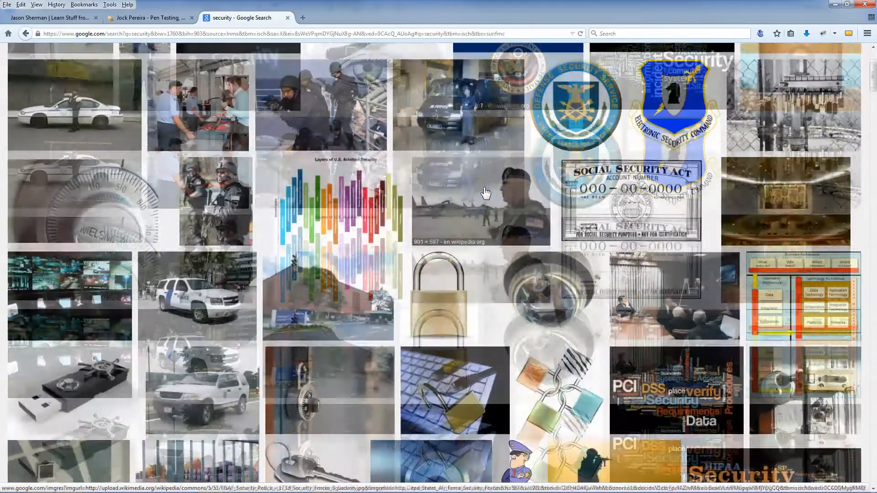
scroll("down", 3)
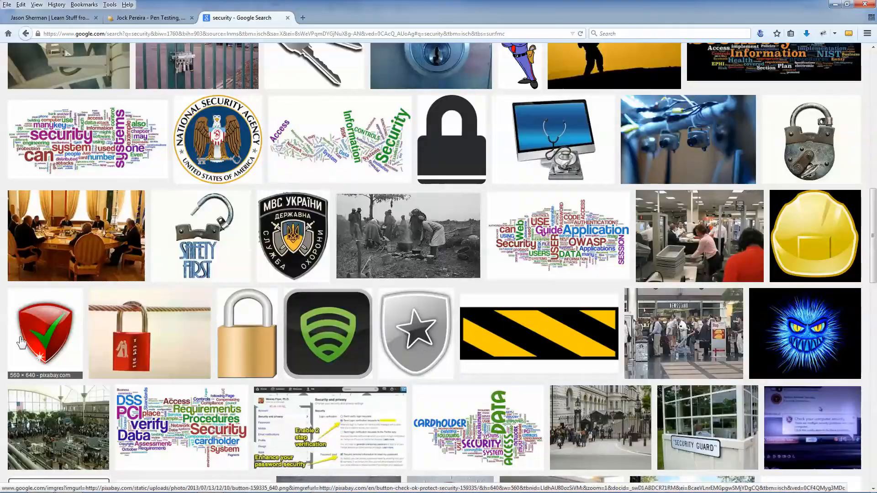
scroll("down", 3)
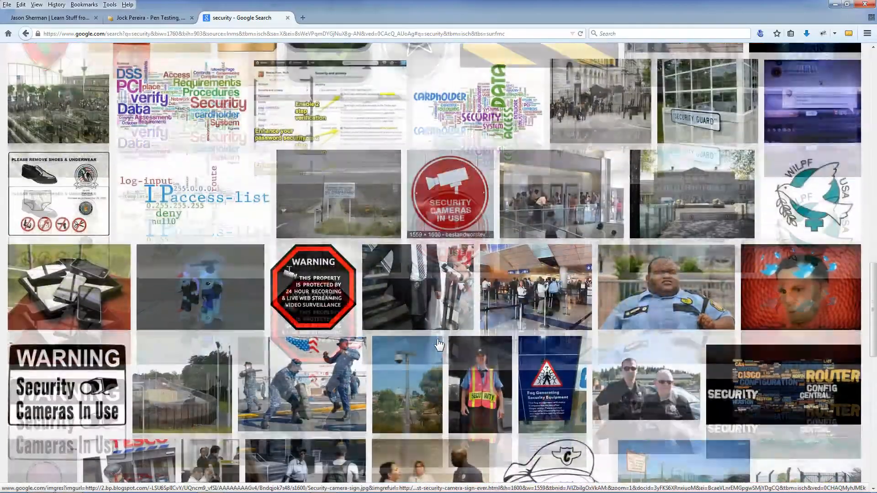
scroll("down", 3)
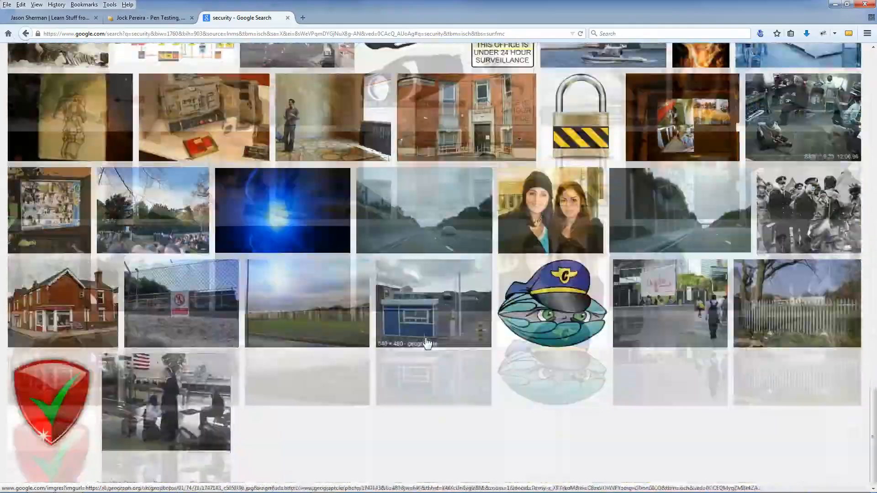
scroll("down", 3)
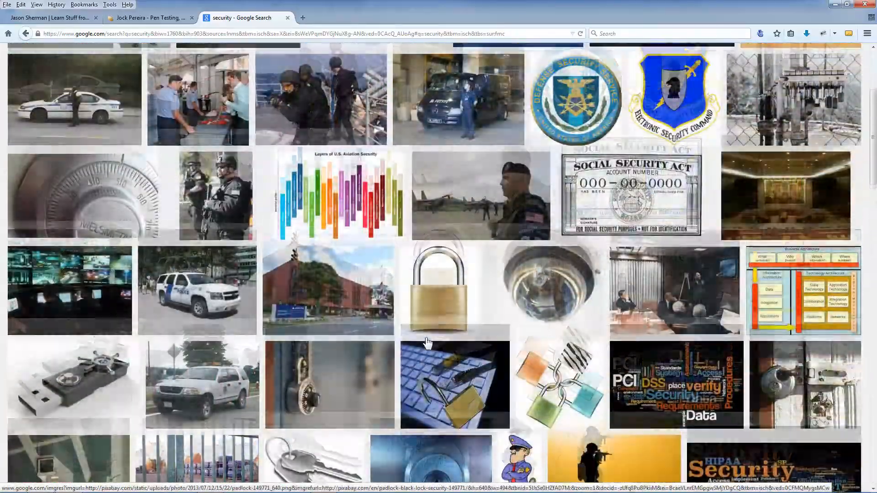
scroll("up", 3)
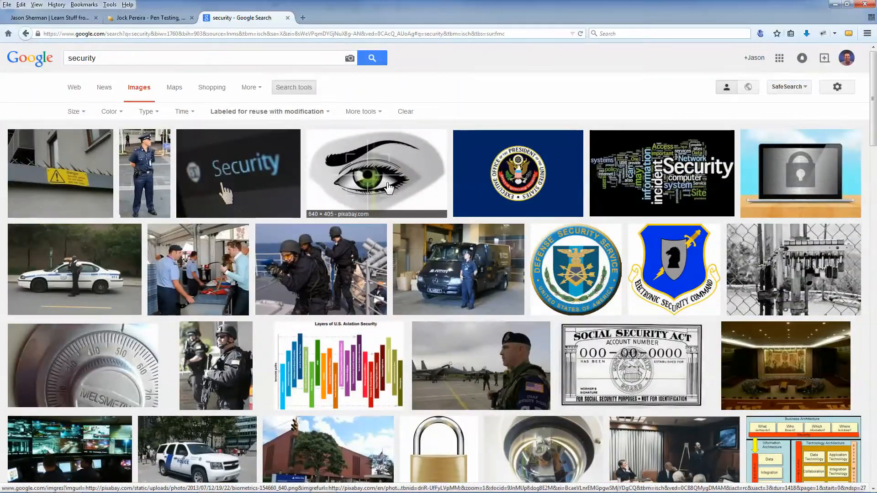
left_click(376, 174)
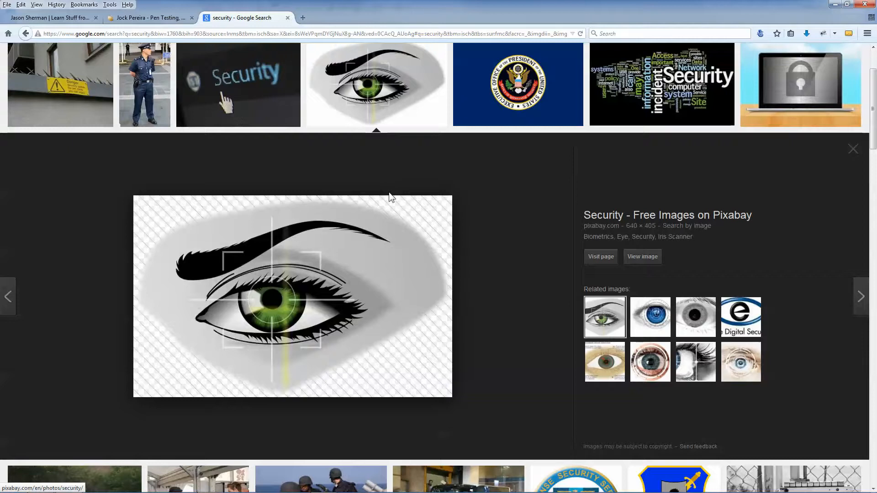
mouse_move(307, 299)
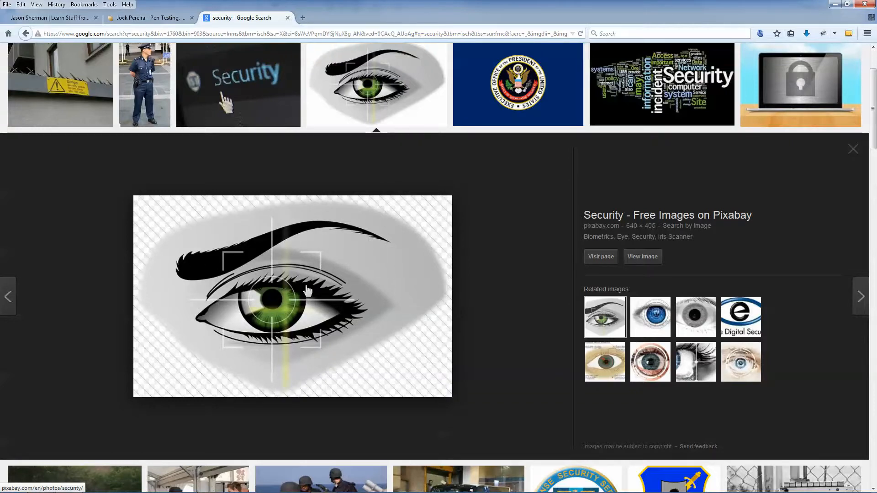
mouse_move(239, 205)
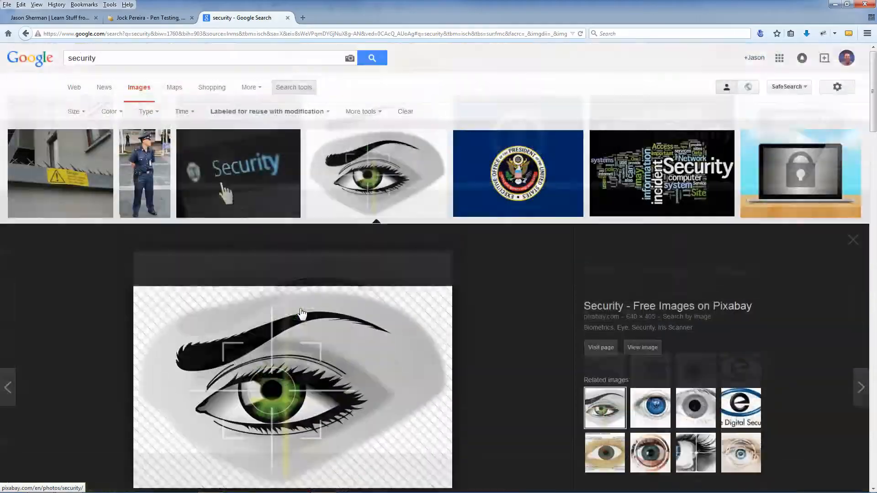
scroll("down", 3)
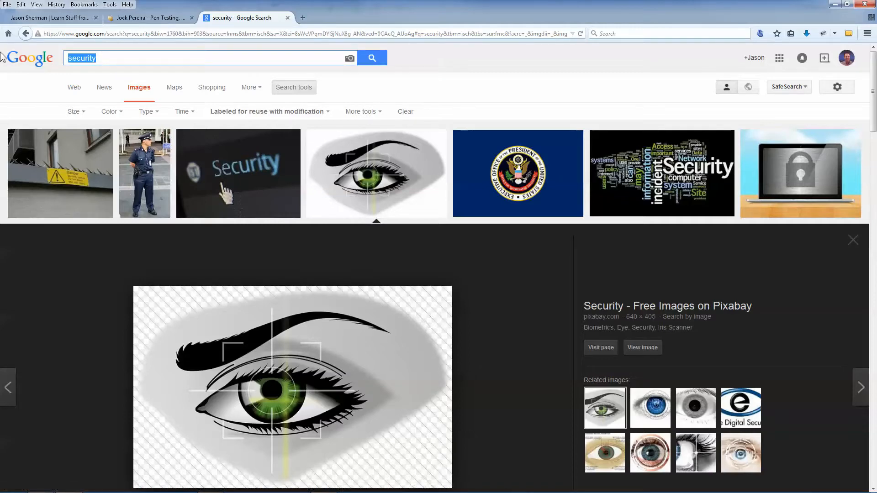
- Search Google Images for 'hackers' and browse through the results
type("hackers")
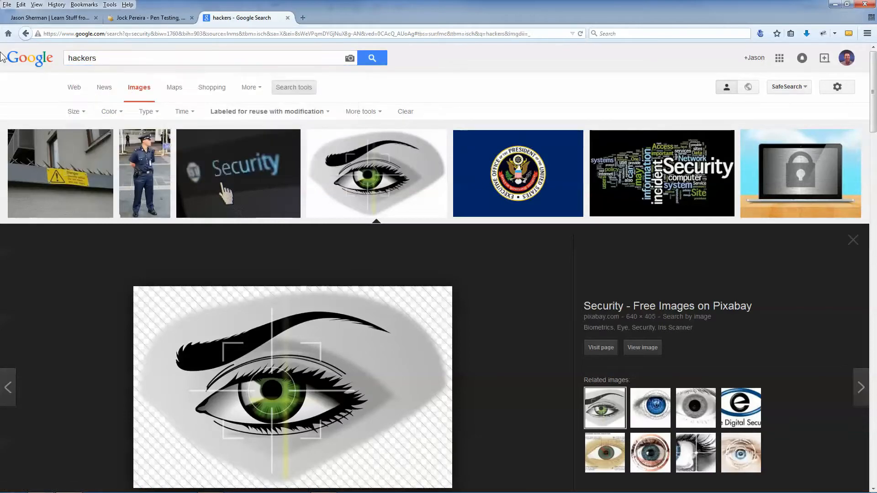
left_click(854, 240)
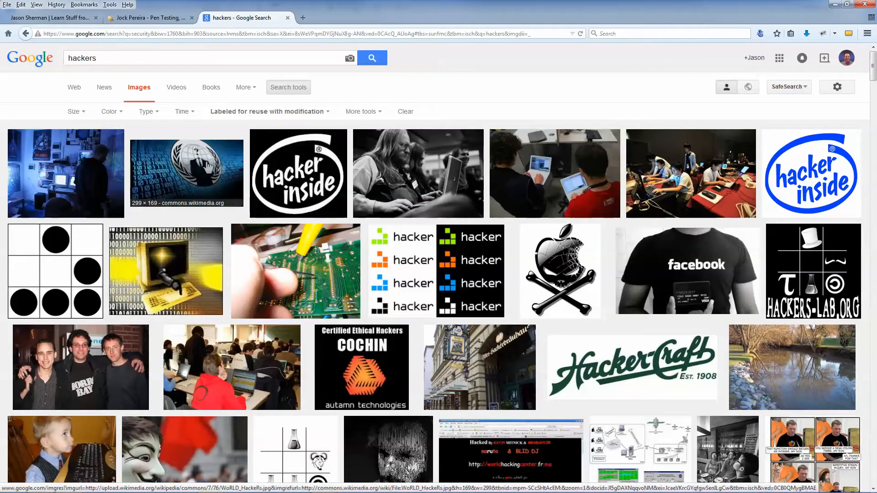
scroll("down", 3)
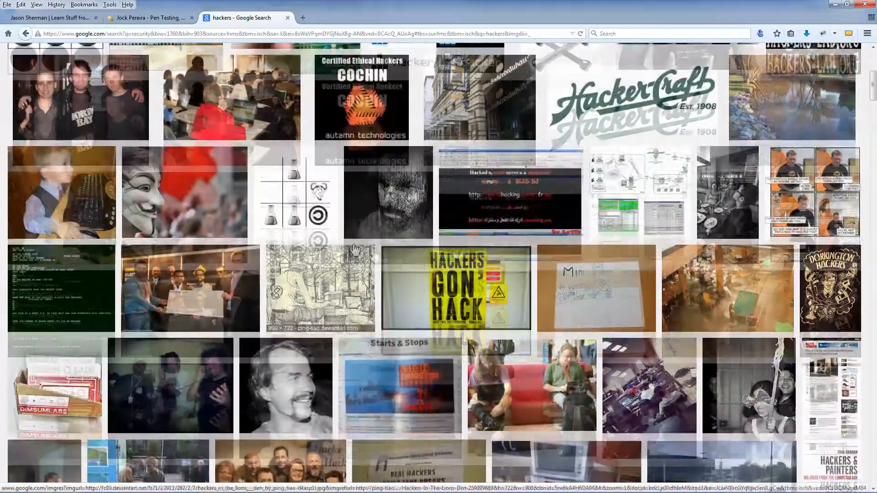
scroll("down", 3)
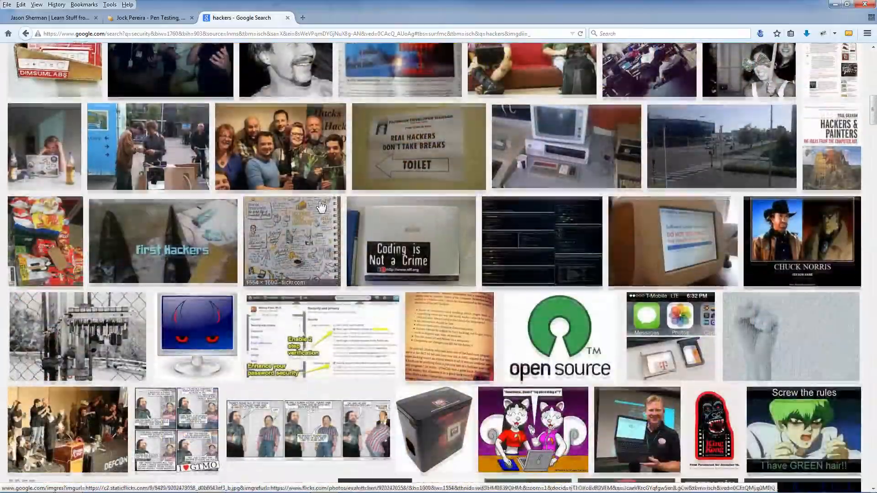
scroll("down", 3)
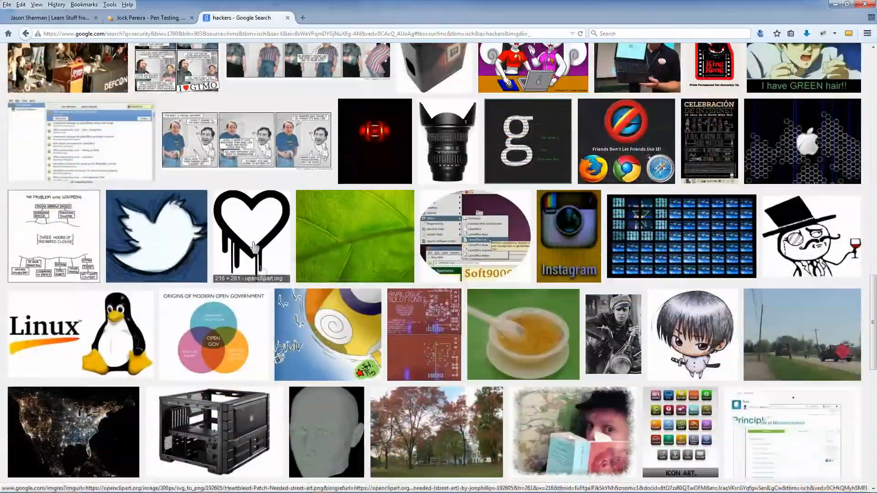
scroll("down", 3)
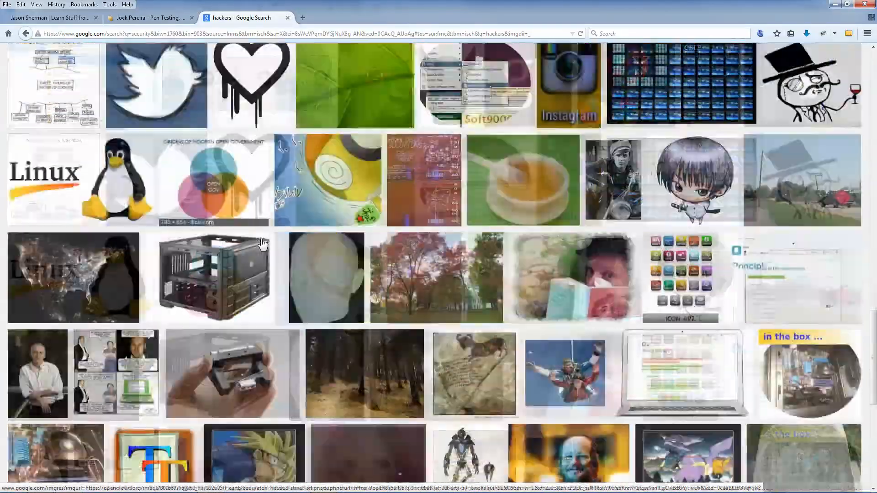
scroll("down", 3)
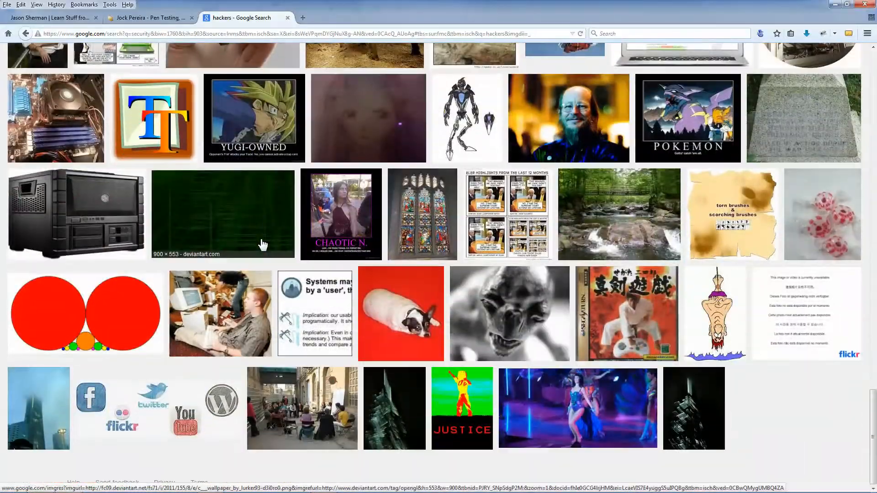
scroll("down", 3)
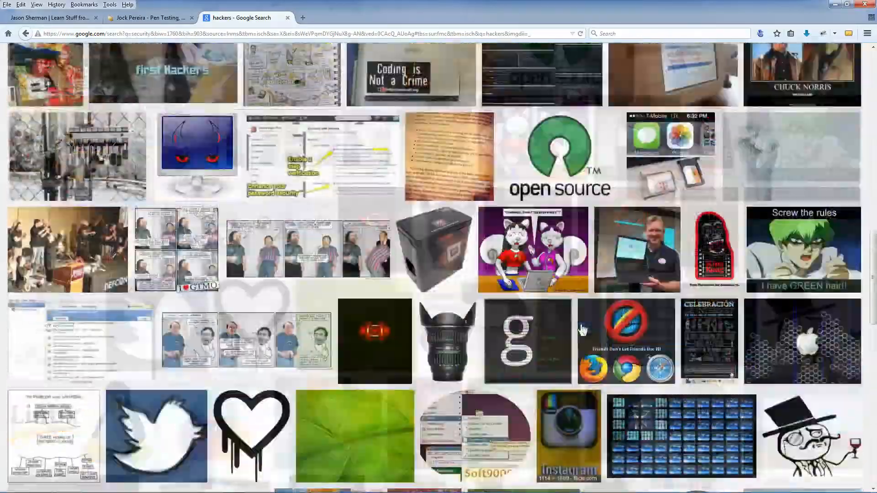
scroll("up", 3)
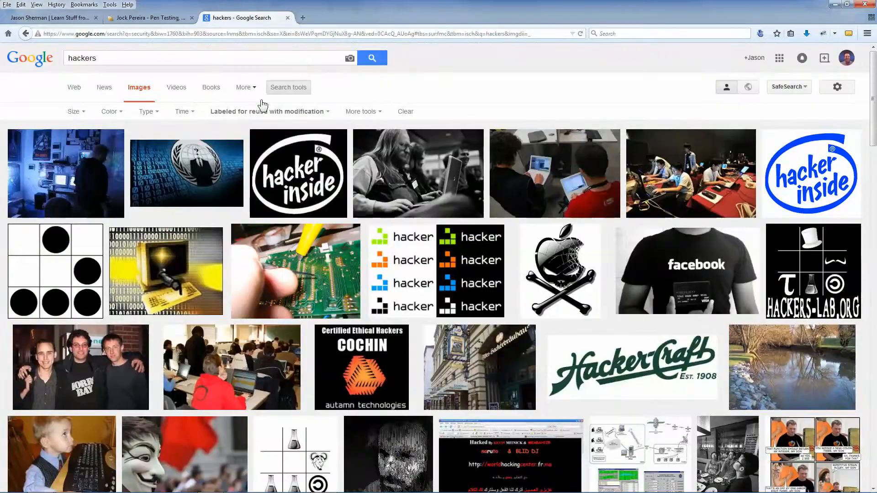
- Keep the hackers results limited to images labeled for reuse with modification
left_click(74, 112)
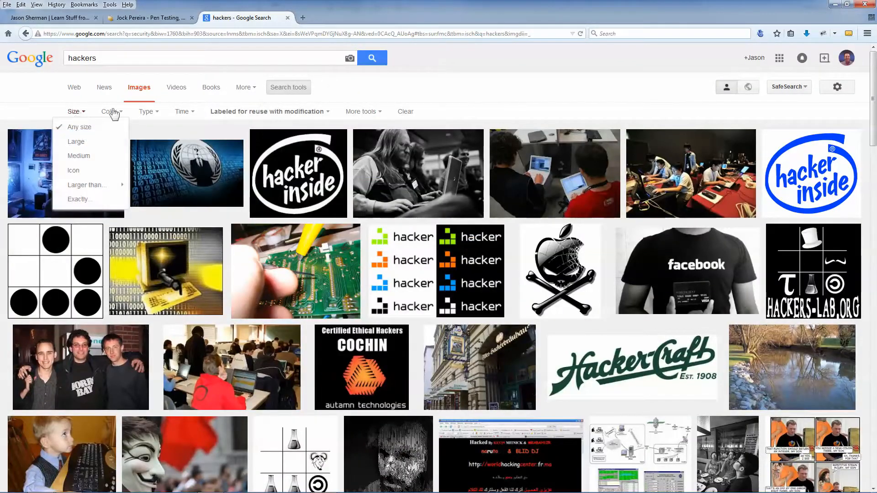
left_click(270, 112)
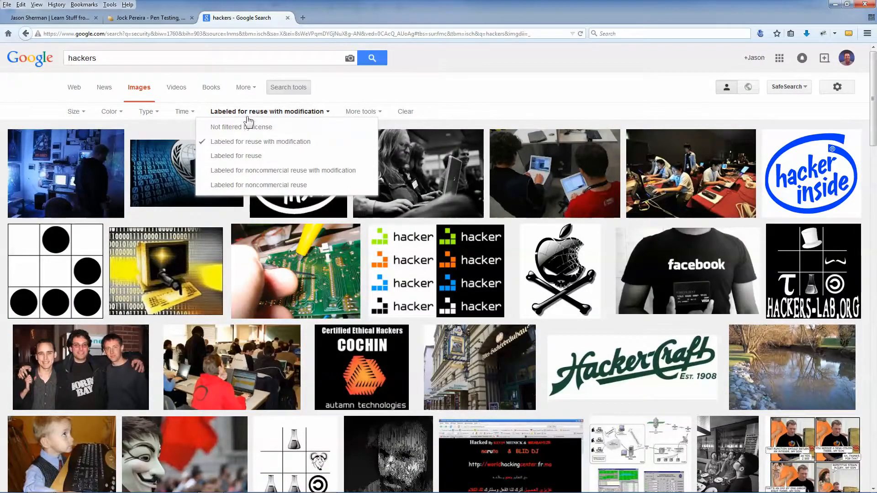
left_click(243, 127)
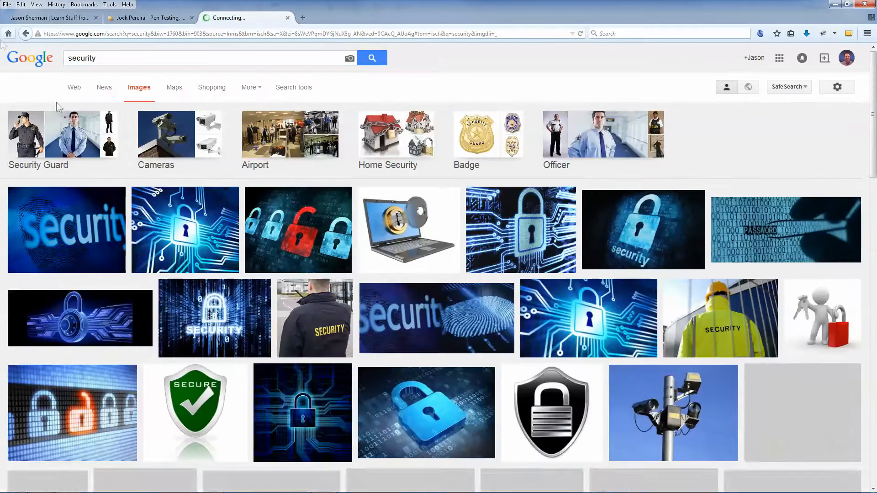
- Find the green shield among the security image results and save it to the desktop
scroll("down", 3)
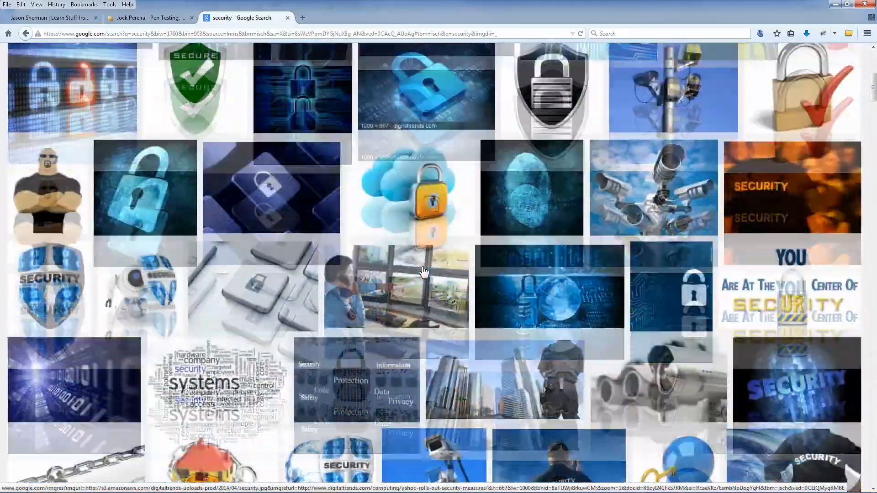
scroll("down", 3)
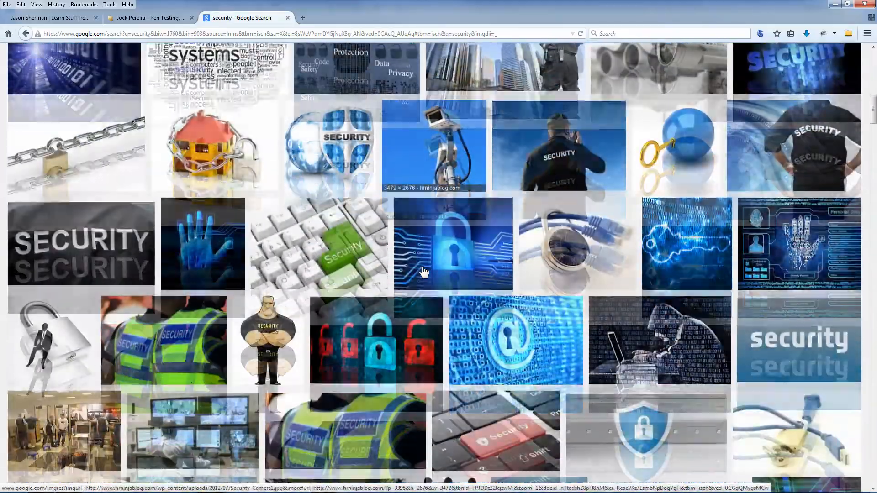
scroll("down", 3)
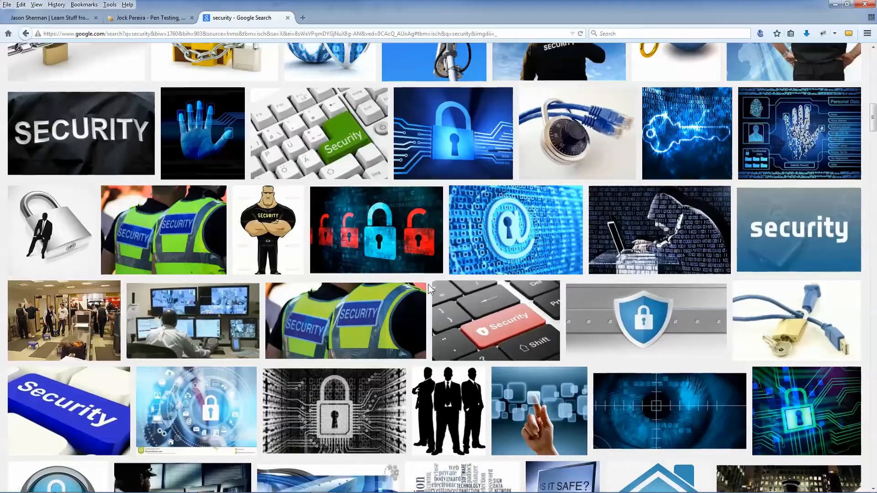
scroll("down", 3)
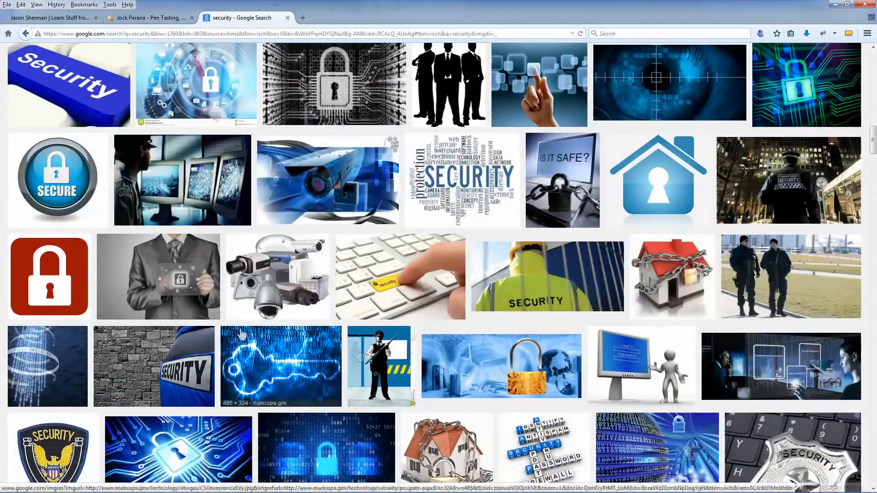
mouse_move(53, 284)
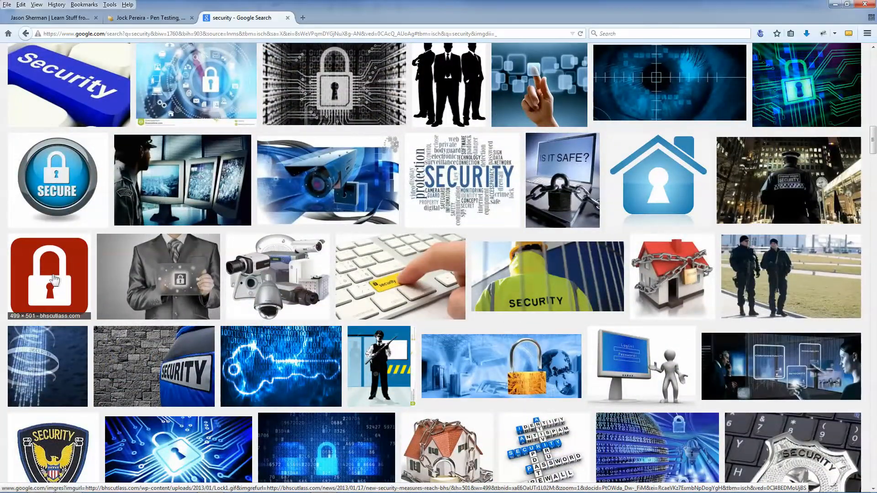
scroll("down", 3)
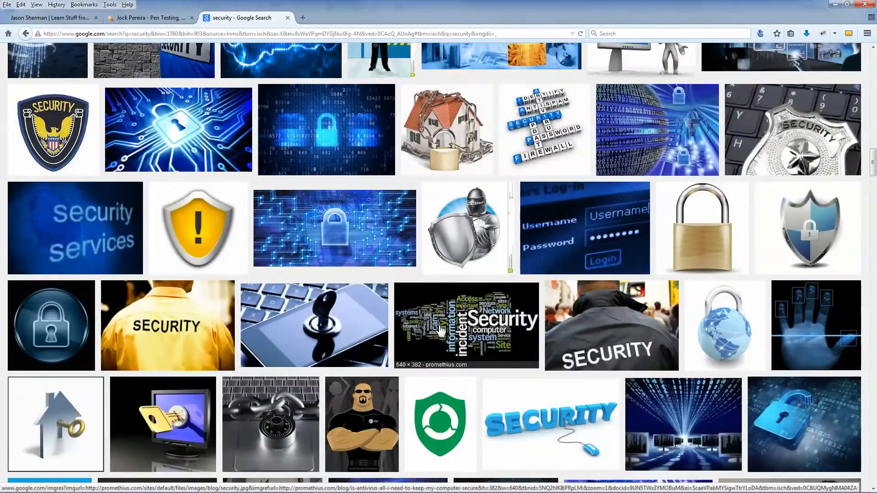
scroll("down", 3)
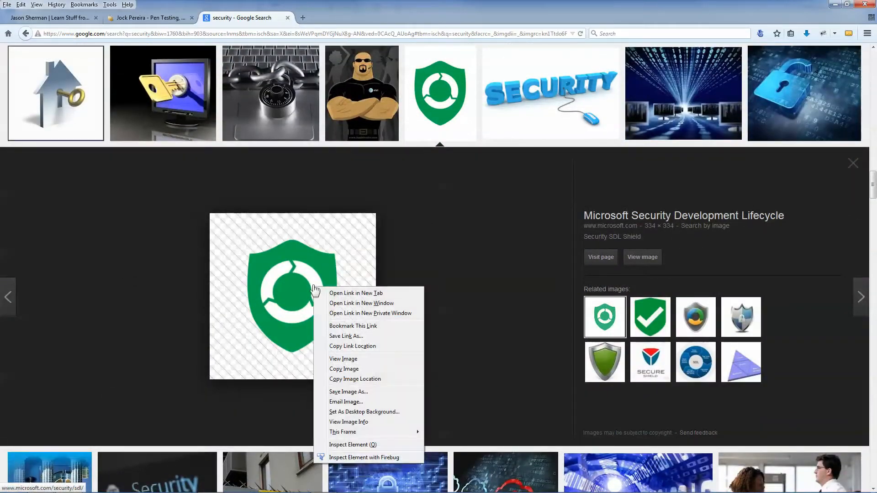
left_click(650, 317)
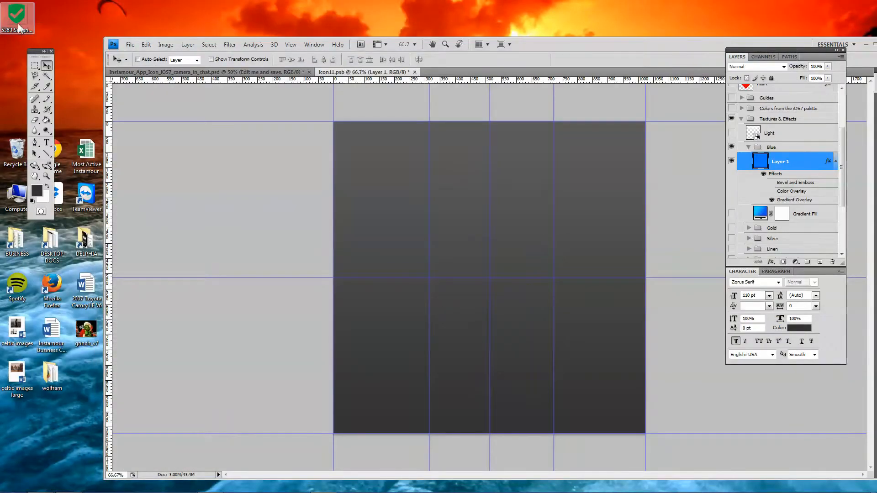
- Bring the saved shield PNG into icon11.psb as a layer and scale it up over the dark background
left_click(508, 73)
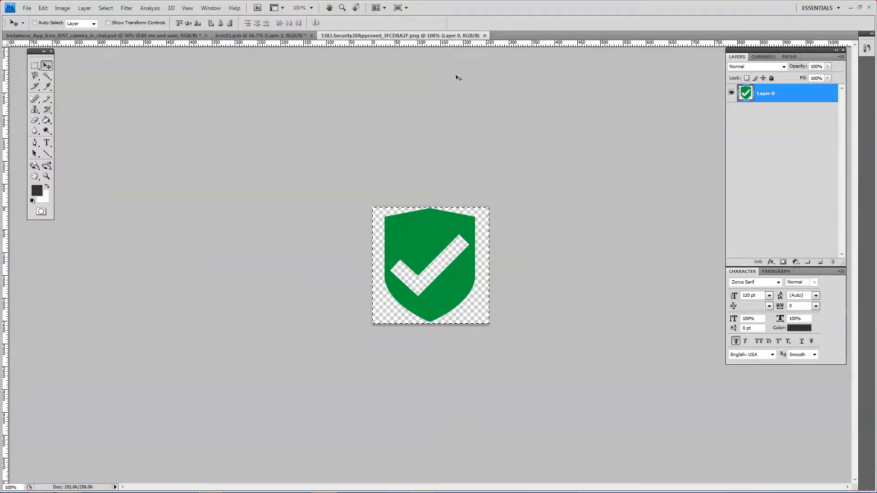
left_click(251, 34)
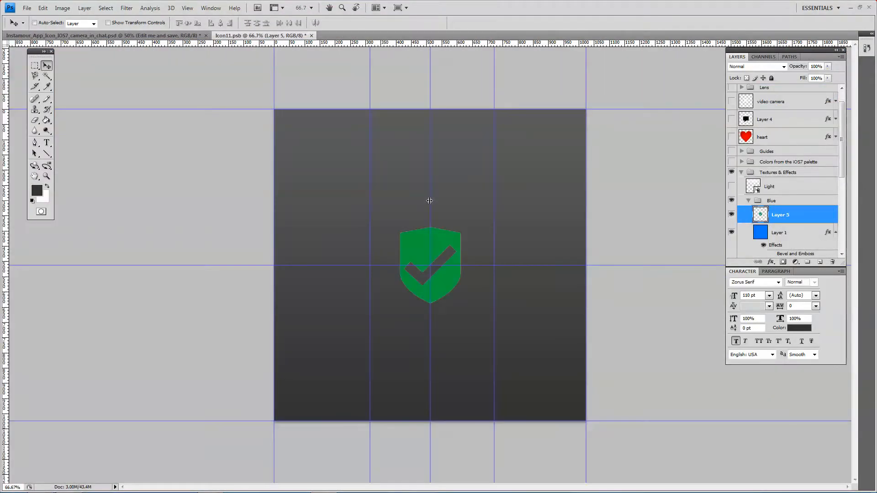
key("Ctrl+T")
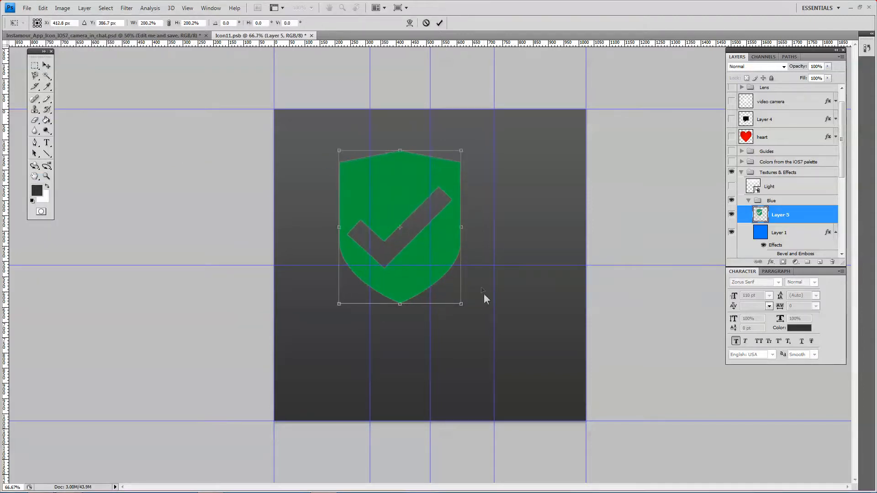
left_click_drag(461, 303, 509, 364)
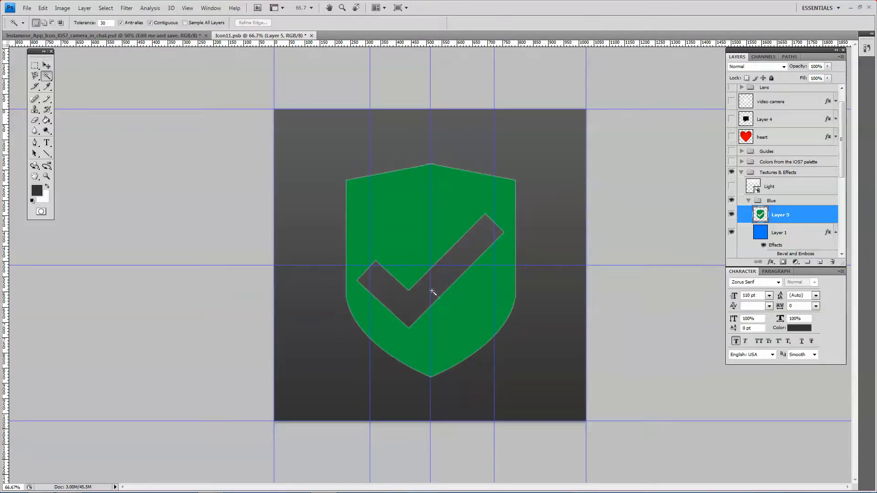
- Select the checkmark cutout, sample the shield's green and bucket-fill the cutout with it
left_click(431, 293)
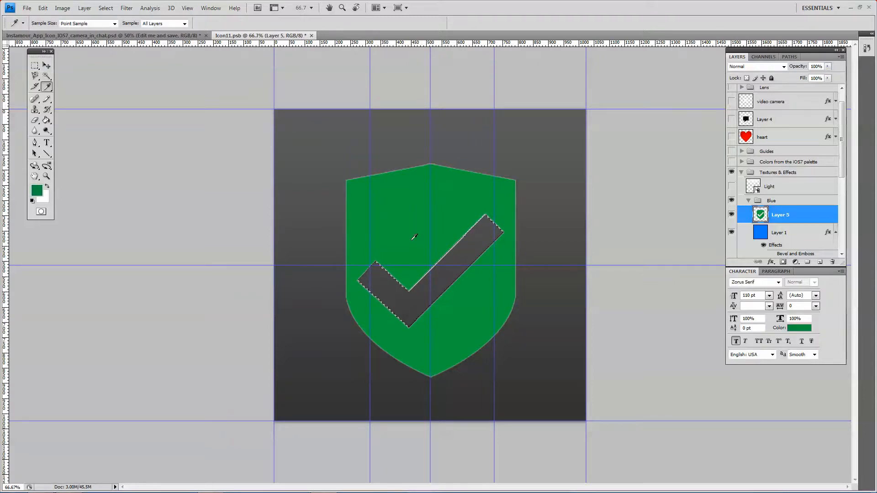
left_click(46, 121)
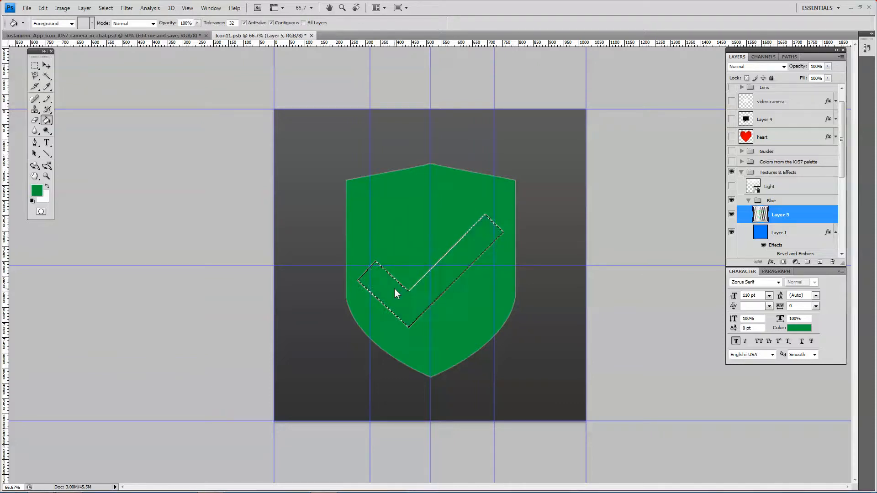
left_click(35, 67)
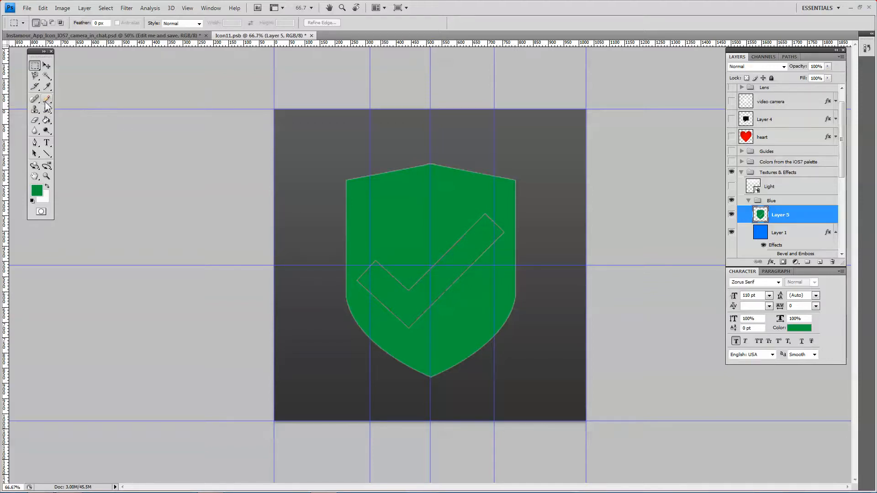
- Brush green over the leftover checkmark outline and rename the layer 'shield'
left_click(45, 99)
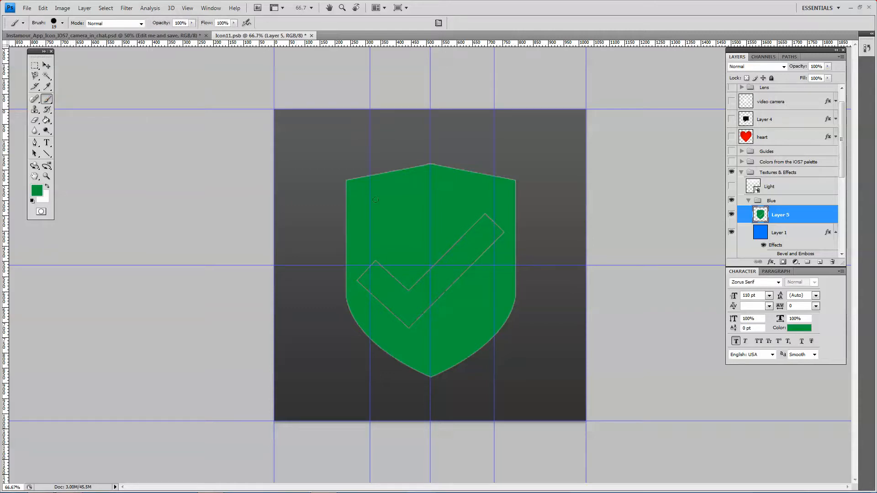
left_click(64, 24)
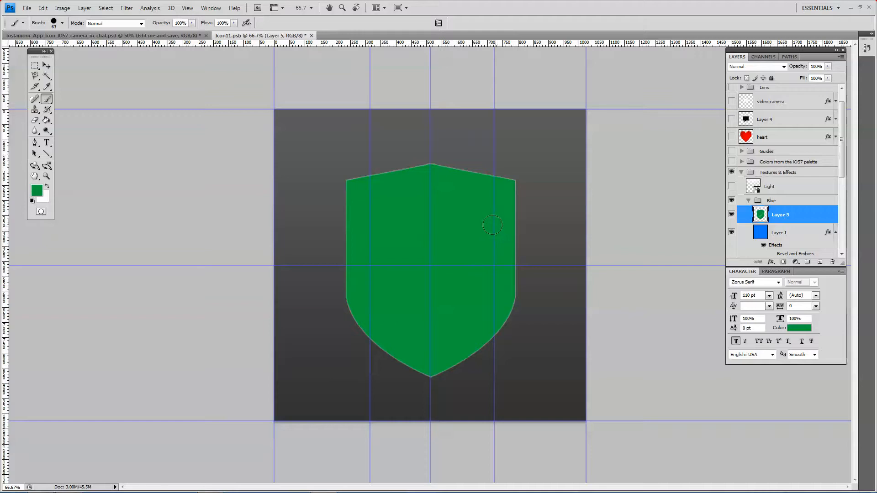
double_click(780, 215)
type("shield")
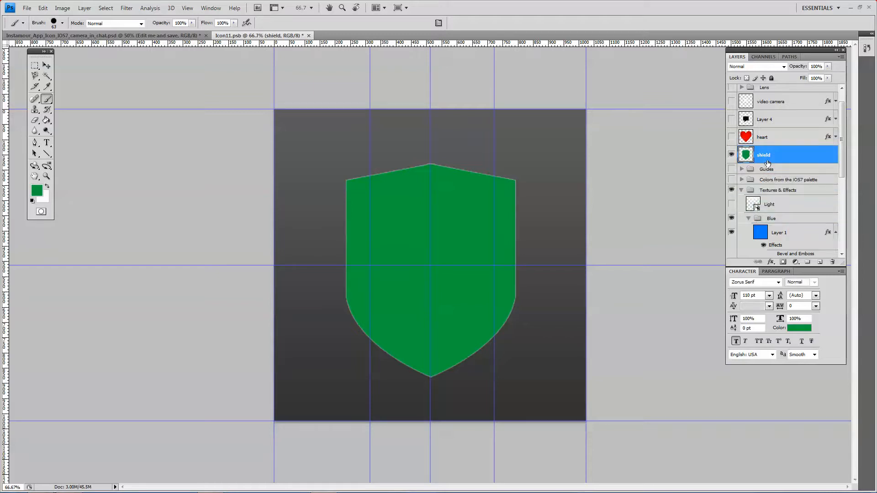
left_click(48, 67)
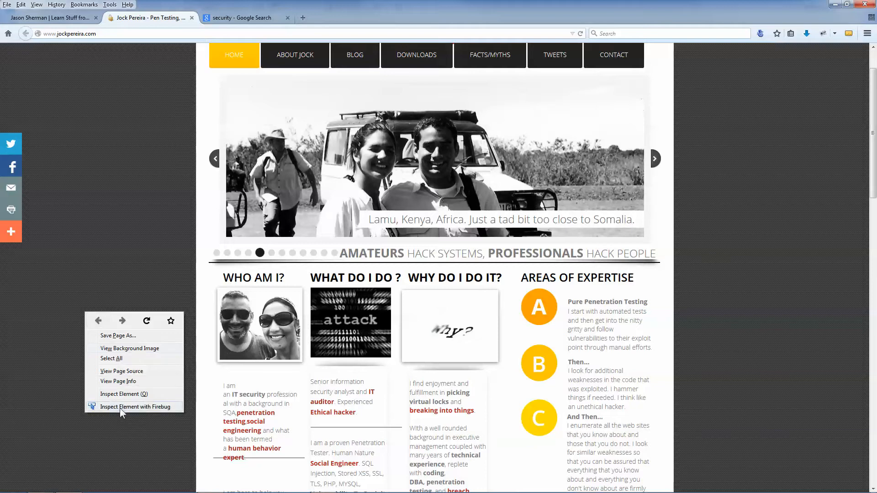
- Inspect the orange circle behind letter A in Firebug, toggling its border-radius off and back on
left_click(139, 407)
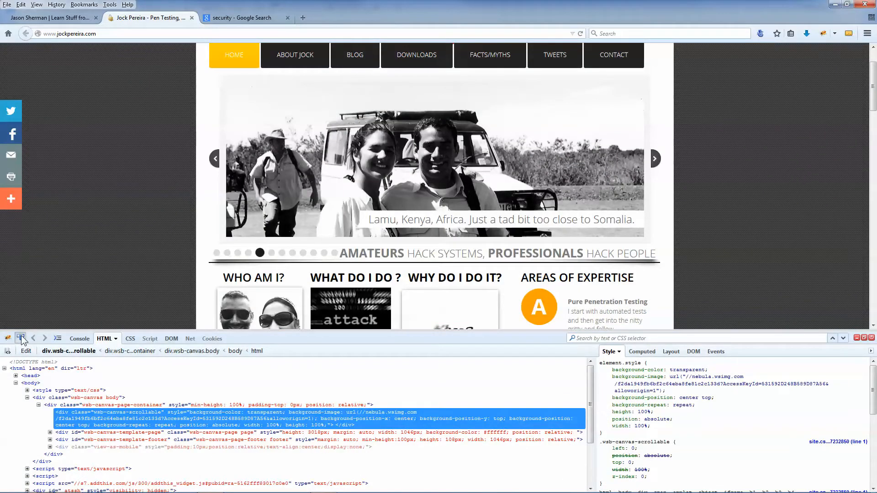
mouse_move(19, 338)
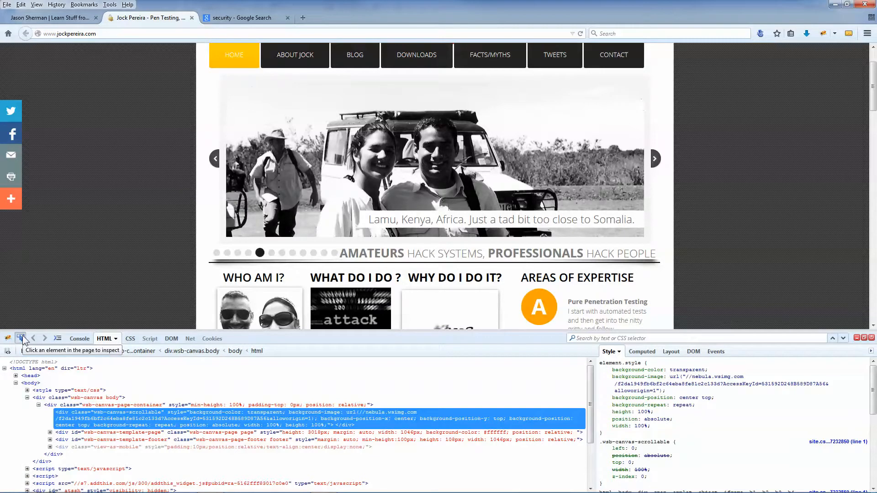
left_click(539, 307)
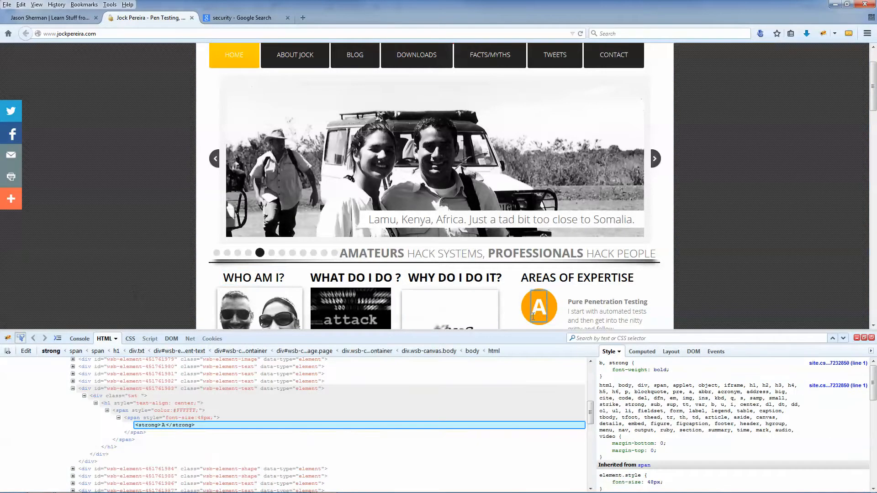
left_click(539, 307)
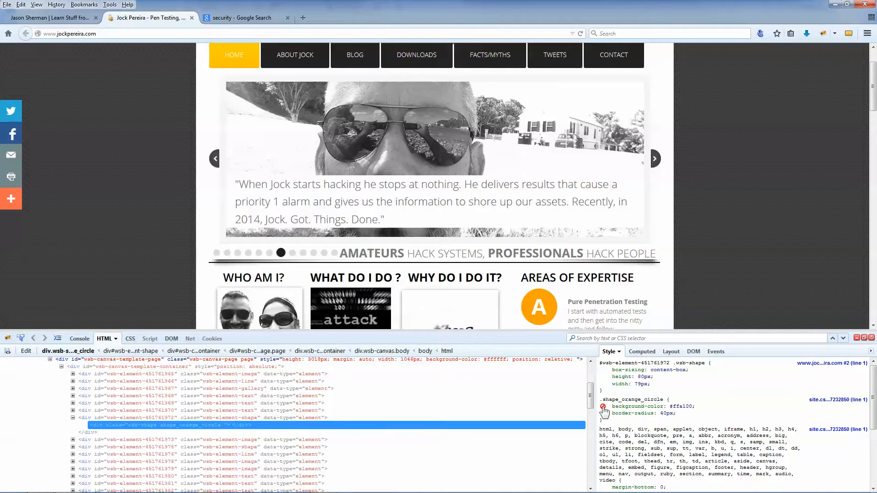
left_click(603, 413)
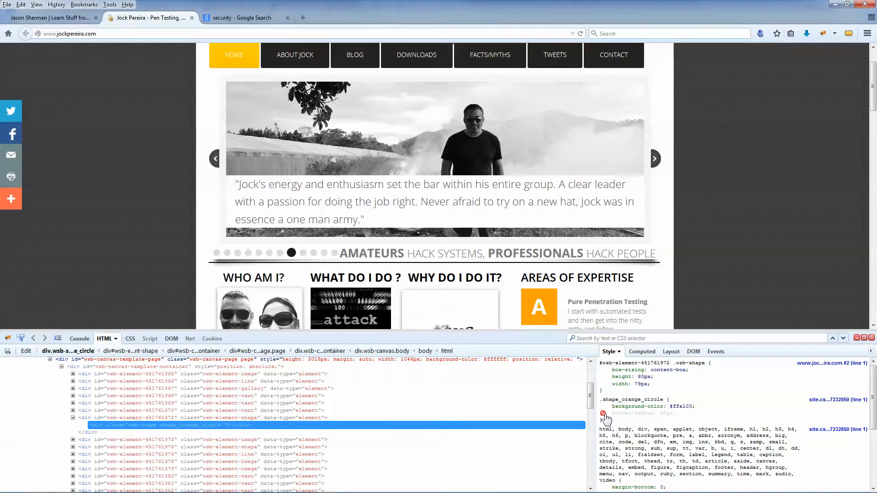
left_click(602, 414)
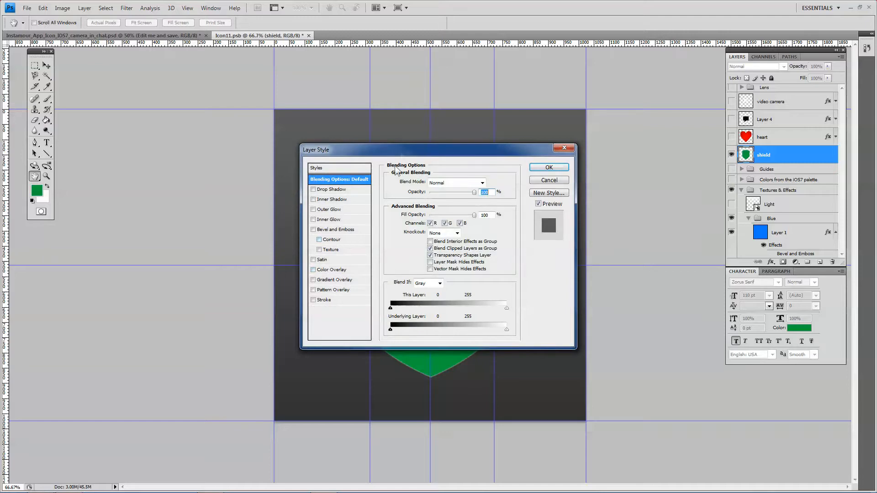
- Add a Color Overlay of #ffa100 to the shield layer, turning it orange
left_click_drag(430, 149, 210, 139)
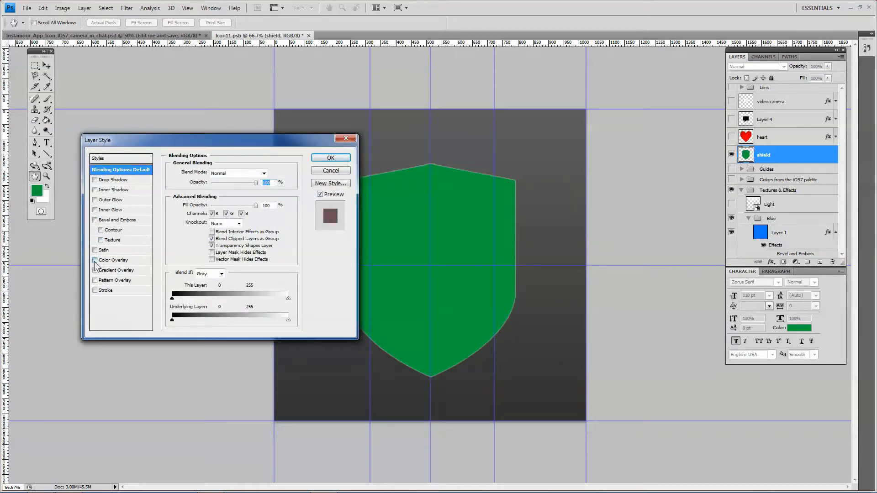
left_click(95, 259)
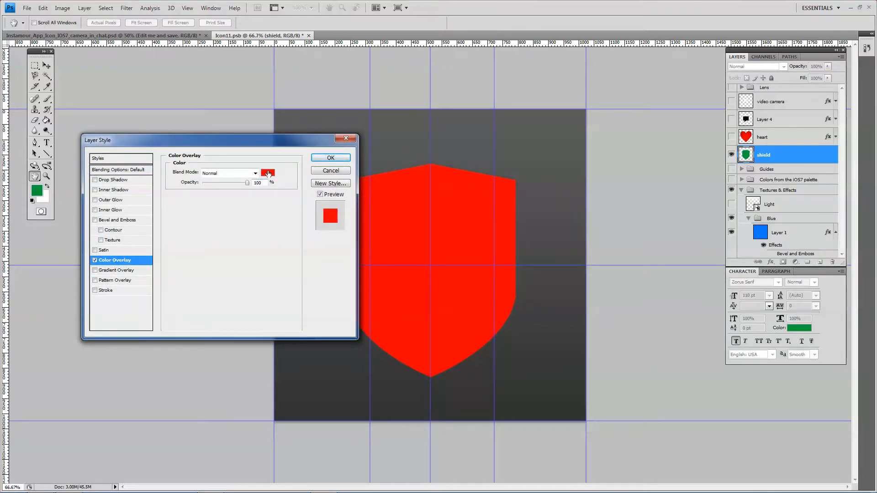
left_click(267, 173)
type("ffa100")
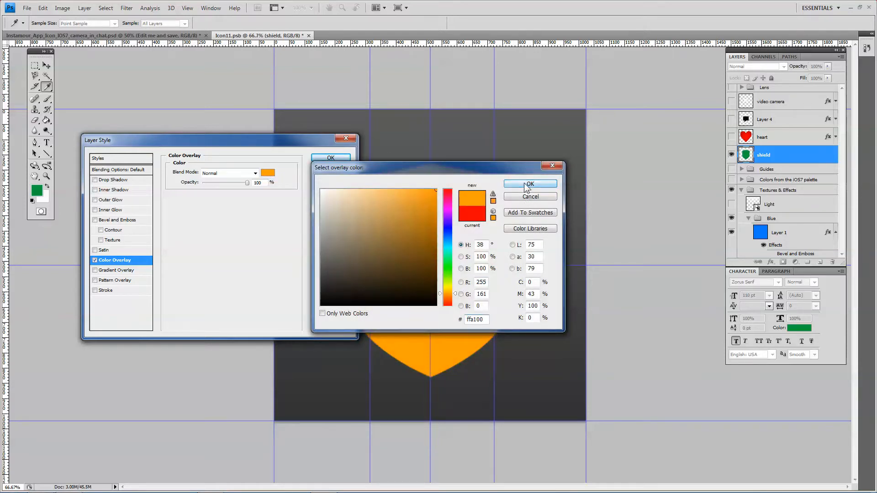
left_click(530, 183)
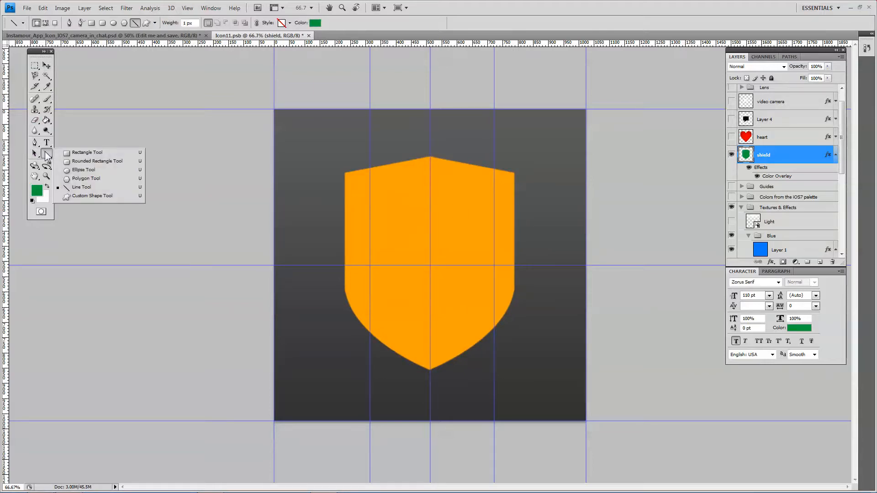
mouse_move(92, 195)
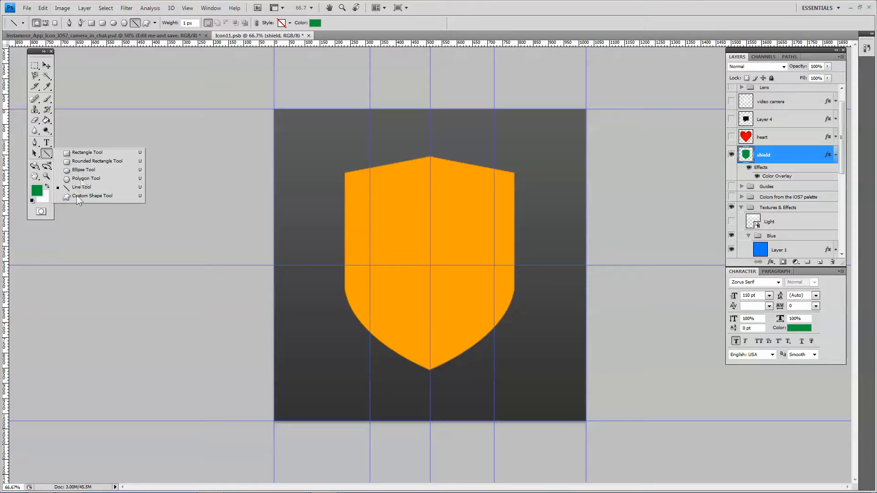
- Switch to the Custom Shape Tool and bring up the preset shape library
left_click(91, 195)
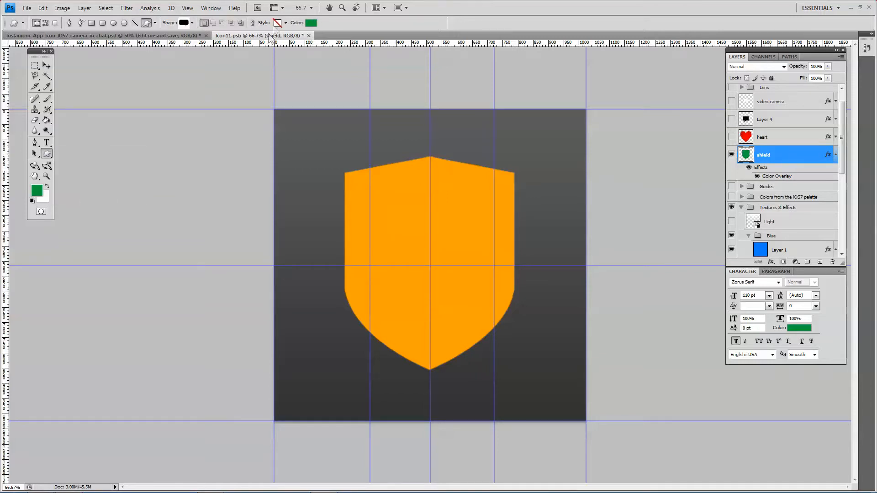
left_click(192, 23)
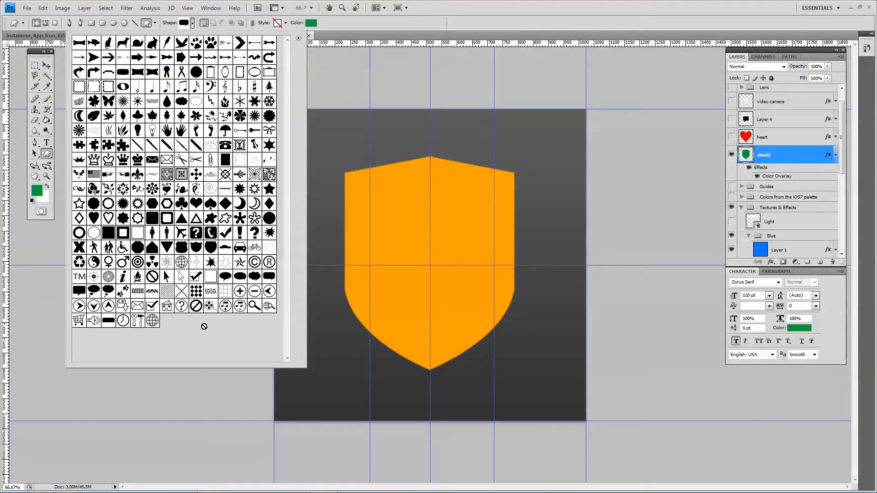
mouse_move(198, 333)
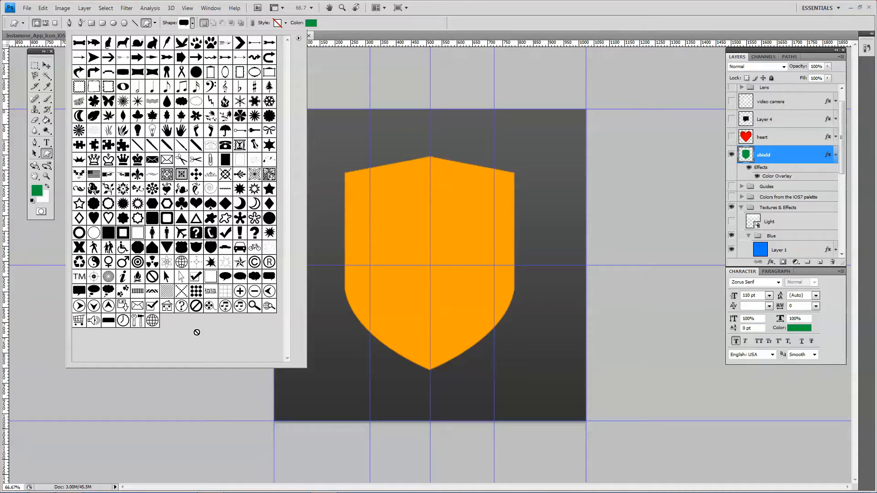
mouse_move(93, 276)
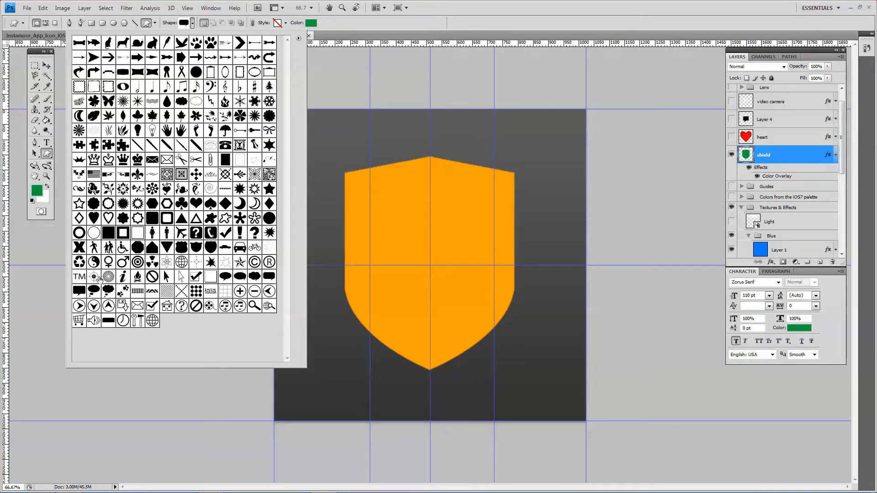
mouse_move(94, 277)
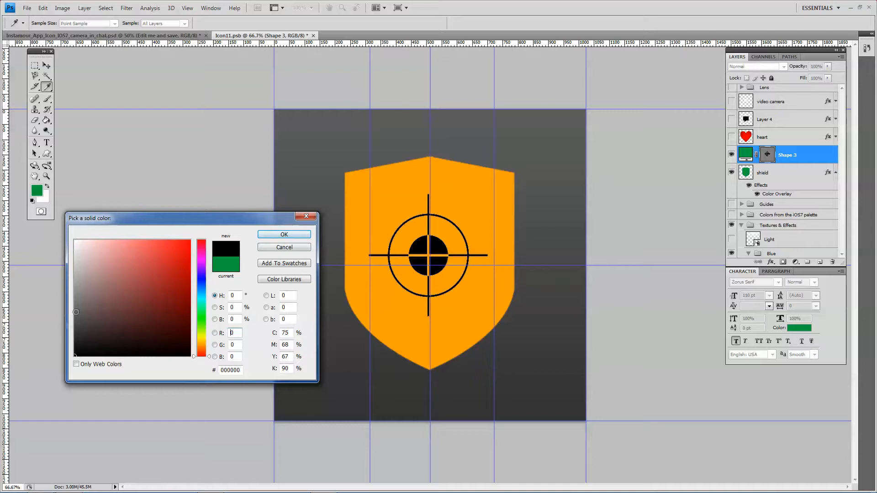
- Colour the crosshair shape dark grey #1d1d1d and close the Icon11.psb artwork back into the template
left_click(73, 347)
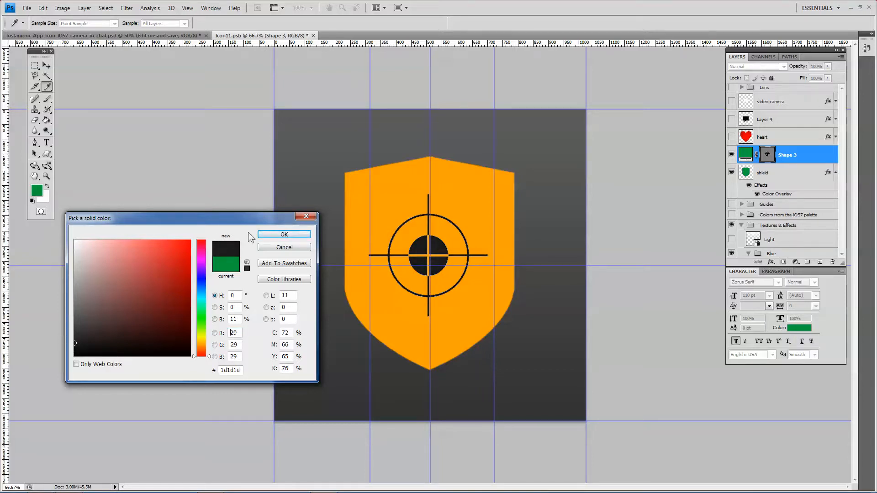
left_click(284, 234)
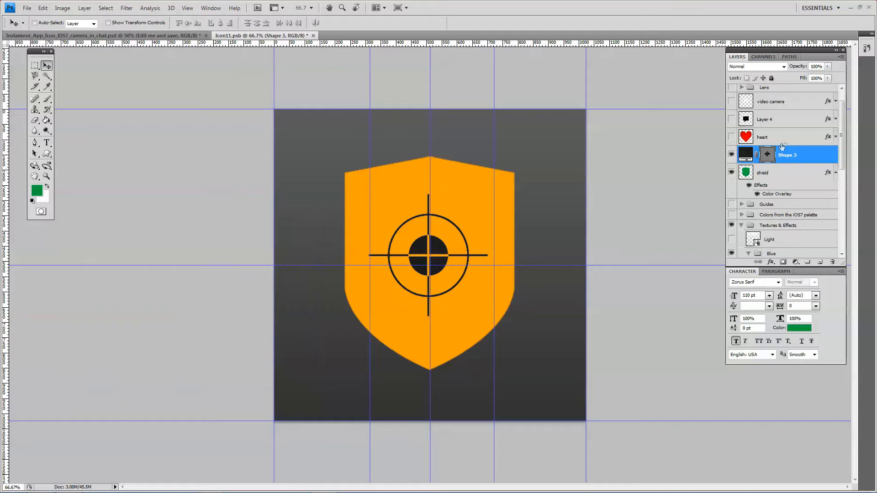
left_click(762, 137)
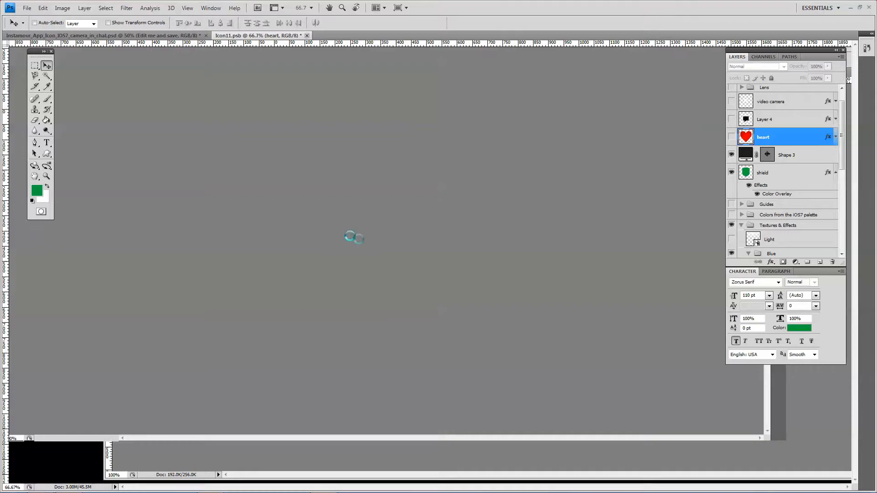
left_click(105, 35)
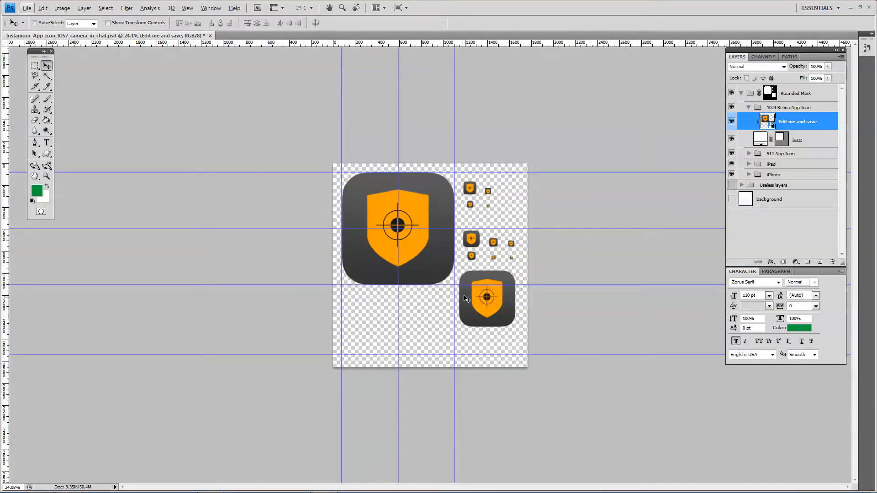
- Save the icon as 'Jock_Pereira_Icon_IOS7' on the Desktop with maximum compatibility
left_click(30, 9)
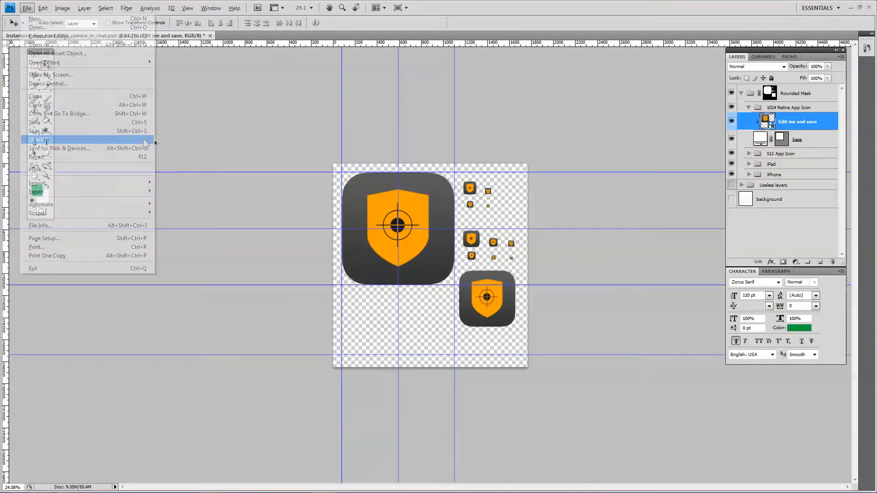
left_click(37, 126)
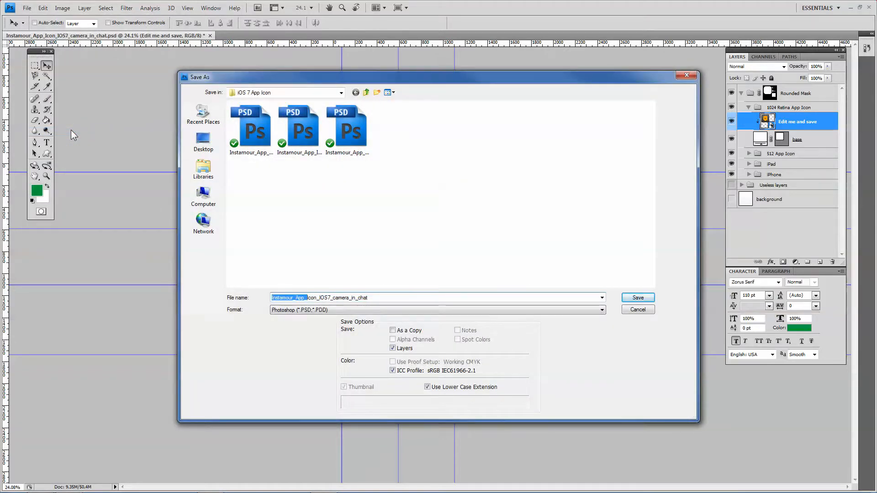
type("Jock_Pereir")
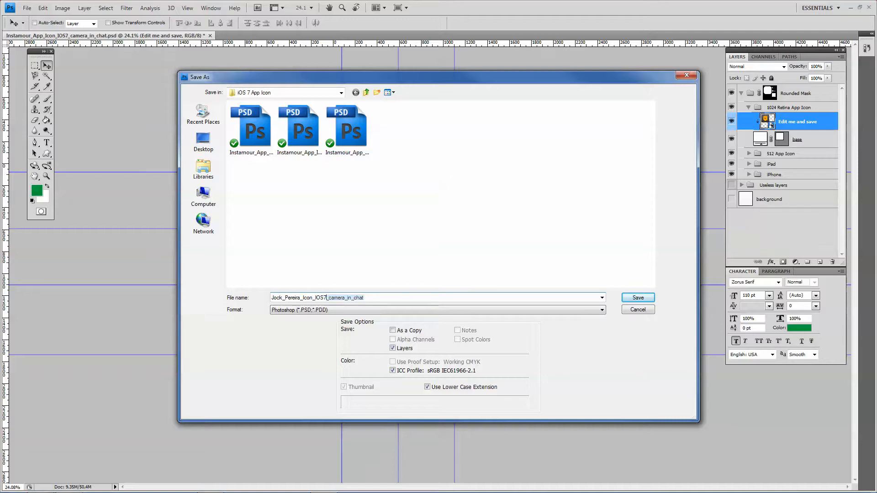
left_click(203, 142)
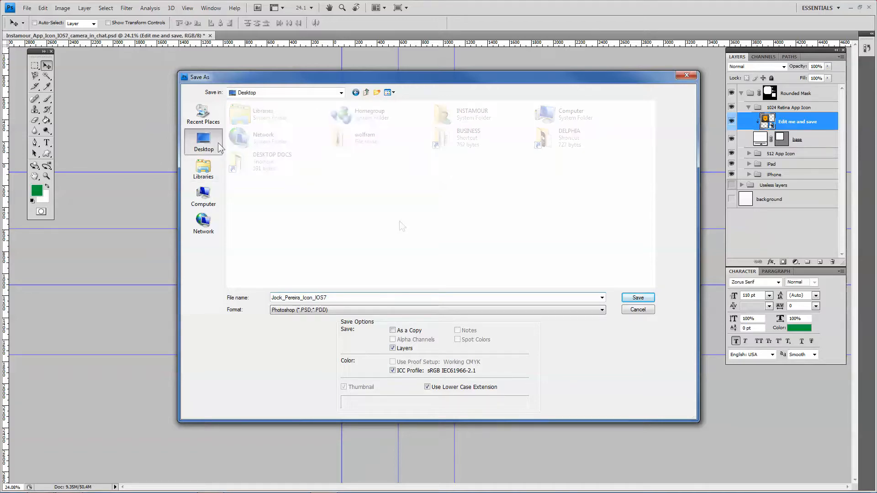
left_click(638, 297)
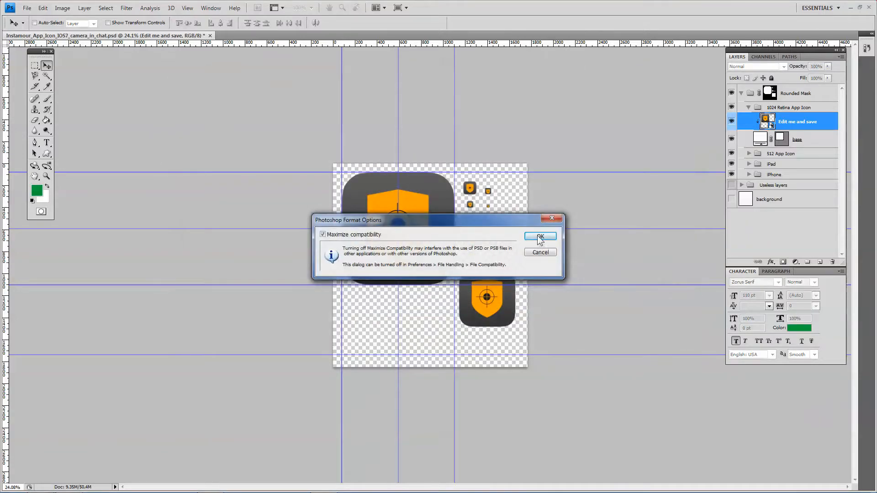
left_click(540, 236)
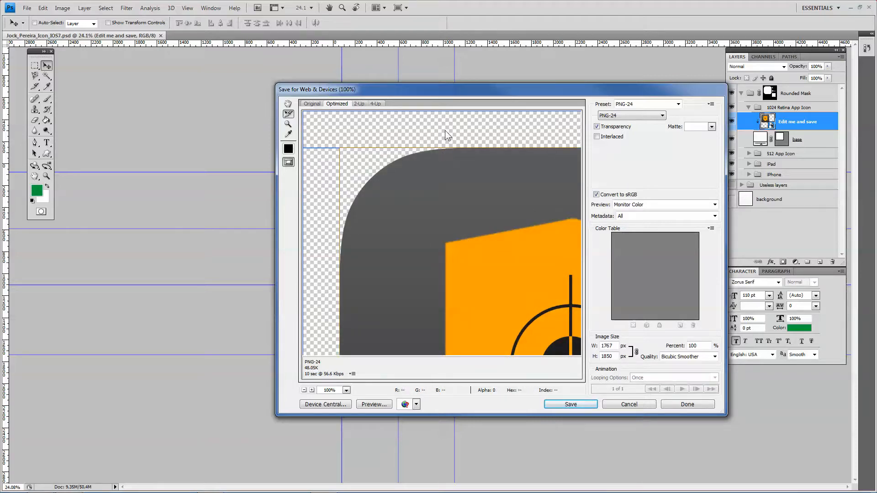
- Export the icon as a transparent PNG-24 via Save for Web & Devices
left_click(570, 404)
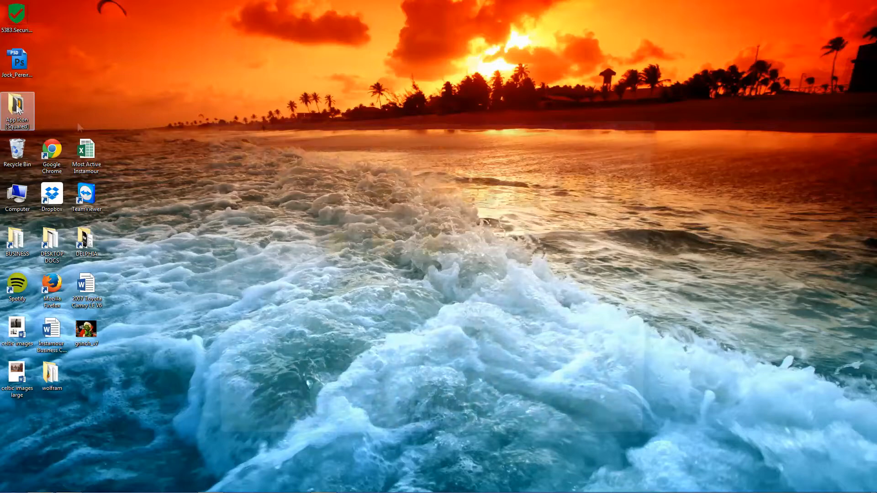
- Preview the exported iTunesArtwork image in Windows Photo Viewer, then close it
double_click(17, 103)
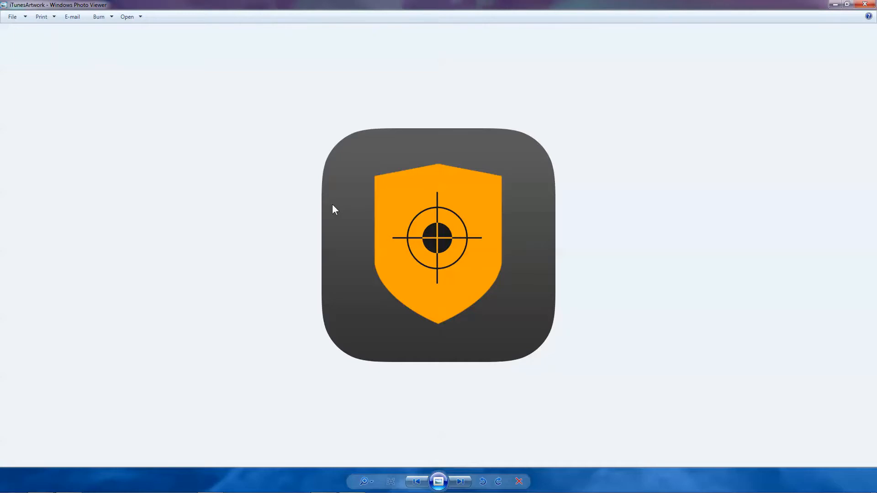
left_click(863, 4)
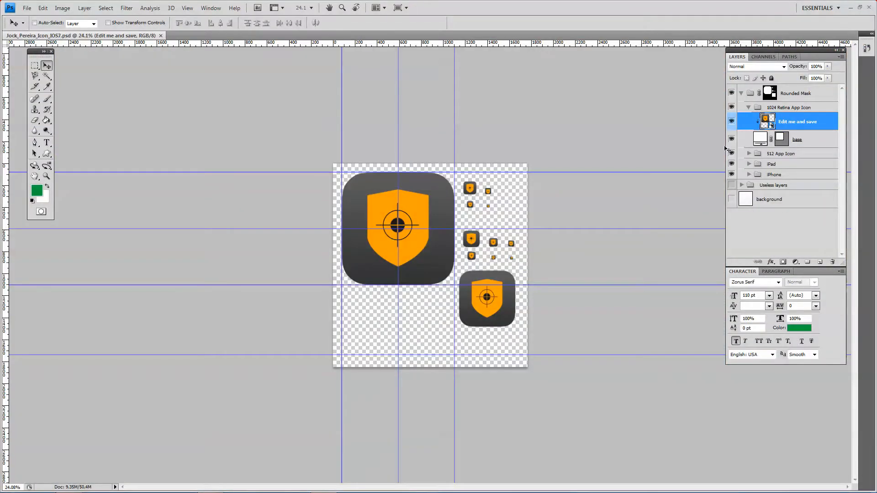
- Edit the icon's contents and give the shield layer Drop Shadow and Bevel and Emboss effects
right_click(806, 121)
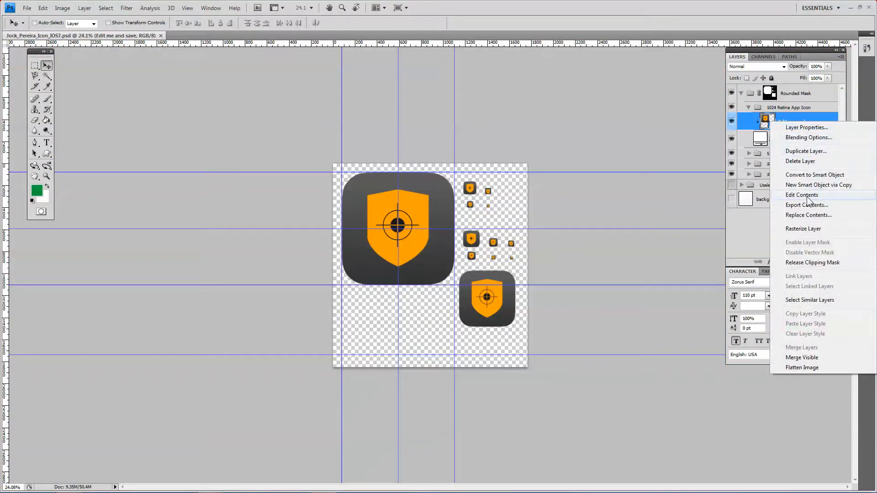
left_click(802, 195)
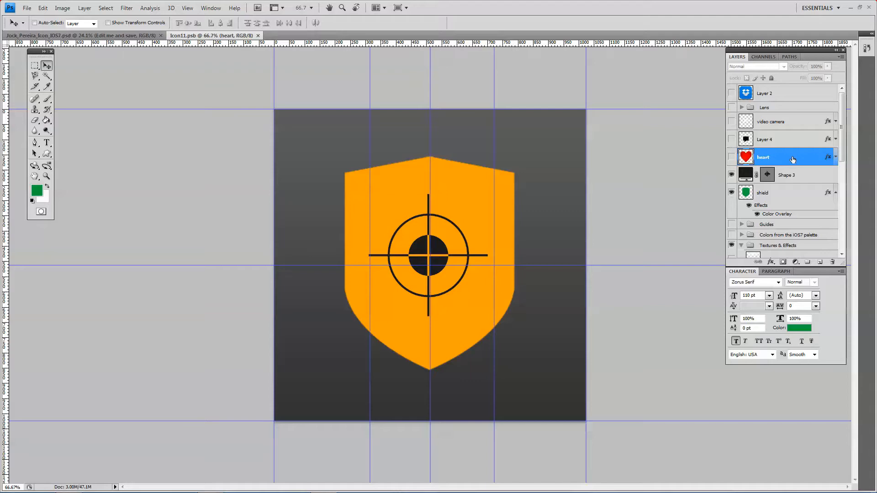
left_click(782, 193)
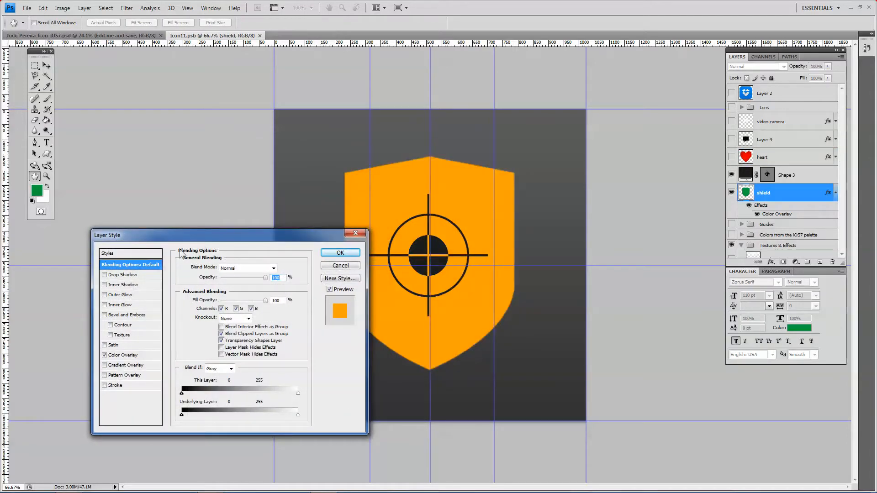
left_click(104, 274)
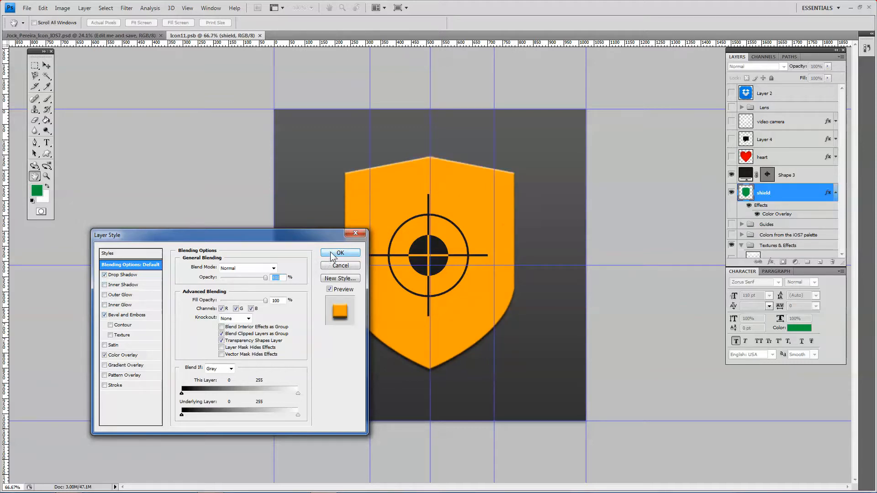
left_click(340, 253)
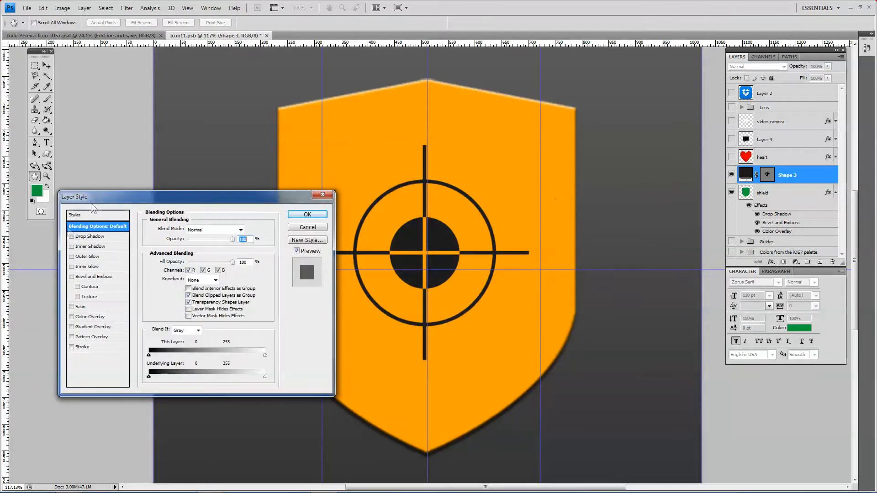
- Give the crosshair Shape 3 layer an Outer Glow with a chosen colour
left_click(88, 256)
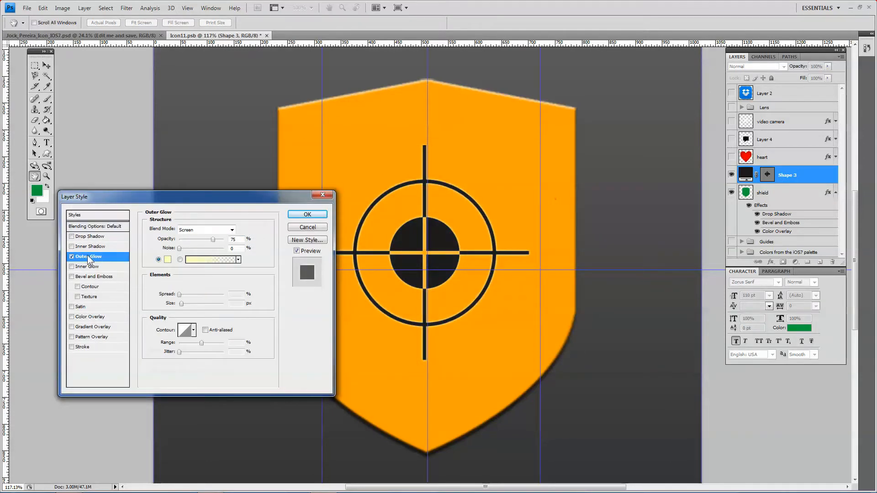
left_click(168, 260)
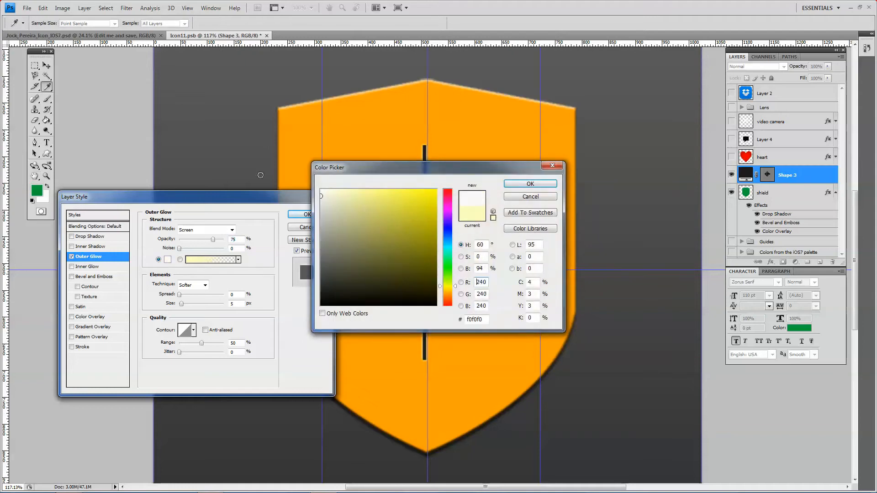
left_click(530, 184)
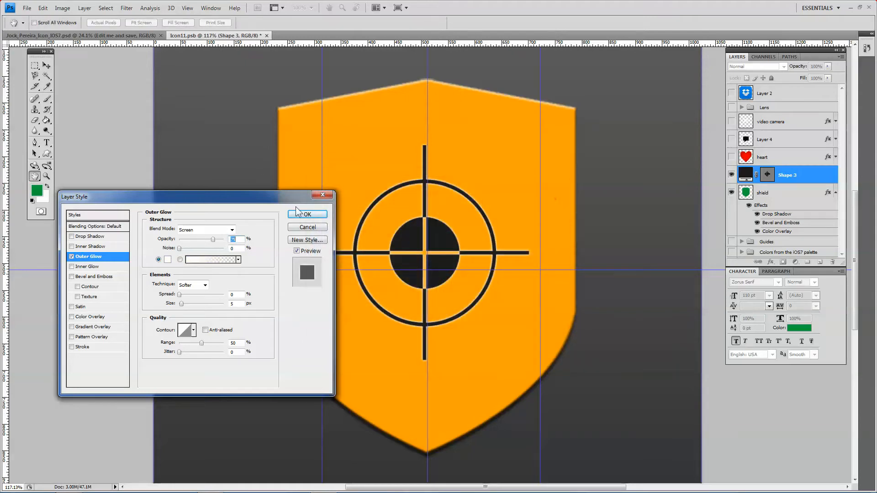
left_click(307, 213)
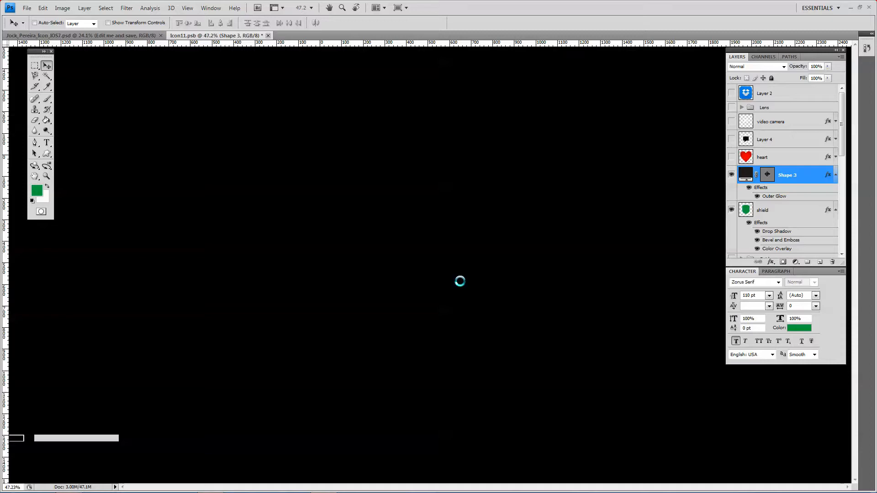
- Close Icon11.psb, exit Photoshop answering the save prompt, and reopen index.htm
left_click(88, 41)
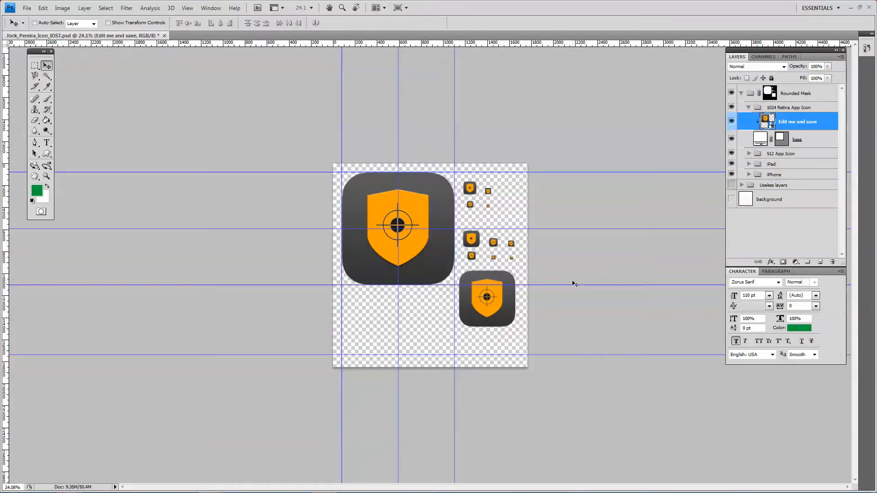
left_click(30, 9)
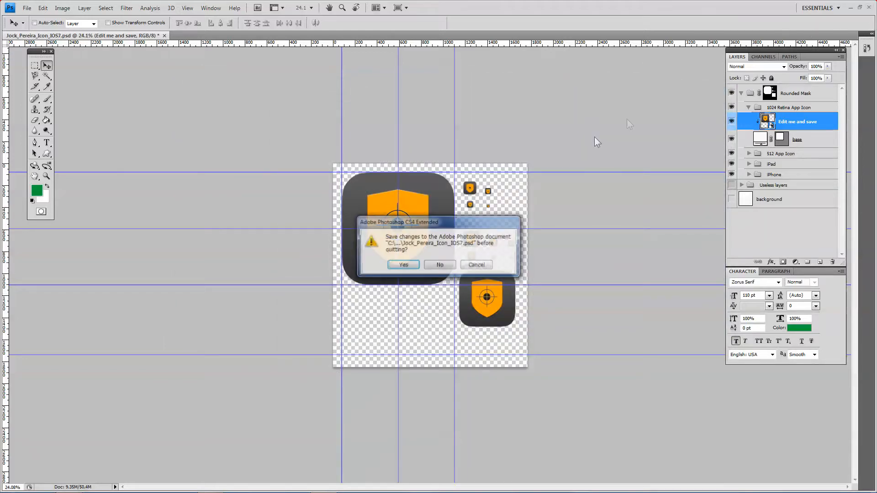
left_click(439, 265)
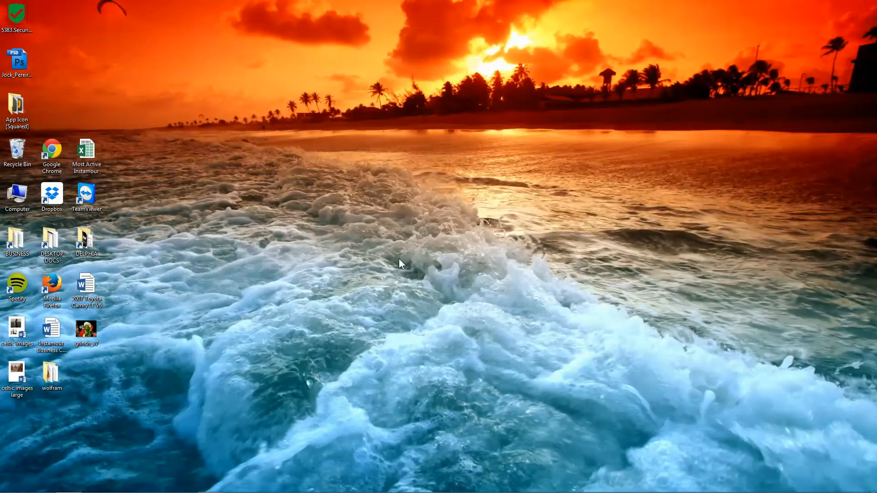
double_click(16, 105)
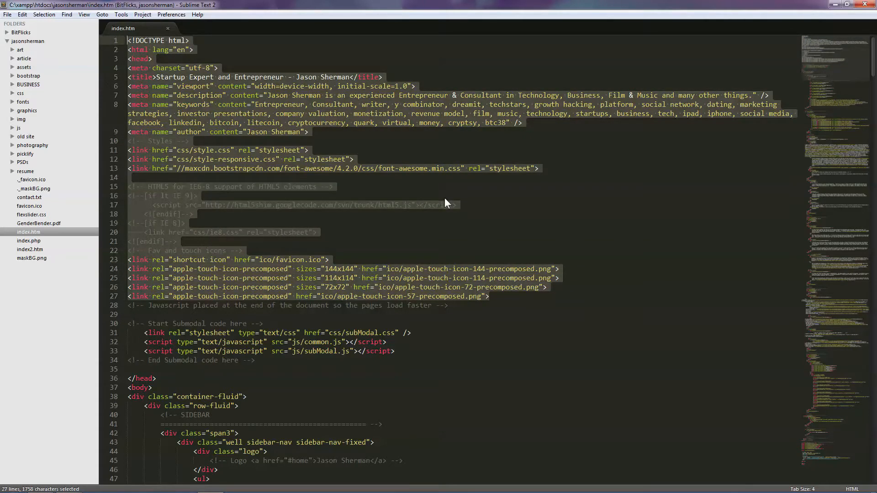
mouse_move(168, 31)
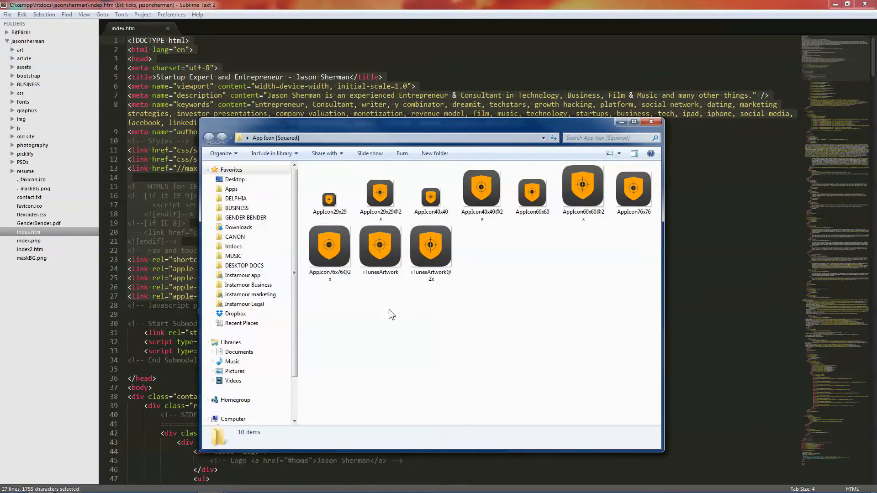
- Copy all ten app icon images into a new jock\img folder in the jasonsherman site
key("ctrl+a")
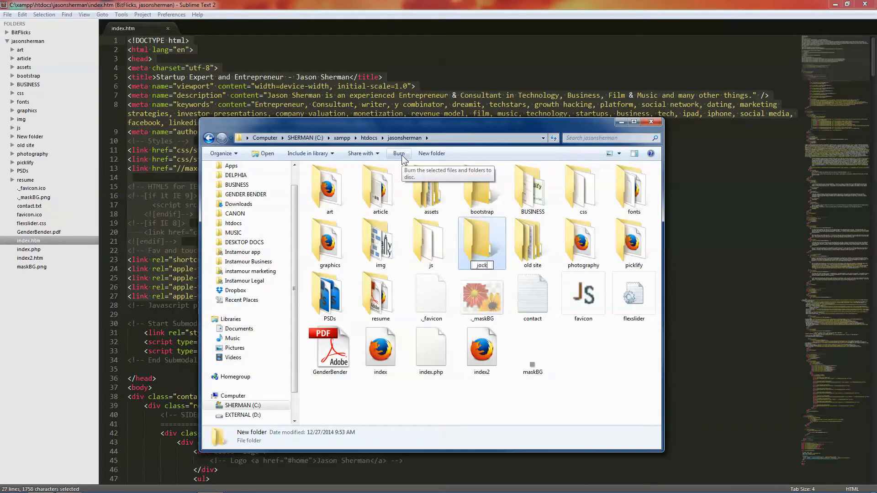
double_click(481, 243)
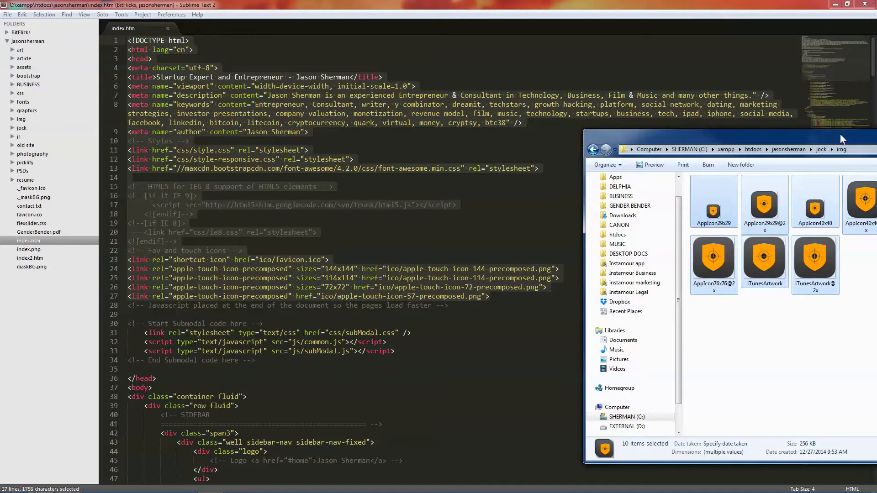
mouse_move(419, 276)
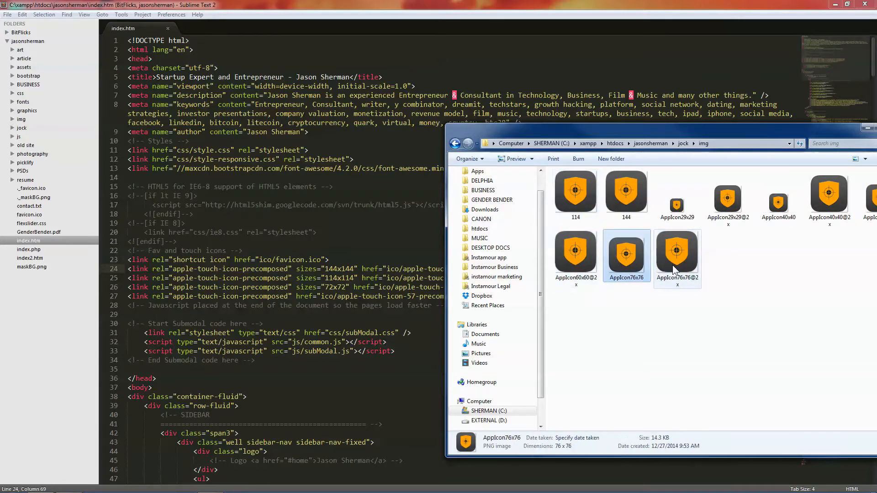
- Rename icons to 57, 72, 114, 144 and delete the six unneeded ones
left_click(677, 249)
type("72")
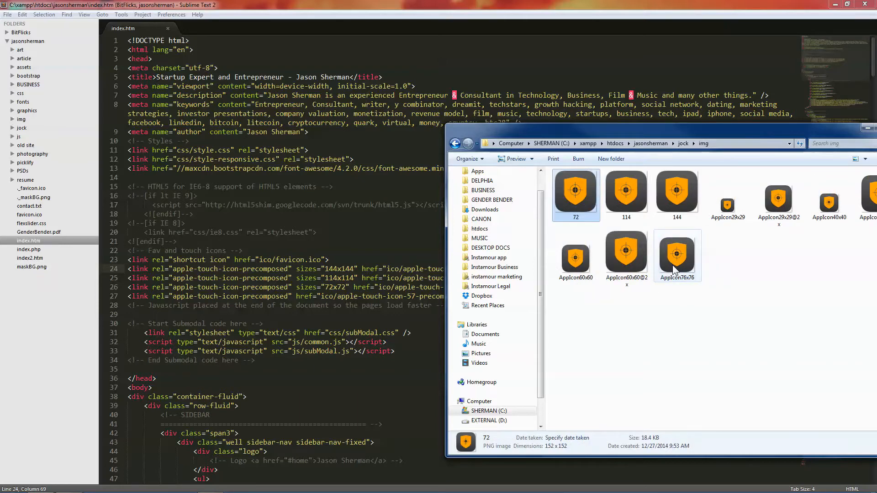
left_click(625, 252)
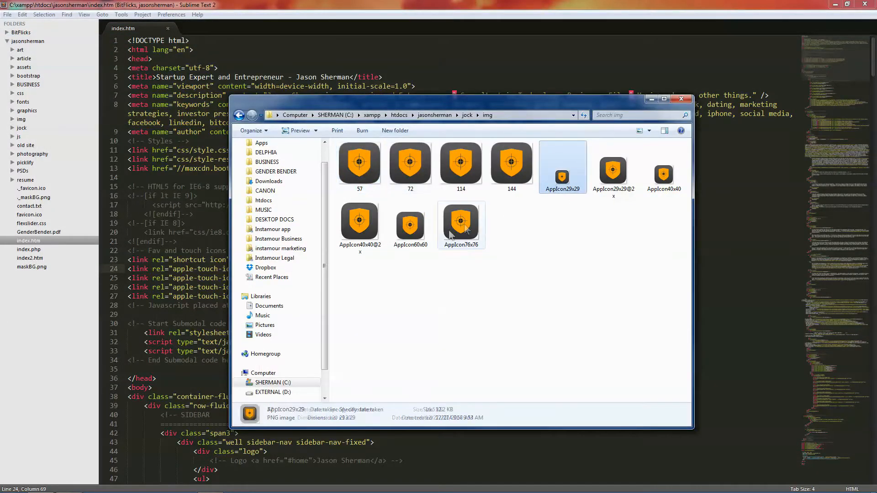
key("Delete")
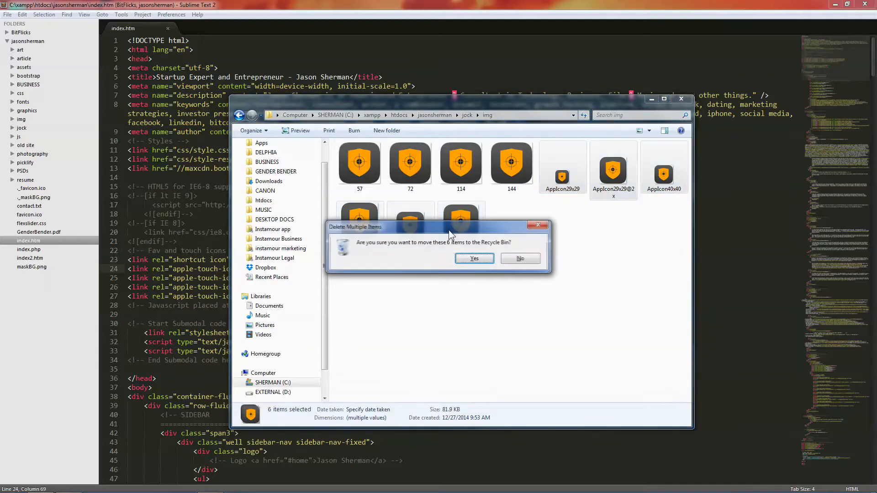
left_click(475, 257)
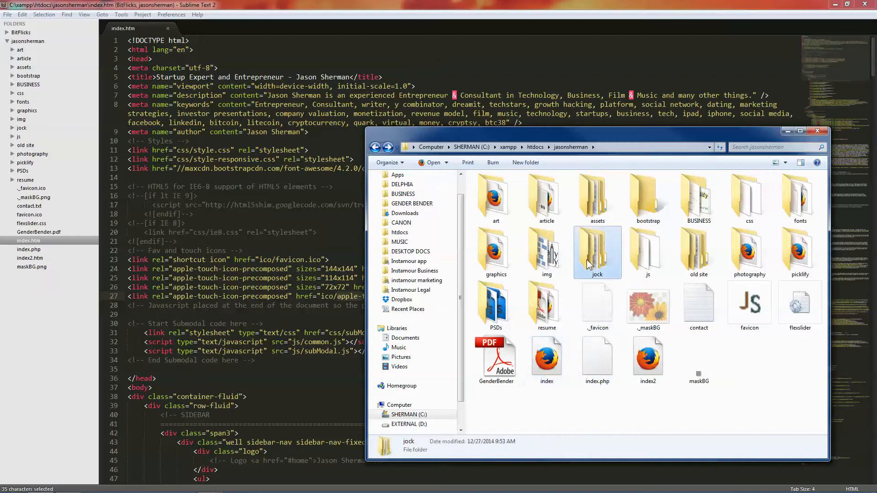
- Point the touch-icon links in jock's index.htm at the img folder
double_click(597, 247)
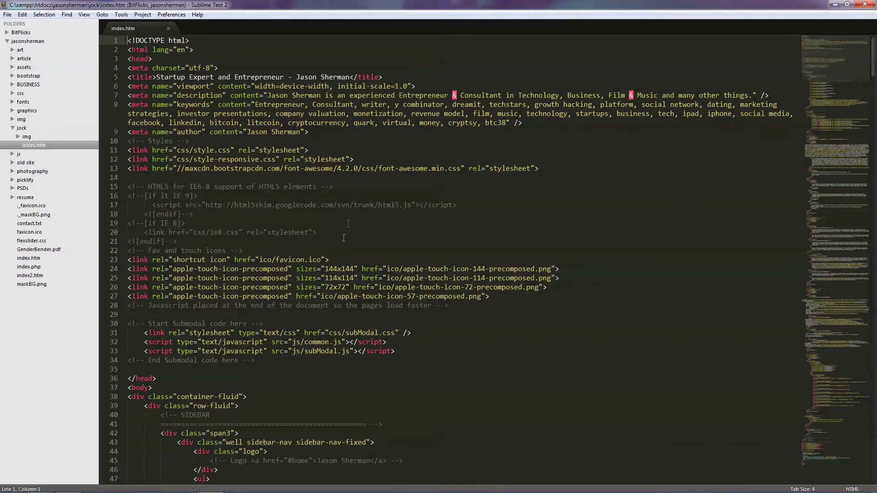
left_click(390, 269)
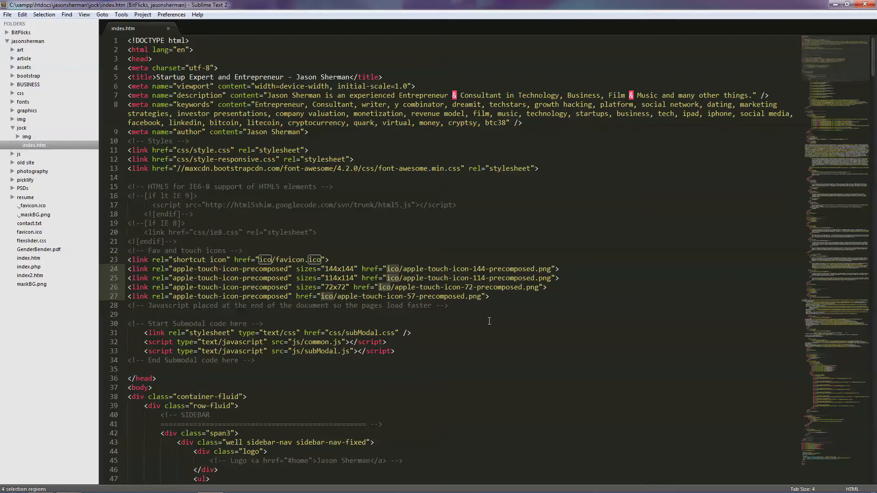
type("img")
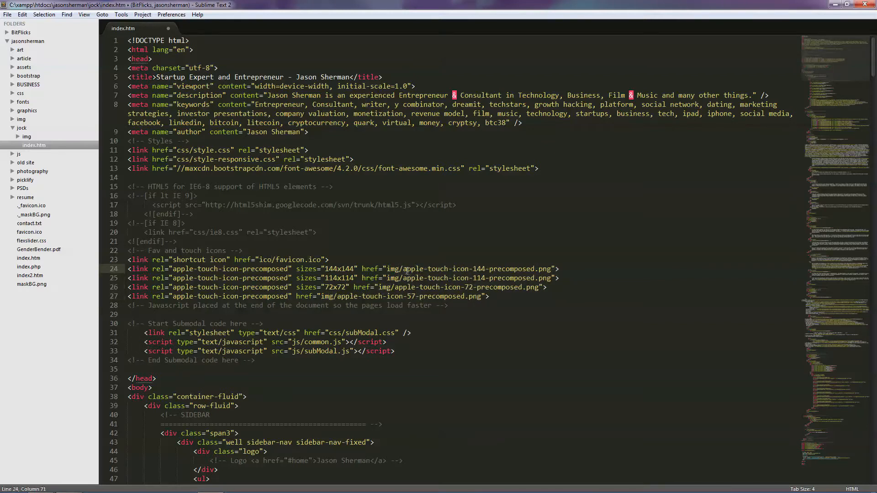
- Replace the old icon file names with 144.png, 114.png and 72.png
left_click_drag(402, 268, 534, 269)
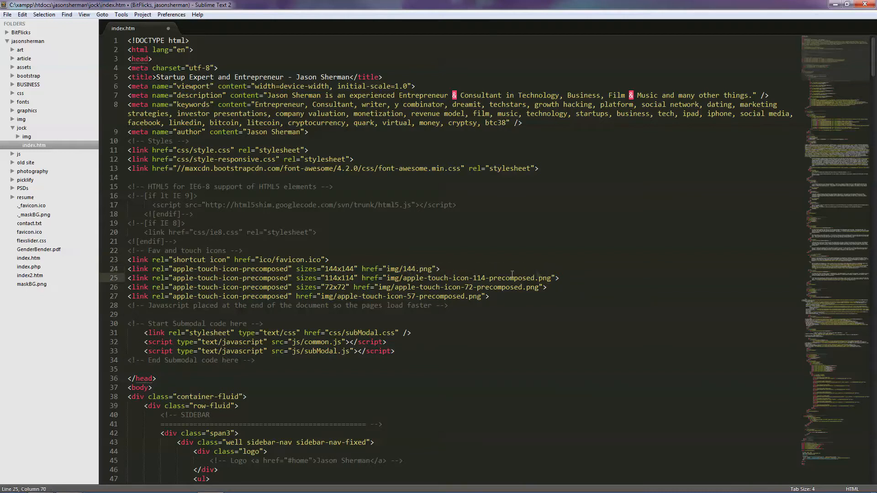
left_click_drag(398, 277, 558, 278)
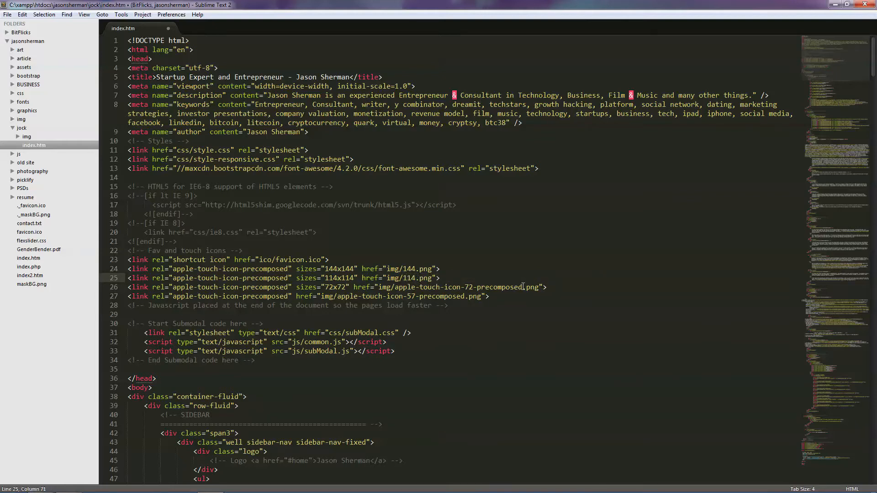
double_click(457, 287)
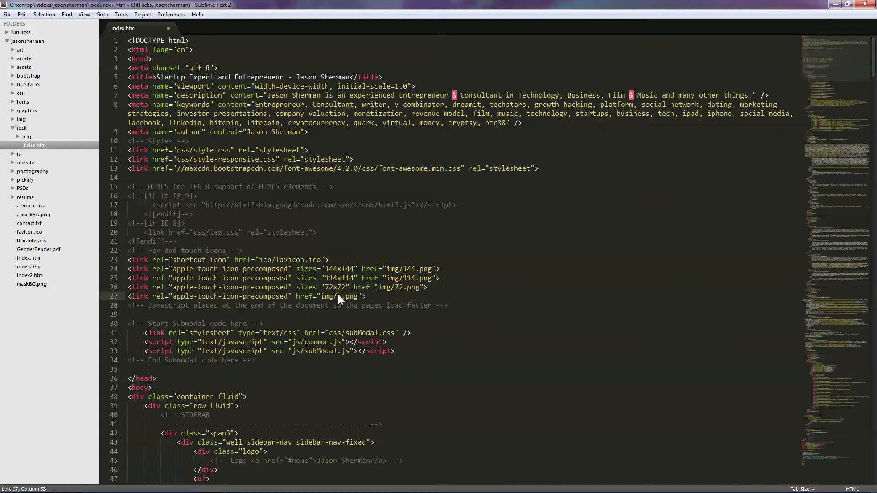
- Scroll through index.htm's body to remove everything but the sidebar and save
scroll("down", 3)
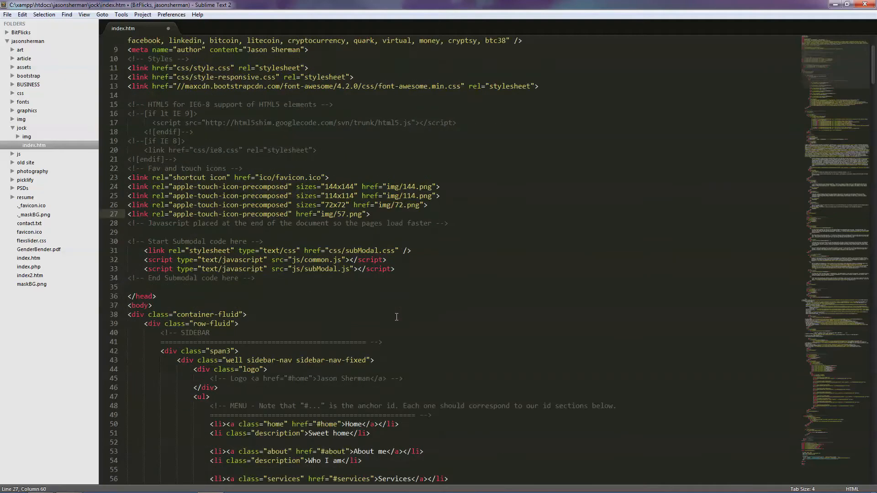
scroll("down", 3)
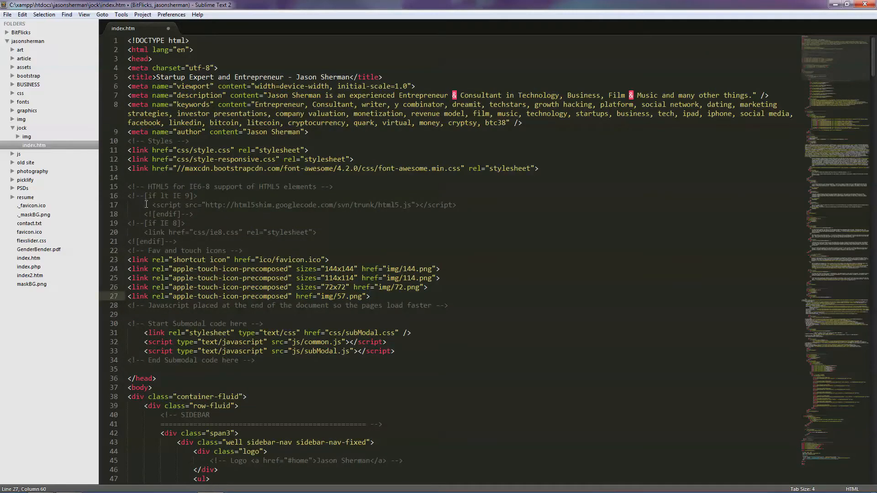
scroll("down", 3)
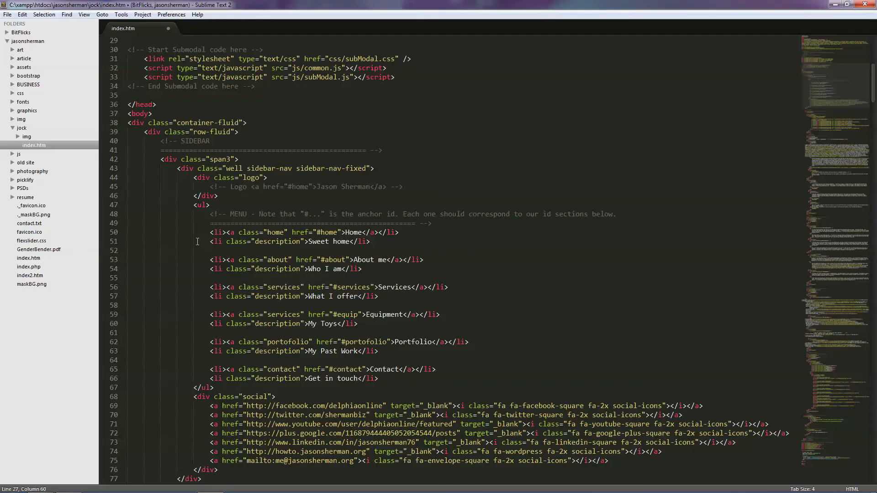
scroll("up", 3)
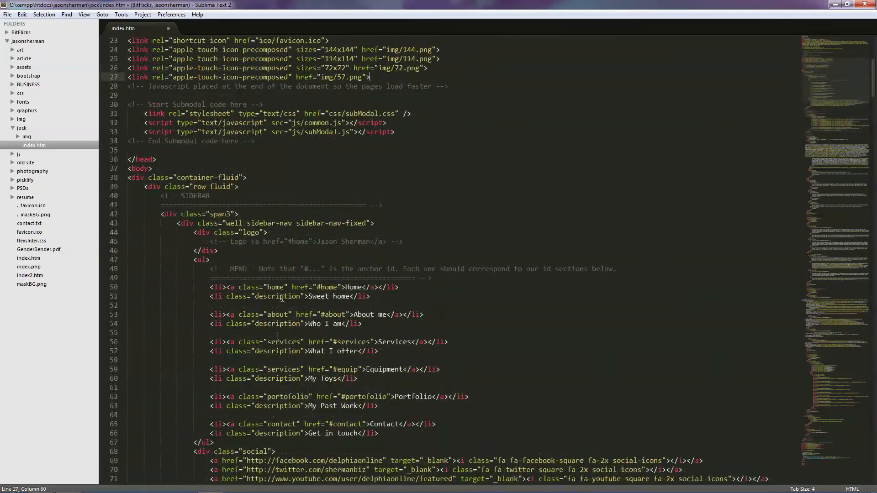
scroll("down", 3)
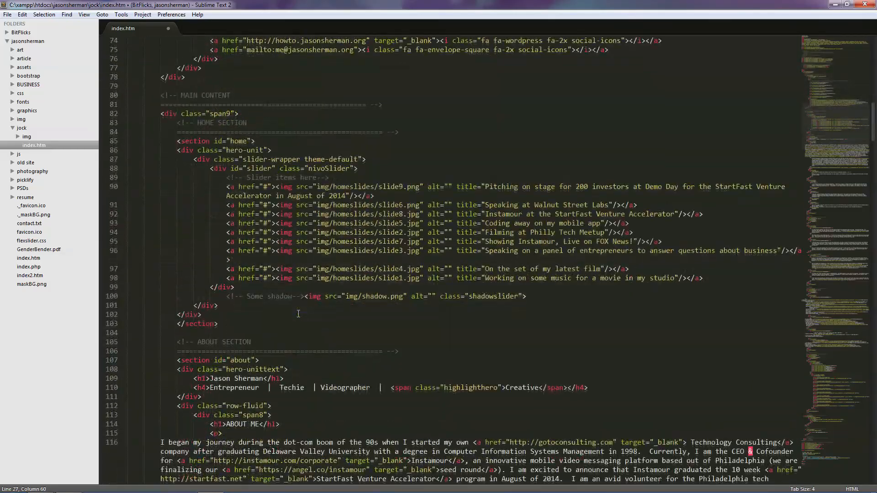
scroll("down", 3)
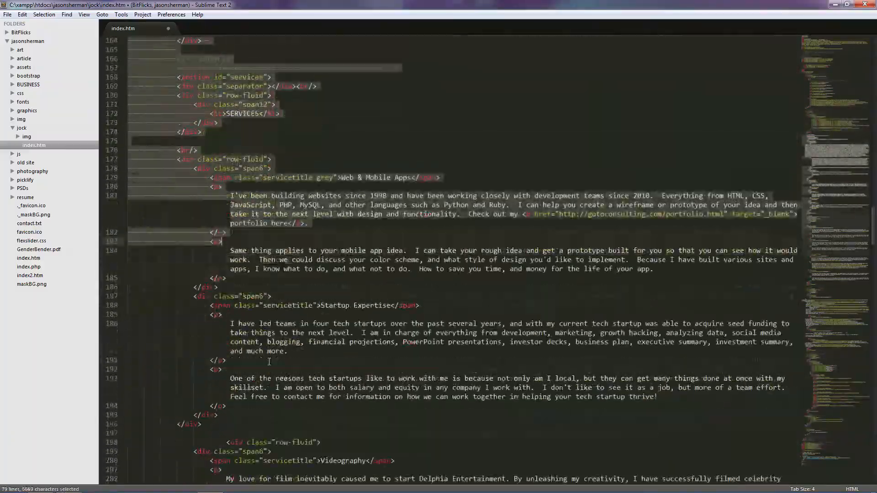
scroll("down", 3)
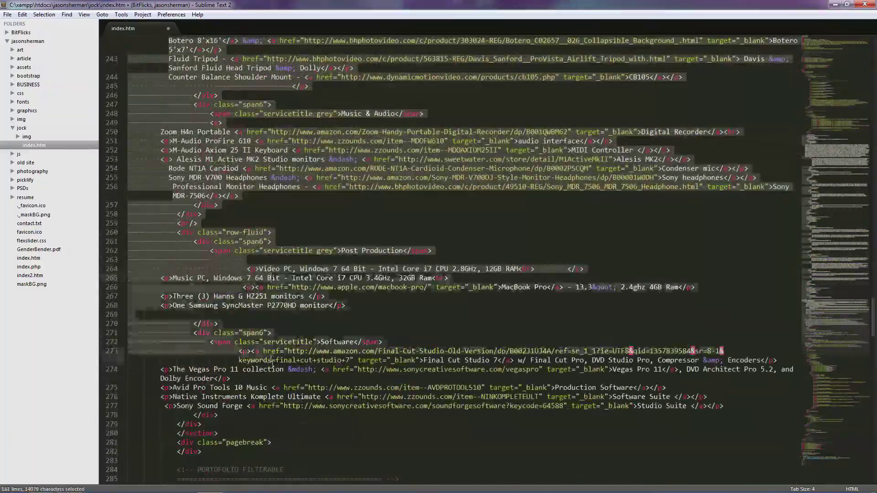
scroll("down", 3)
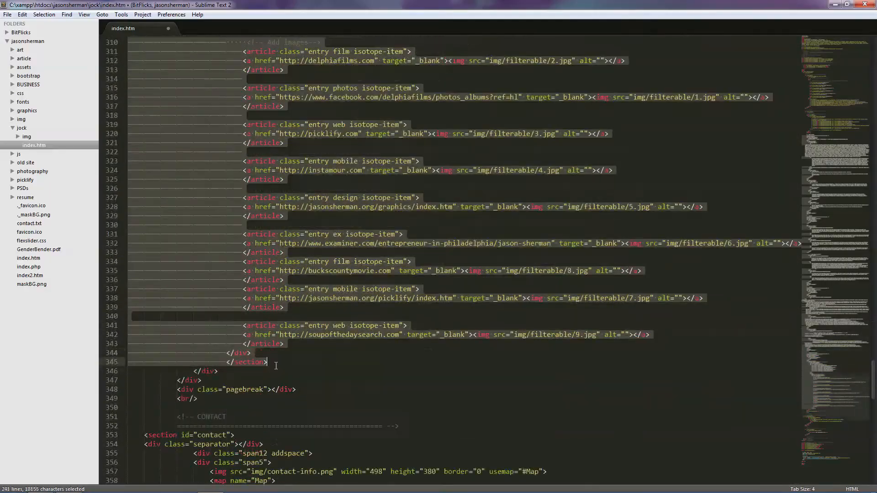
scroll("down", 3)
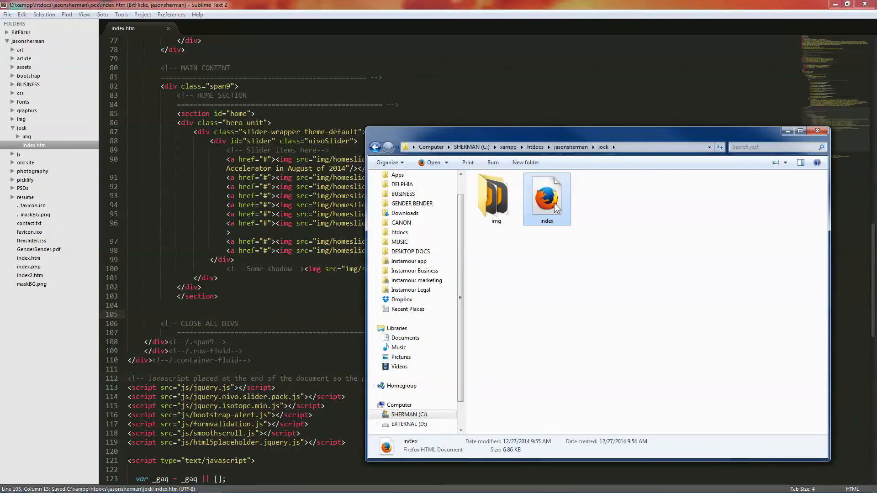
- Fix stylesheet paths, save, and load the page at localhost/jasonsherman/jock/ in Firefox
double_click(547, 200)
type("/")
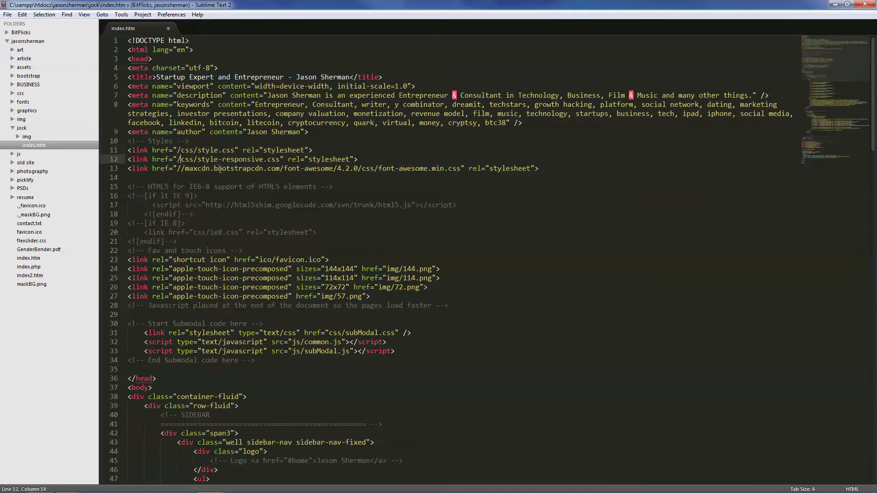
key("ctrl+s")
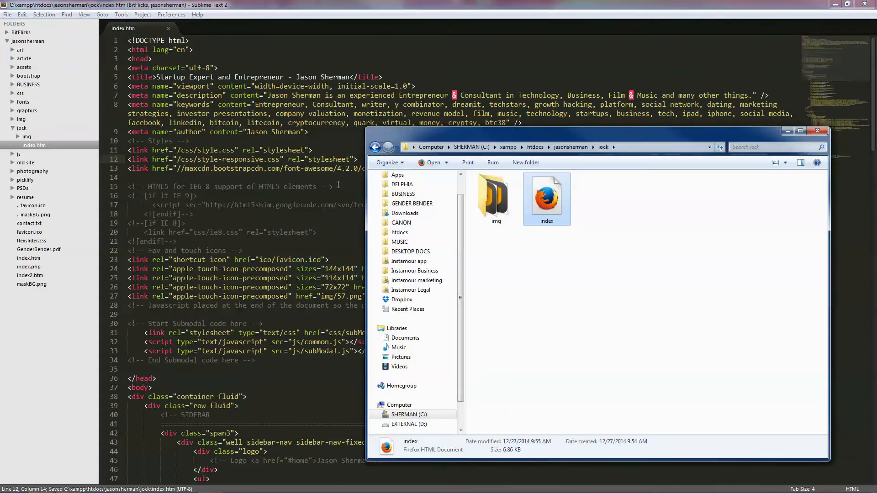
double_click(546, 194)
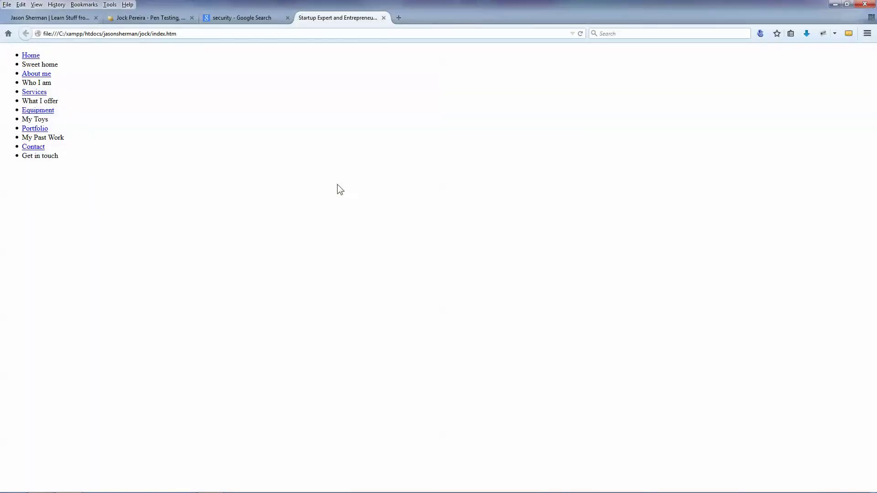
mouse_move(168, 99)
type("localhost/ja")
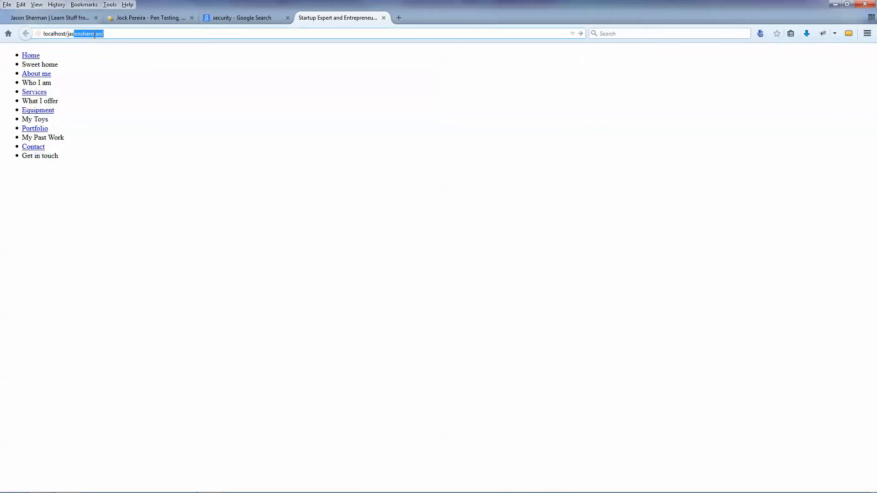
type("jock/")
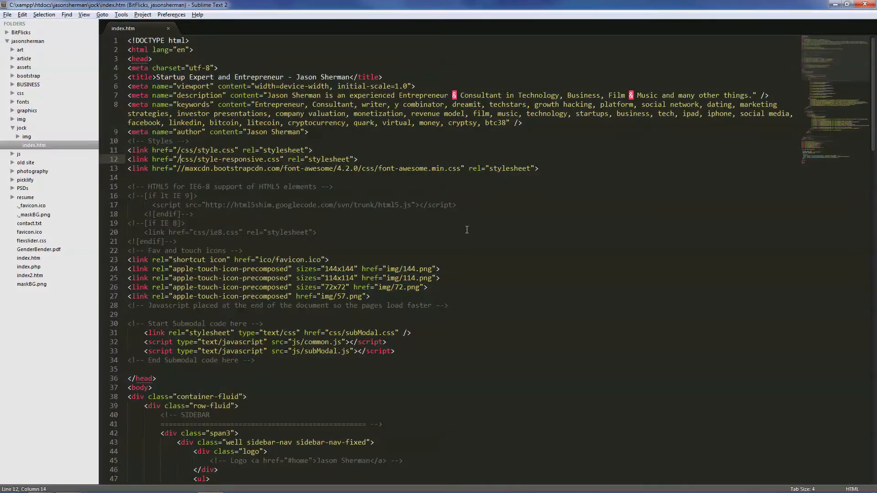
mouse_move(304, 205)
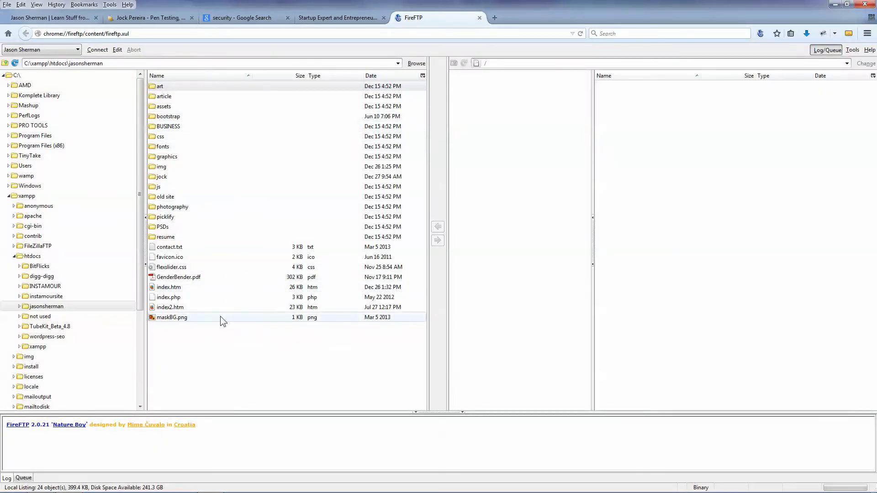
- Connect FireFTP and transfer the jock folder into jasonsherman.org on the server
left_click(97, 50)
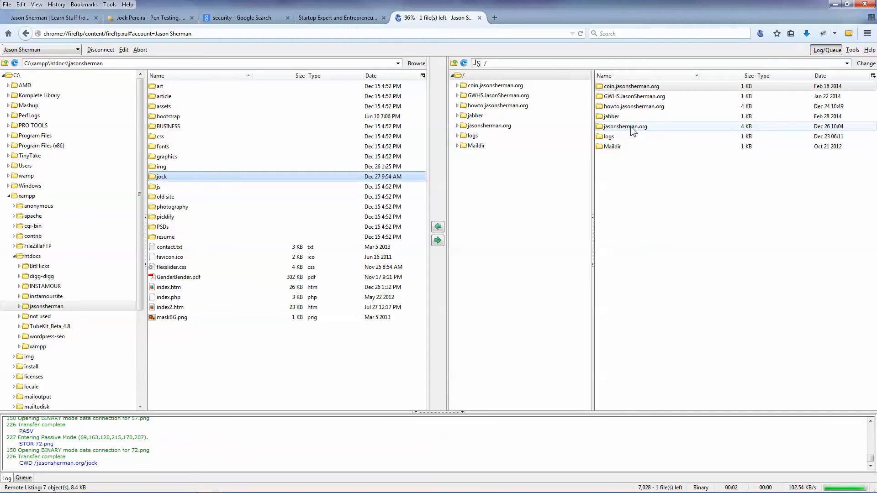
left_click(591, 18)
type("www.jasonsherman.org/jock/")
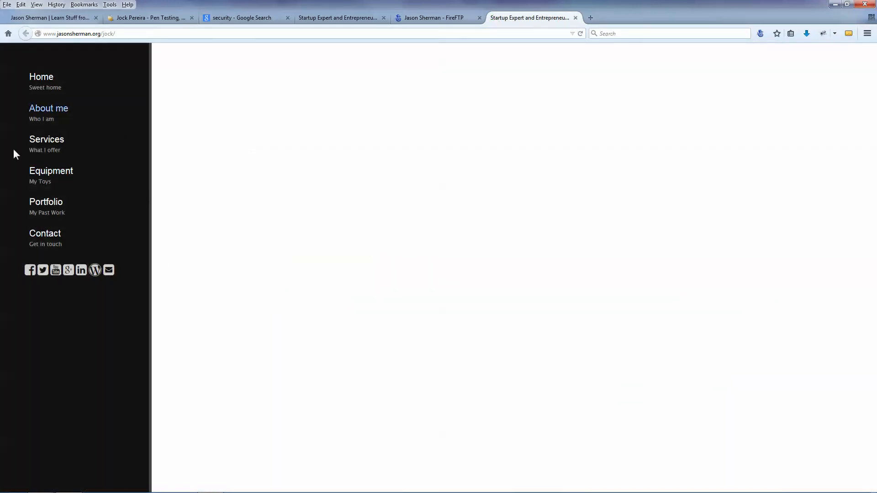
mouse_move(67, 270)
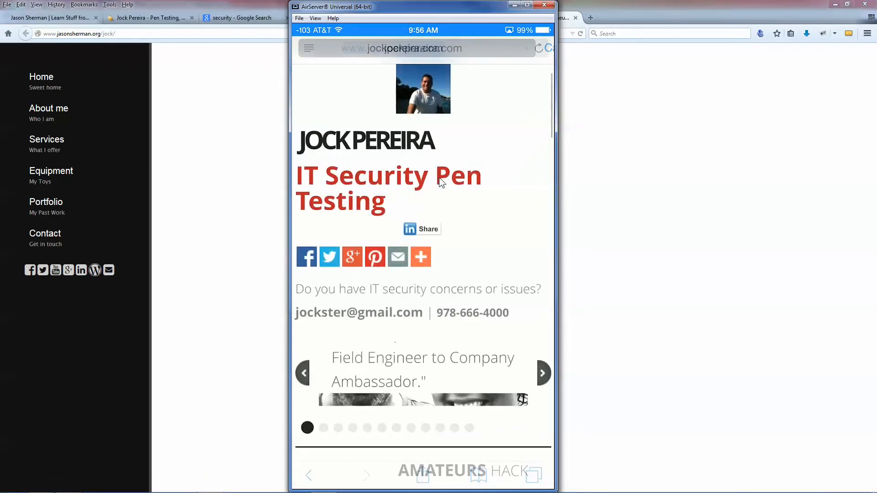
- Load jasonsherman.org/jock in the mirrored iPhone's Safari, then close AirServer
left_click(417, 48)
type("jasonsherman.org/j")
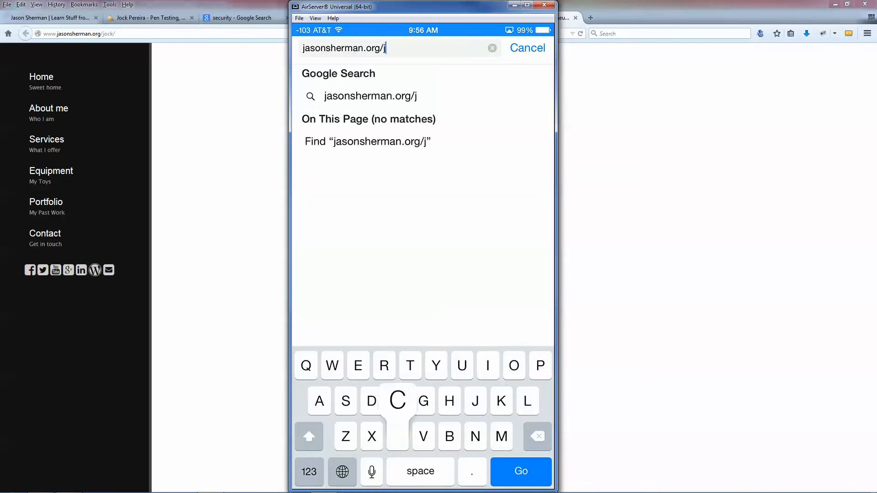
type("o")
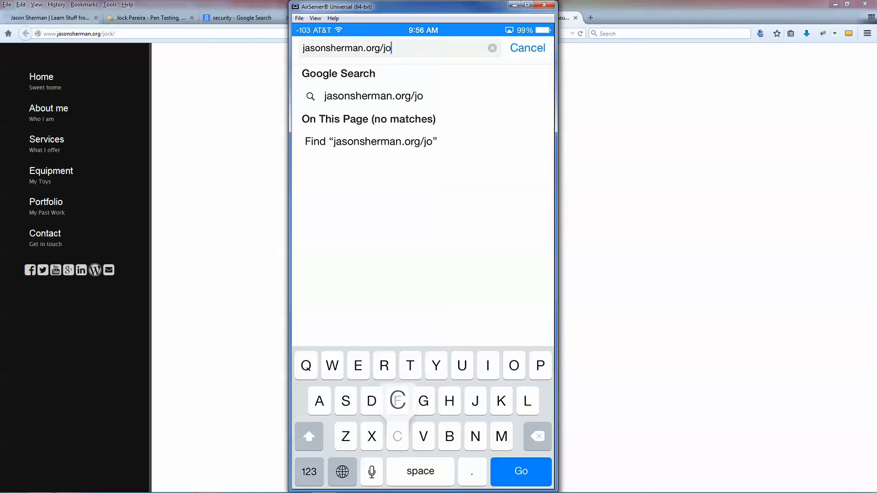
left_click(521, 471)
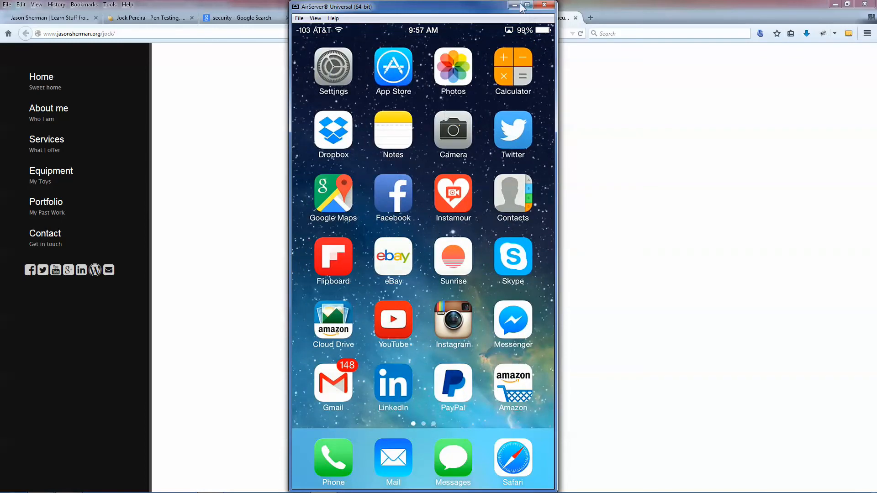
left_click(543, 5)
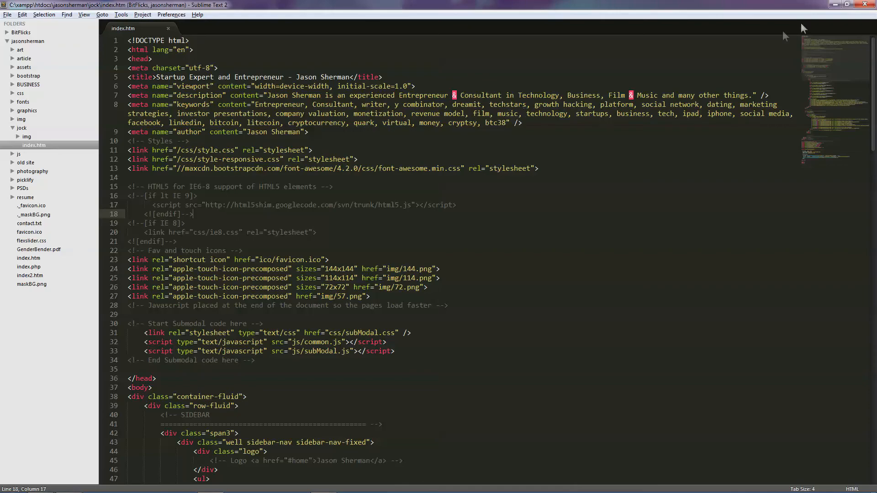
mouse_move(864, 5)
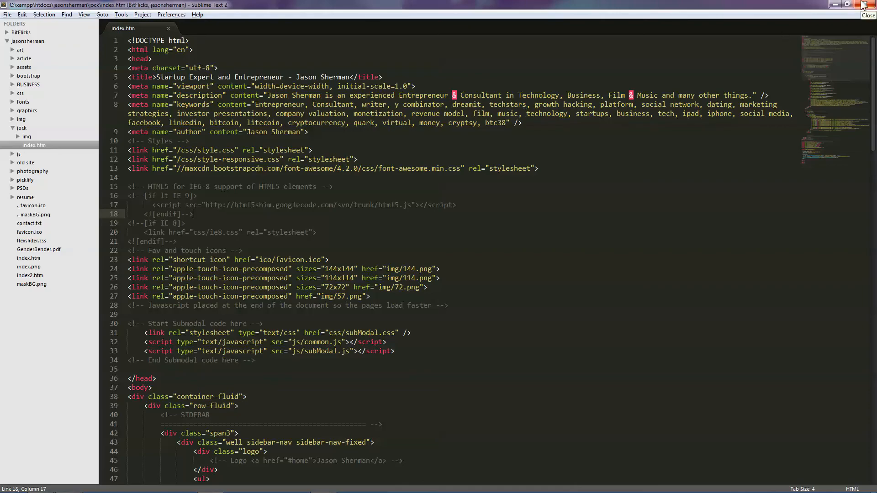
- Close Sublime Text 2, leaving the jock folder window on the desktop
left_click(863, 5)
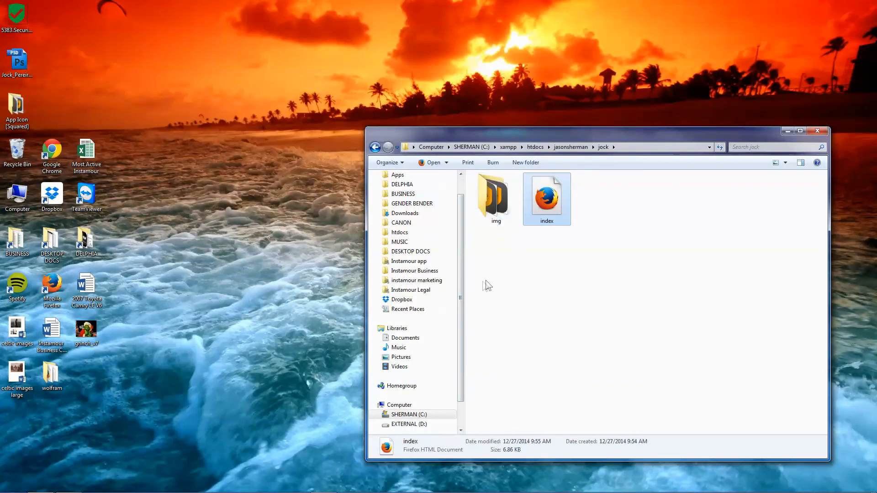